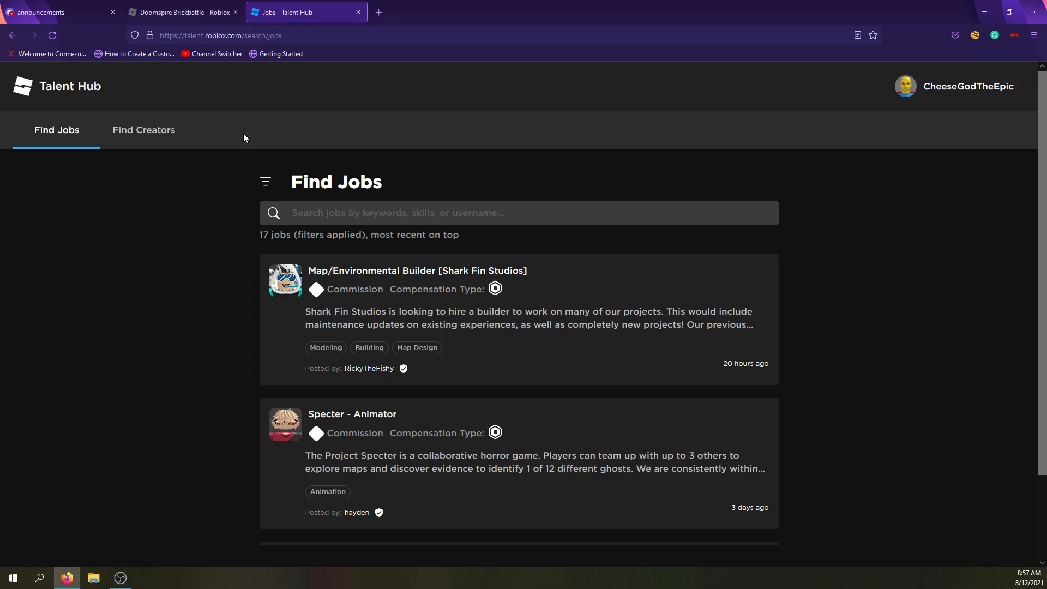
pyautogui.moveTo(57, 101)
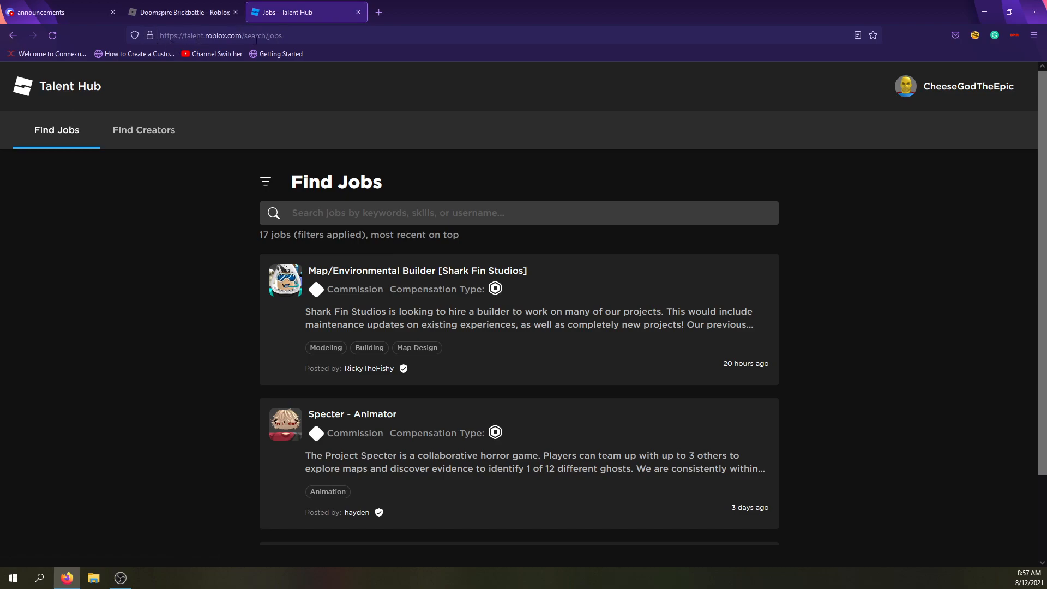
pyautogui.moveTo(195, 240)
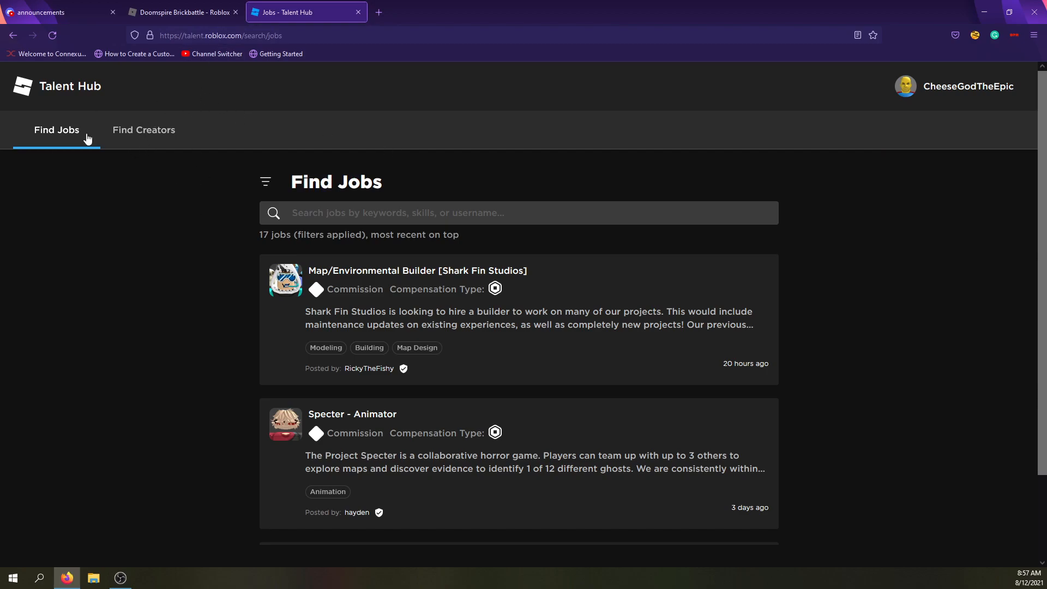
pyautogui.moveTo(76, 160)
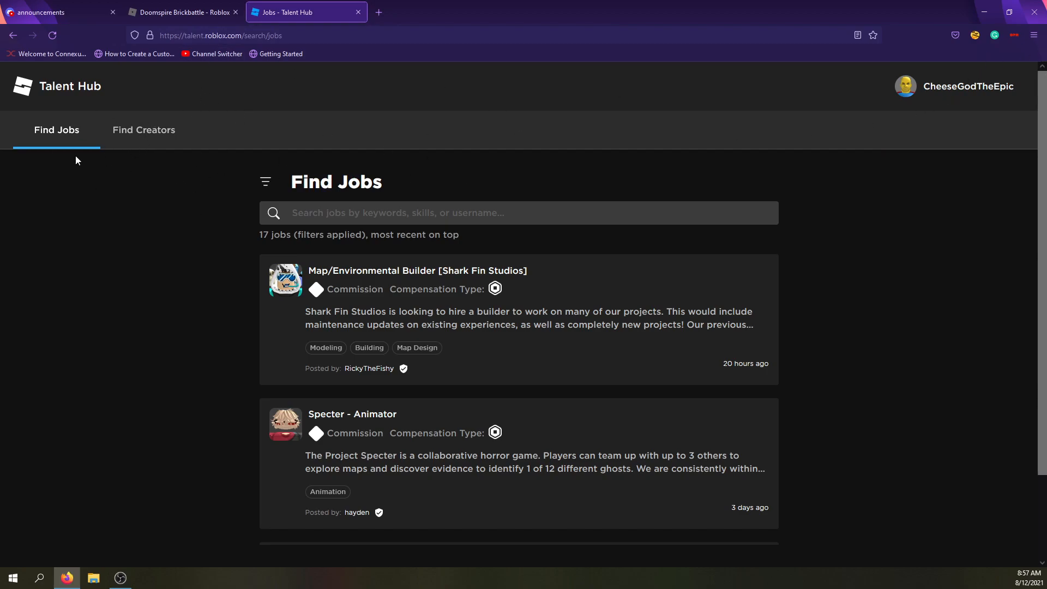
pyautogui.moveTo(203, 348)
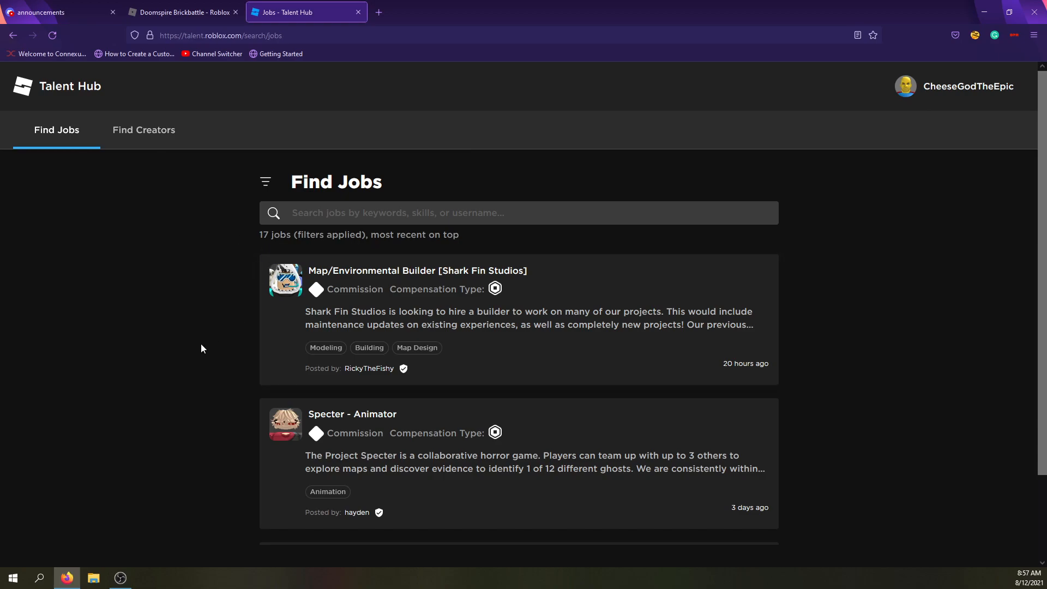
# Step: Browse the DevForum categories down to Collaboration, then return to the Talent Hub jobs tab
pyautogui.scroll(-3)
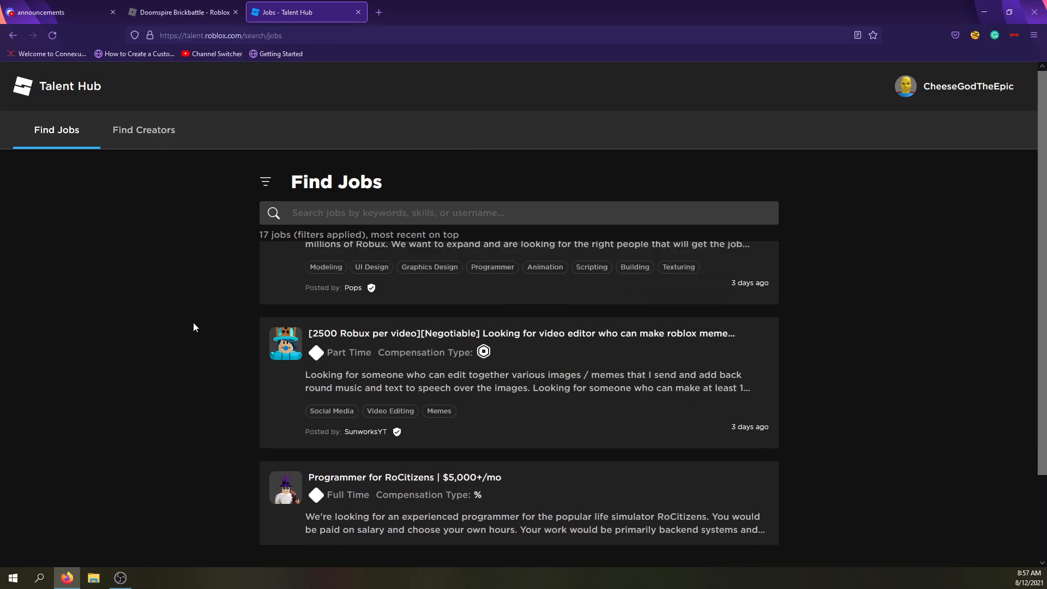
pyautogui.scroll(3)
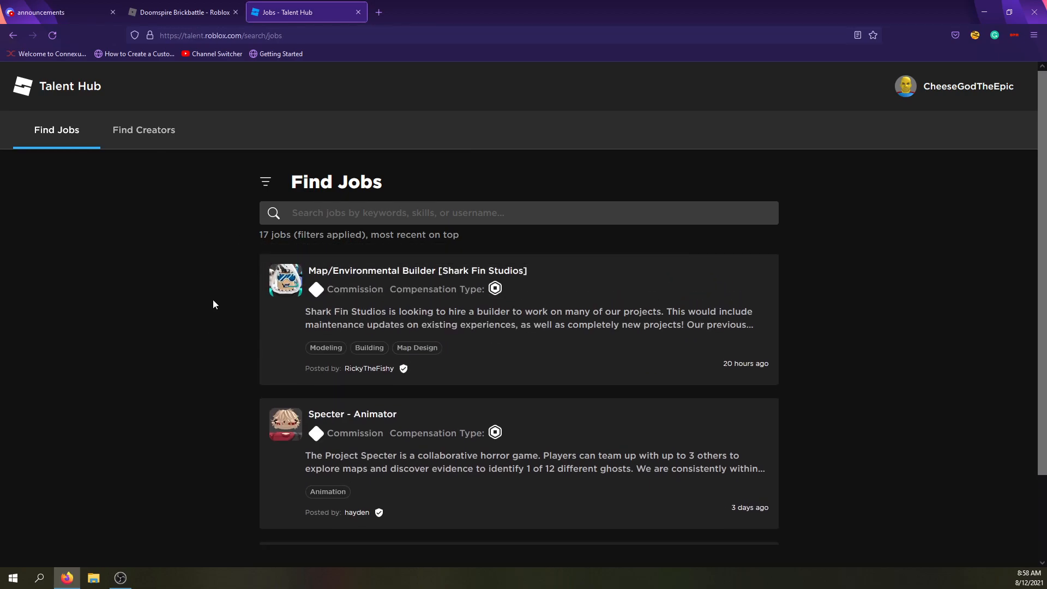
pyautogui.moveTo(103, 85)
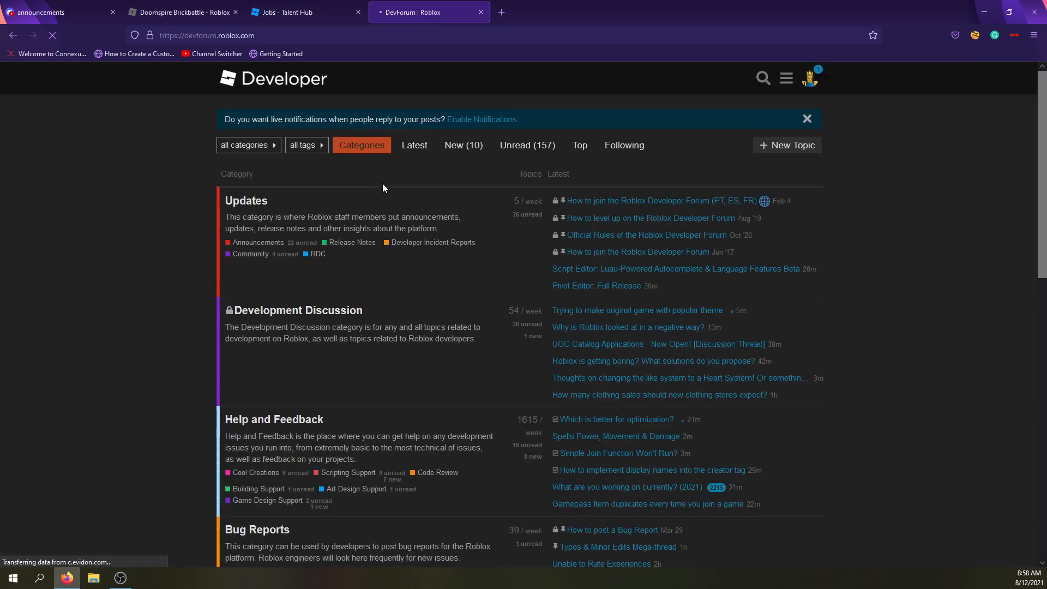
pyautogui.scroll(-3)
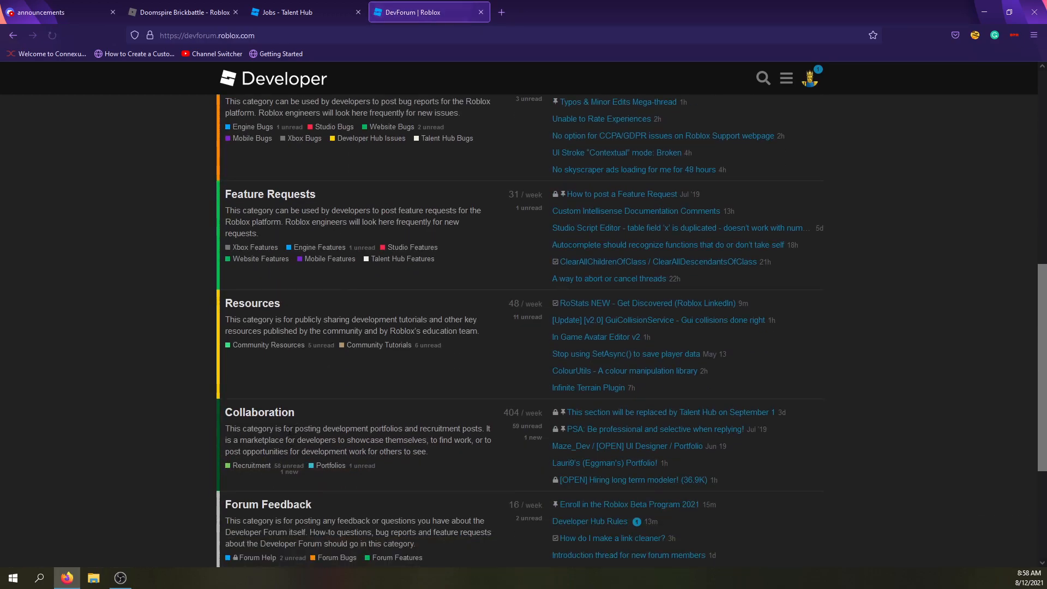
pyautogui.moveTo(252, 465)
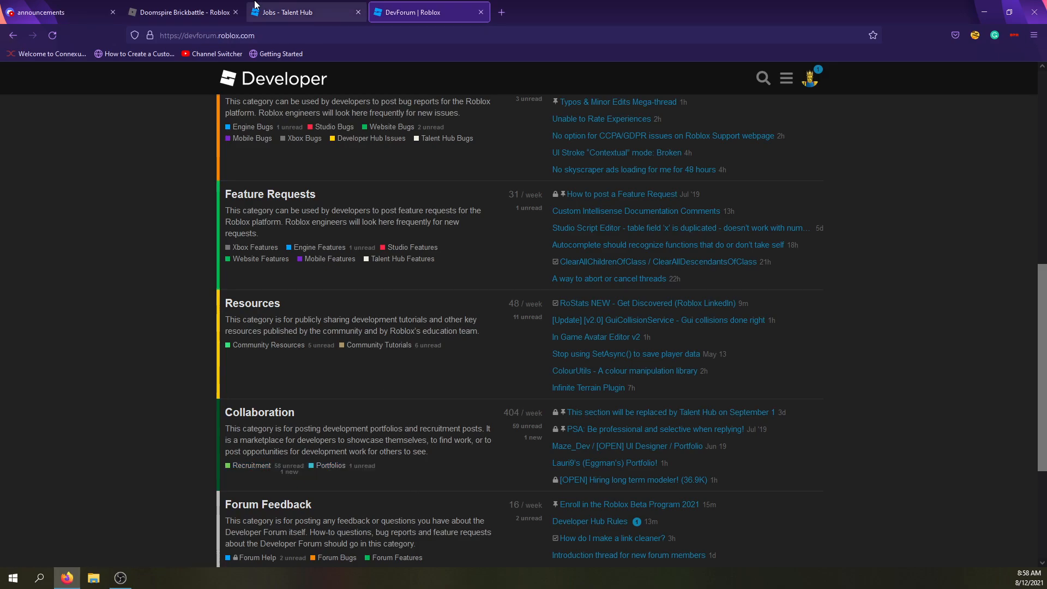
pyautogui.click(304, 12)
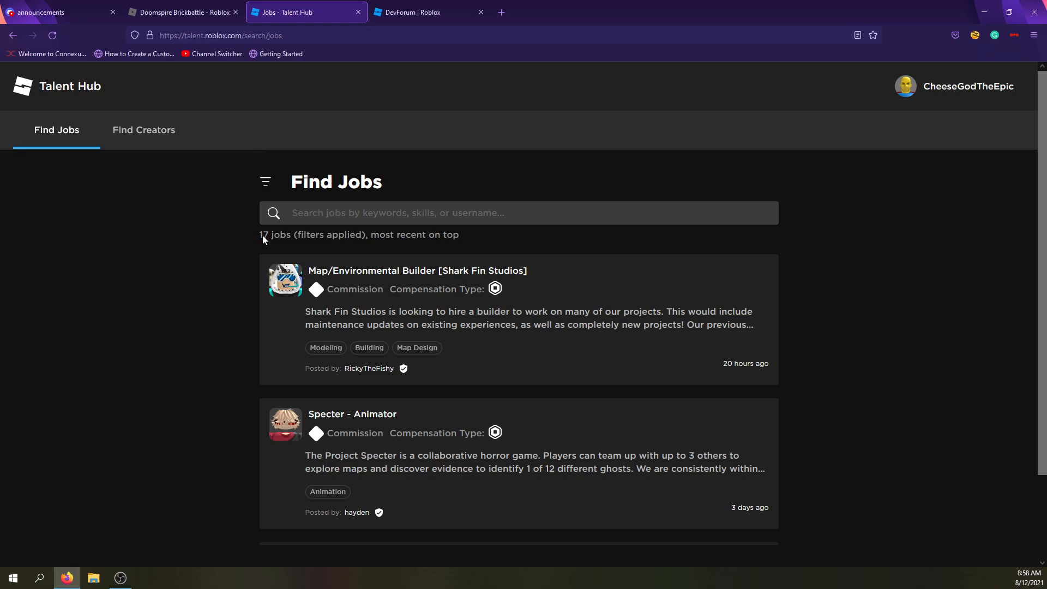
pyautogui.moveTo(831, 170)
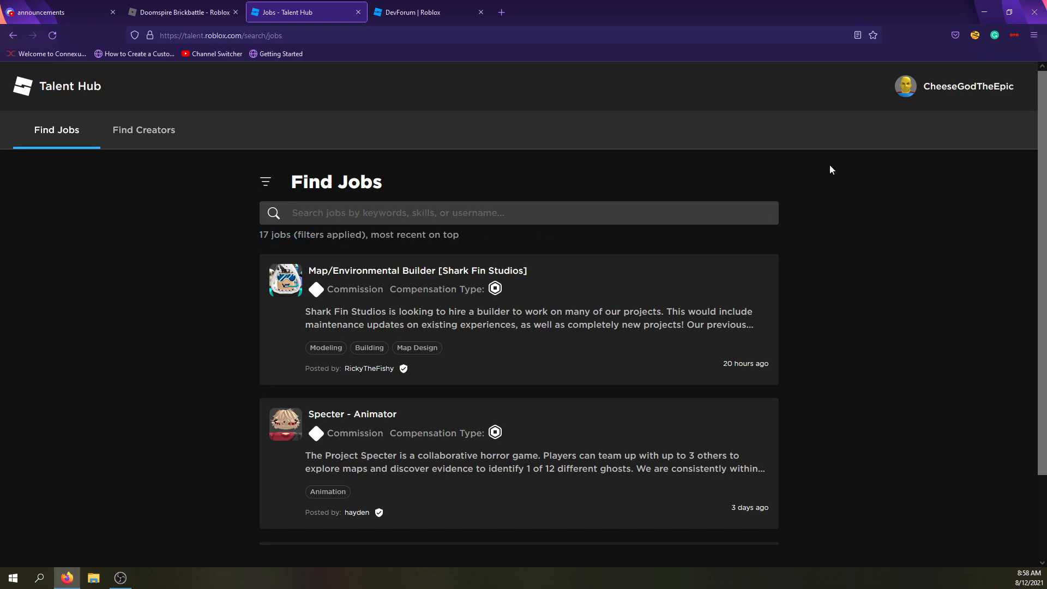
# Step: Scroll the jobs list to the bottom and back, leaving the username account menu open
pyautogui.click(968, 86)
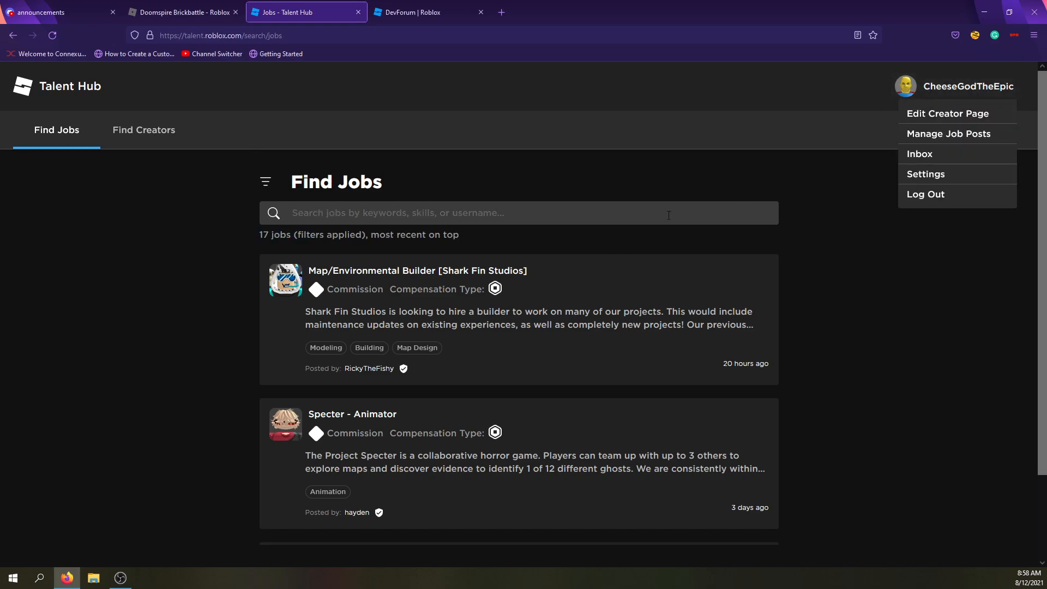
pyautogui.moveTo(228, 233)
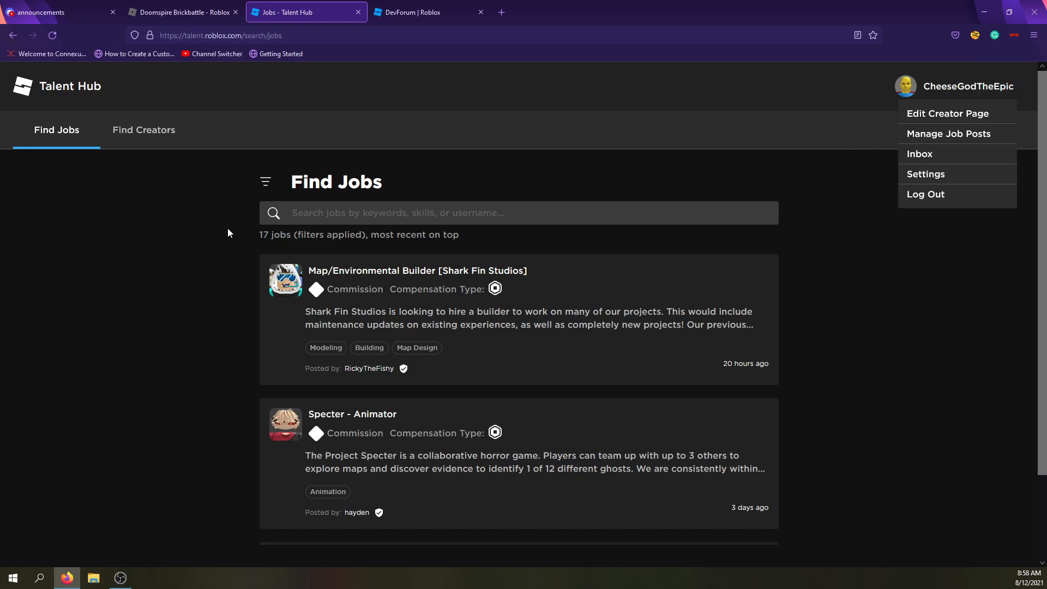
pyautogui.scroll(-3)
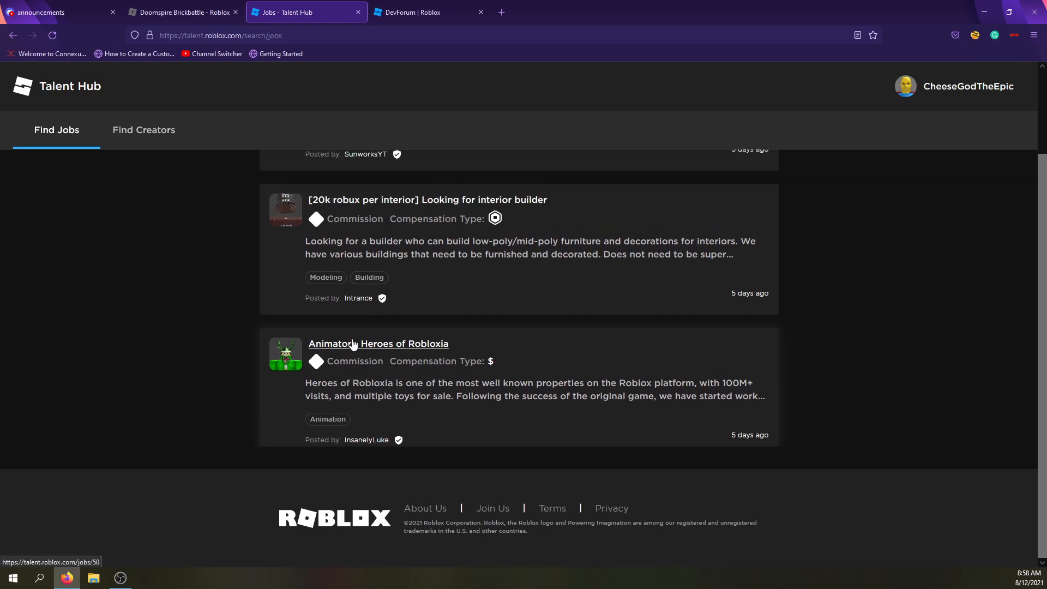
pyautogui.scroll(3)
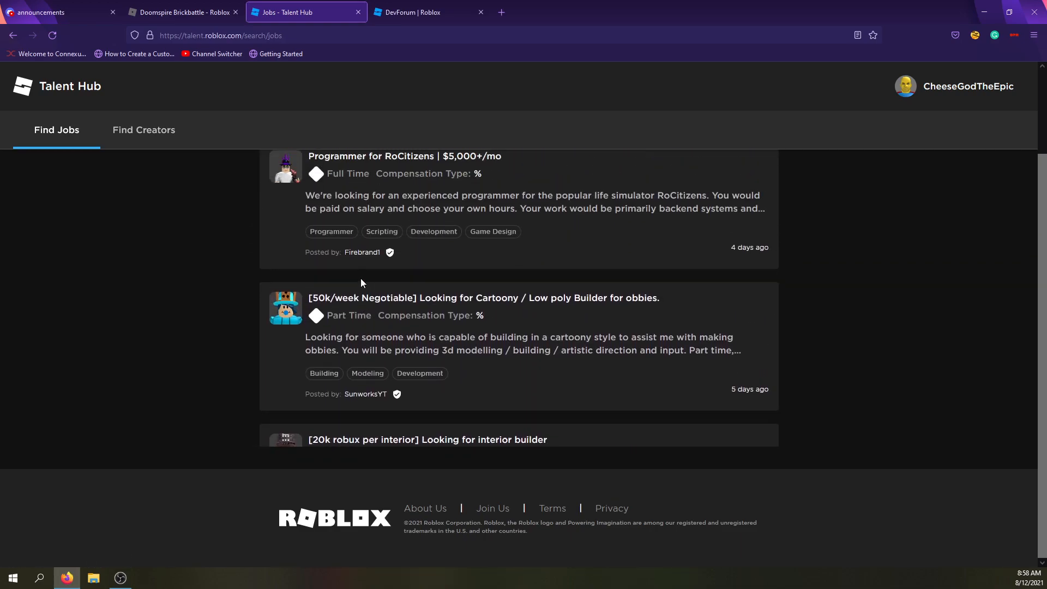
pyautogui.scroll(-3)
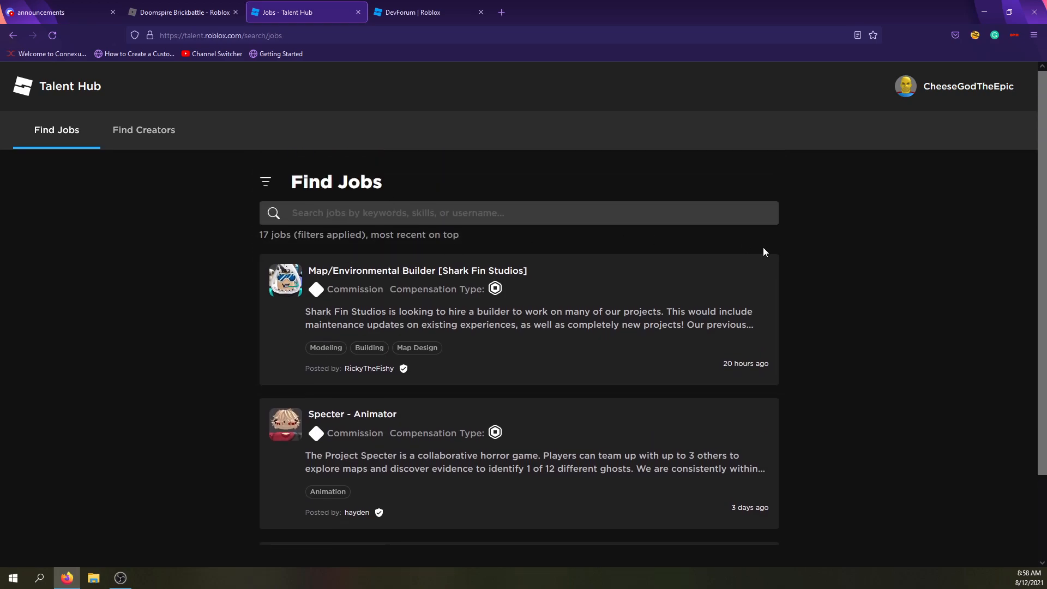
pyautogui.scroll(-3)
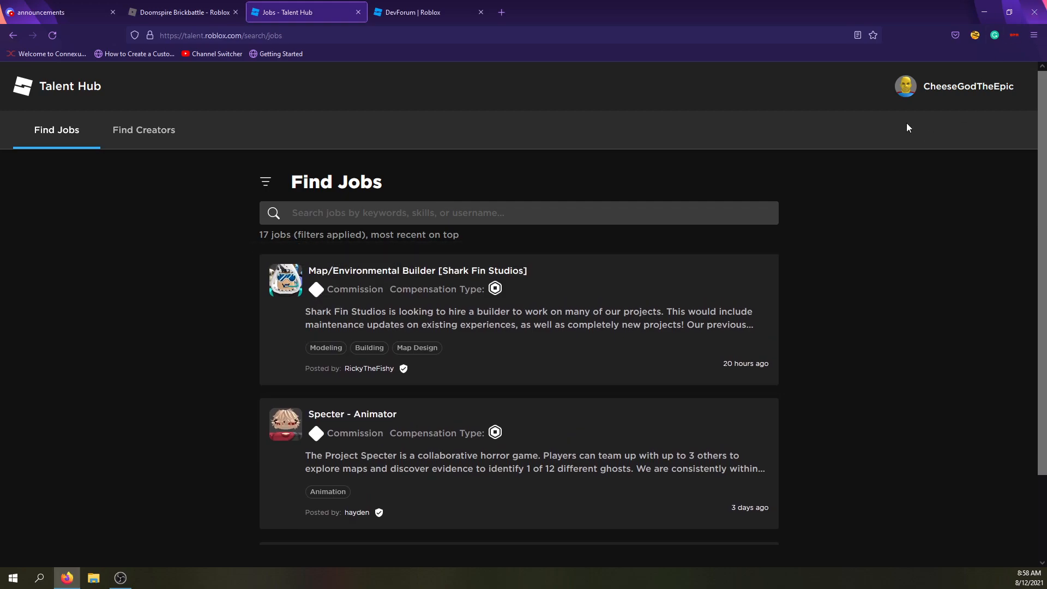
pyautogui.click(966, 86)
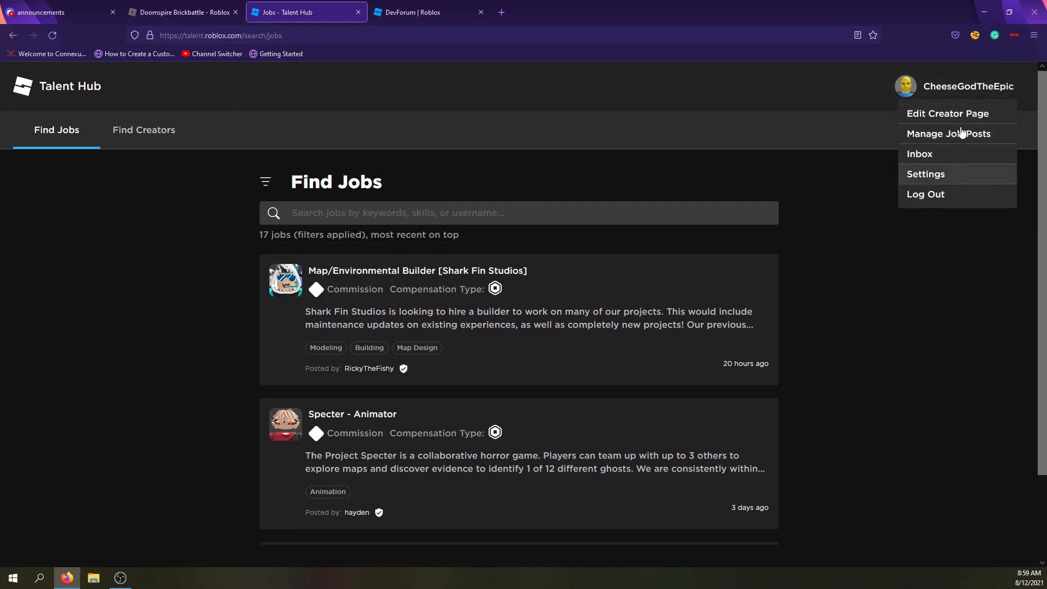
pyautogui.moveTo(953, 153)
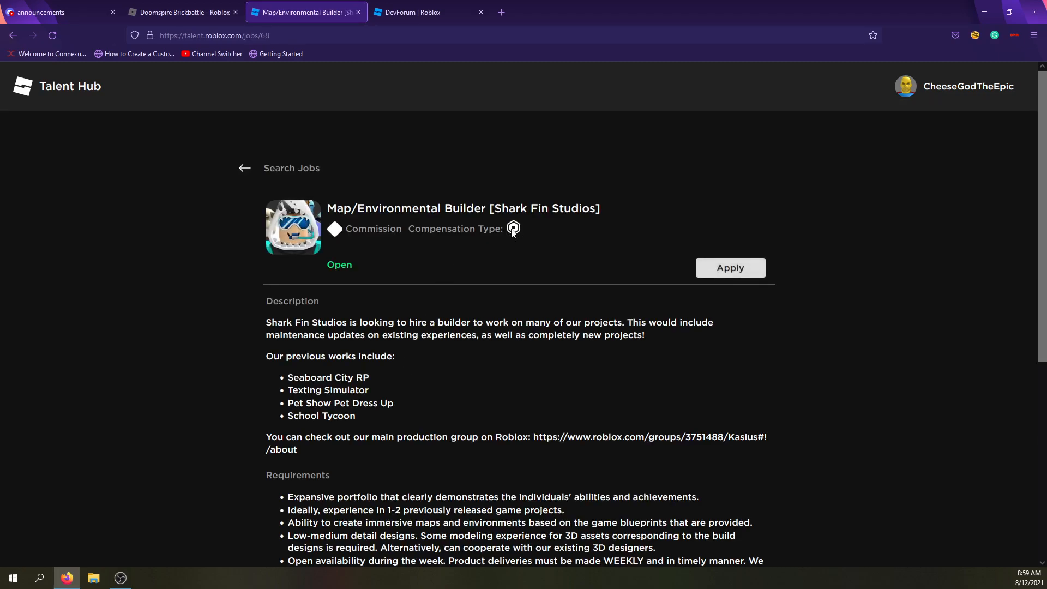
# Step: Read down the Map/Environmental Builder [Shark Fin Studios] job post from its description
pyautogui.scroll(-3)
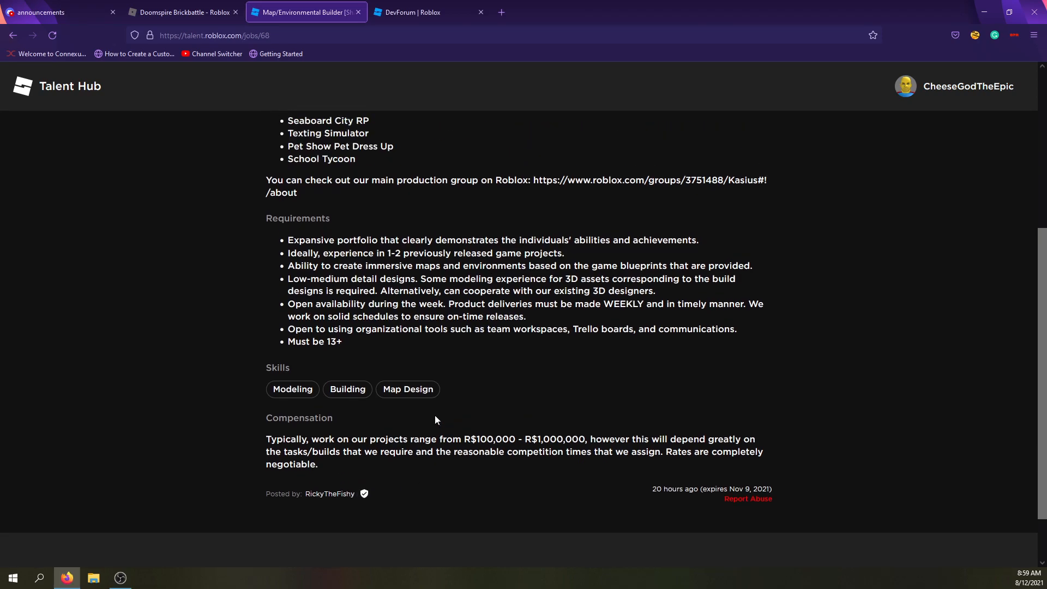
pyautogui.scroll(3)
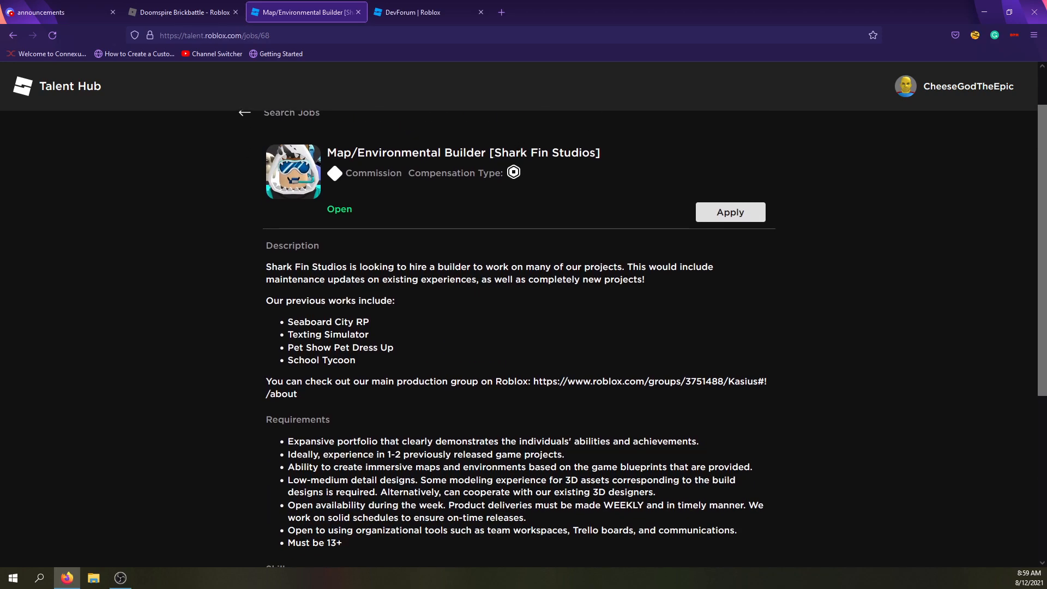
pyautogui.scroll(-3)
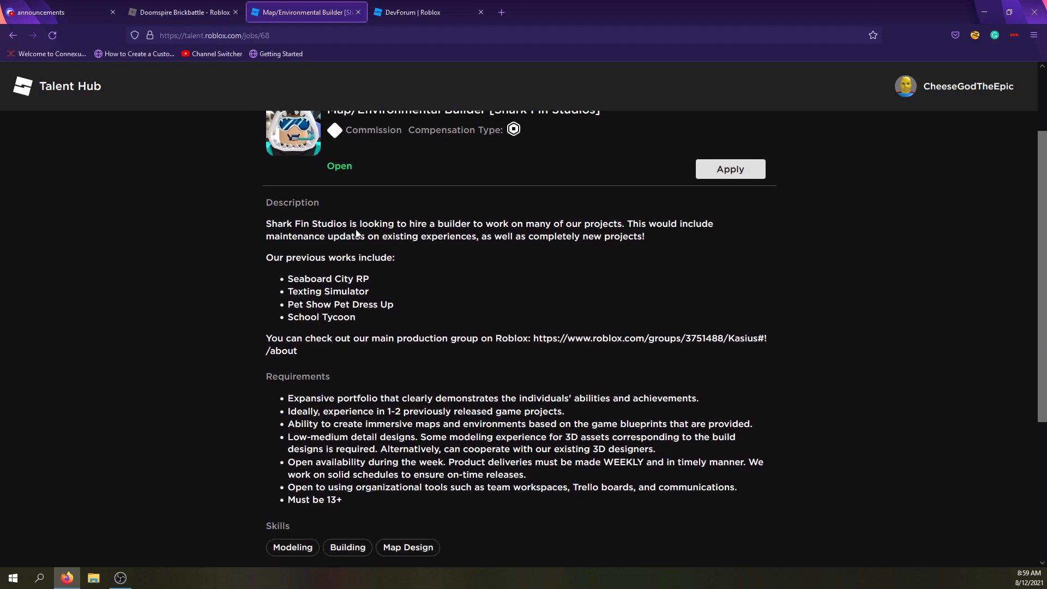
pyautogui.scroll(-3)
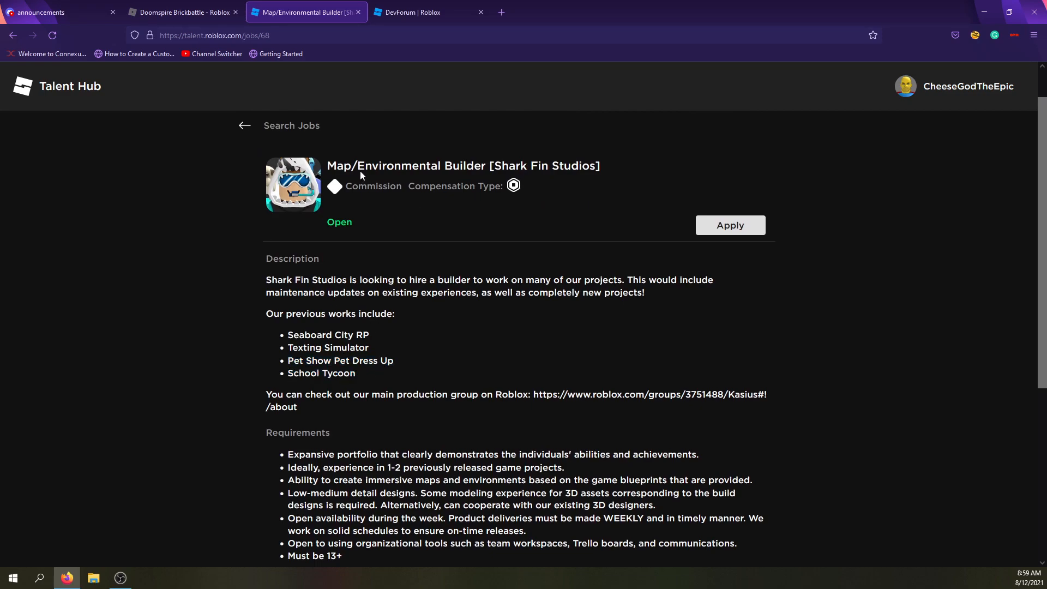
pyautogui.doubleClick(321, 373)
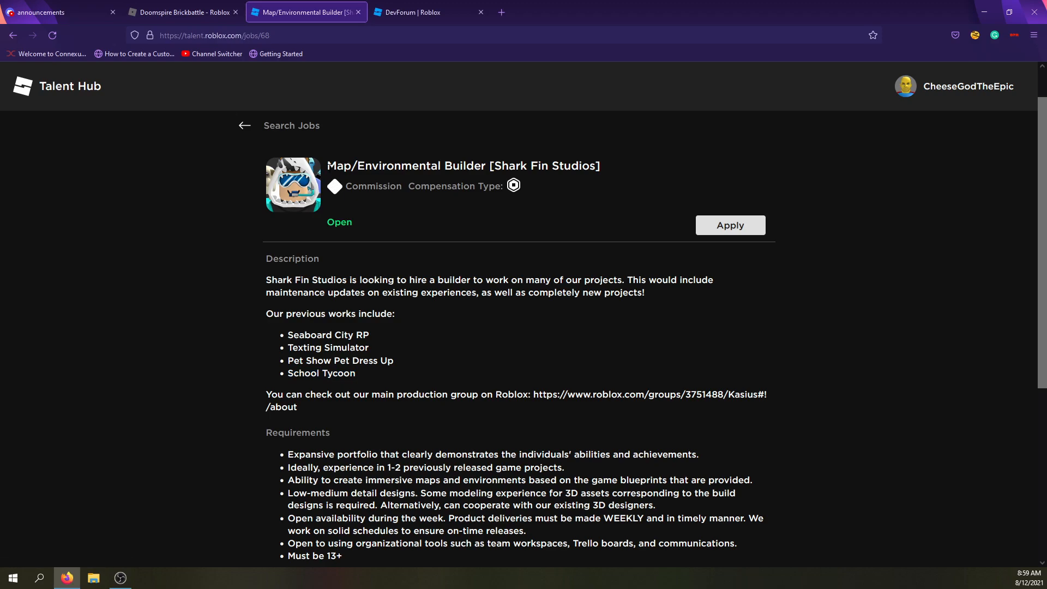
pyautogui.moveTo(383, 214)
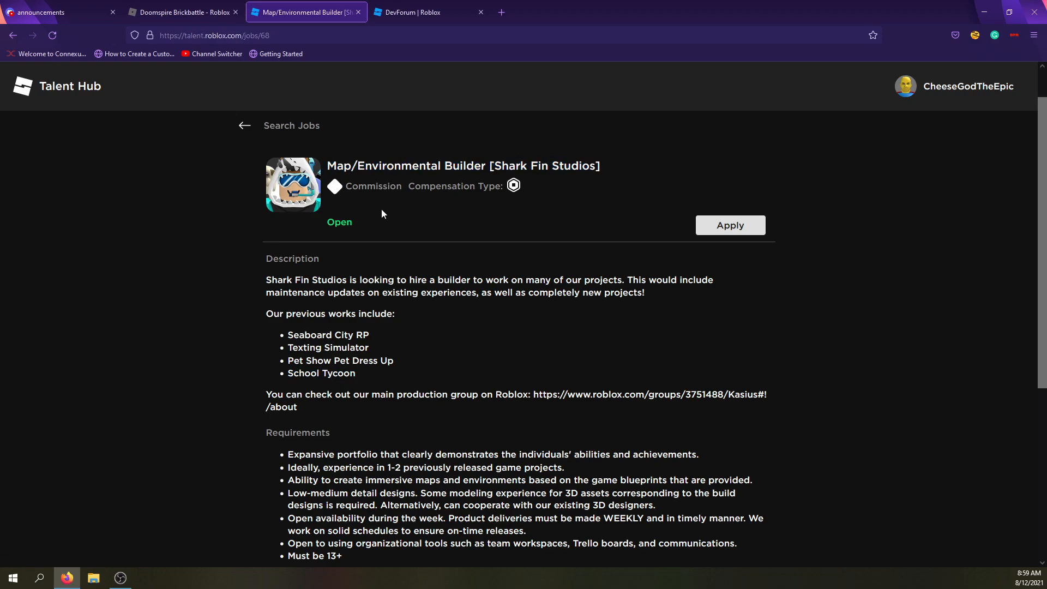
pyautogui.doubleClick(373, 187)
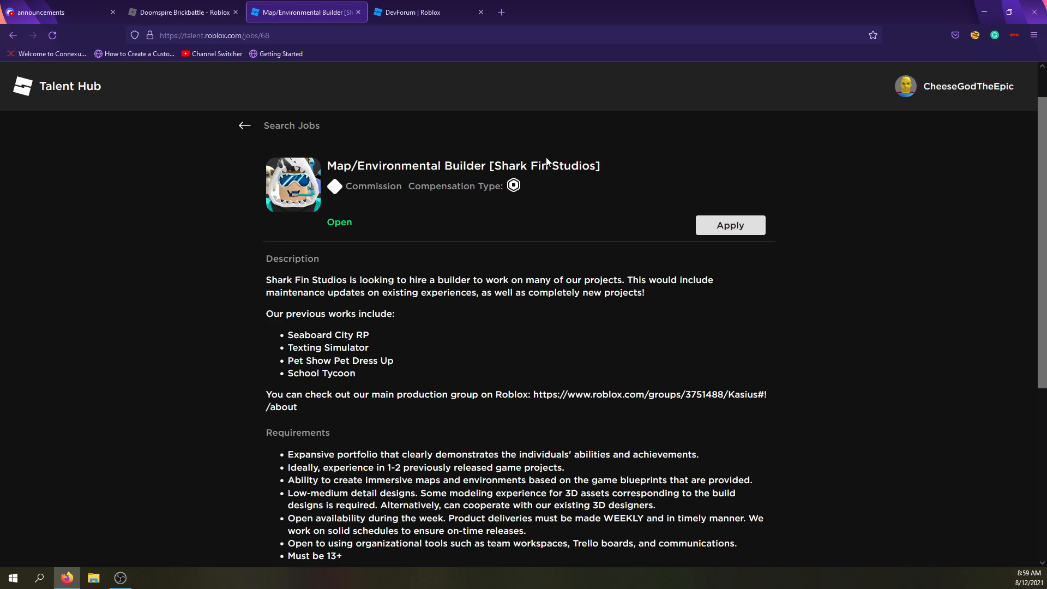
pyautogui.moveTo(525, 189)
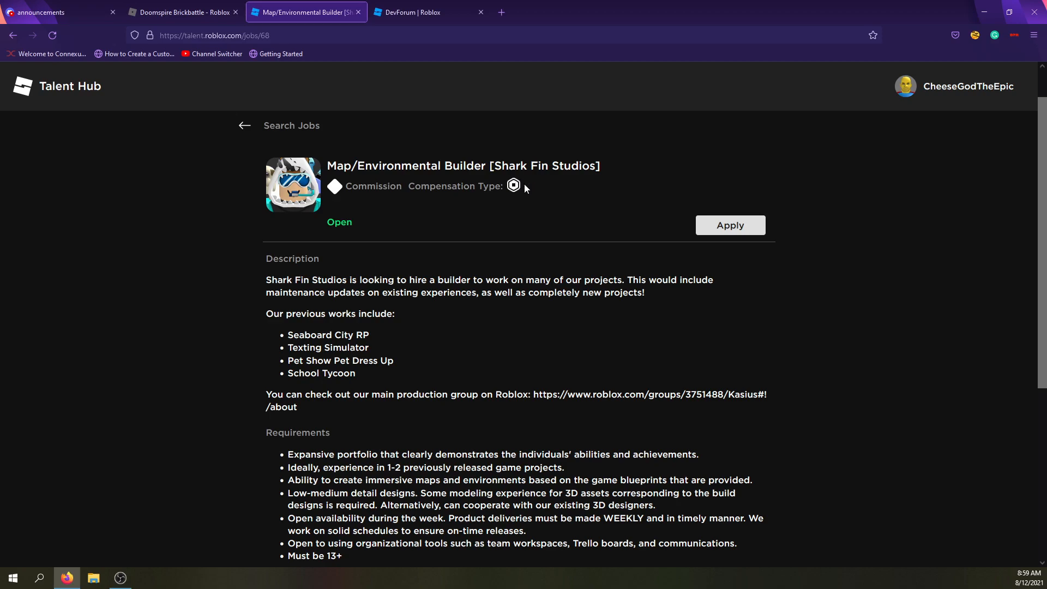
pyautogui.moveTo(435, 213)
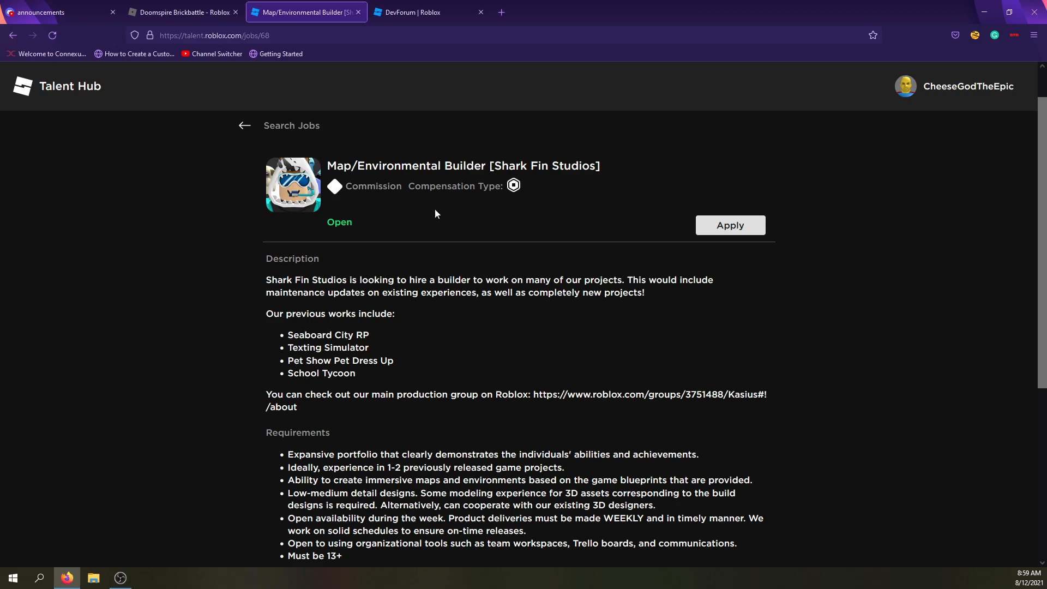
pyautogui.scroll(-3)
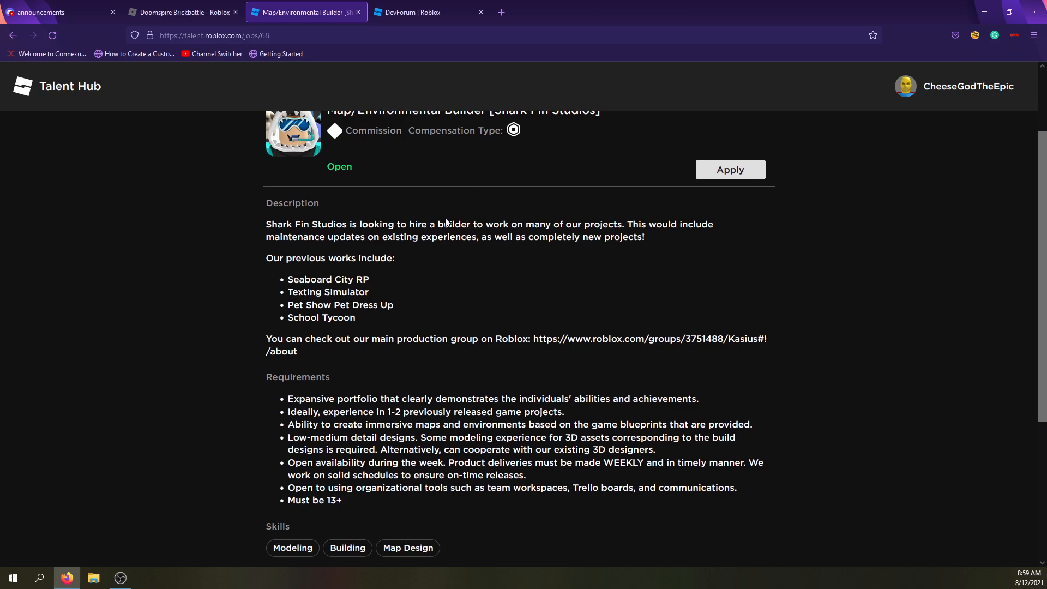
pyautogui.moveTo(266, 263)
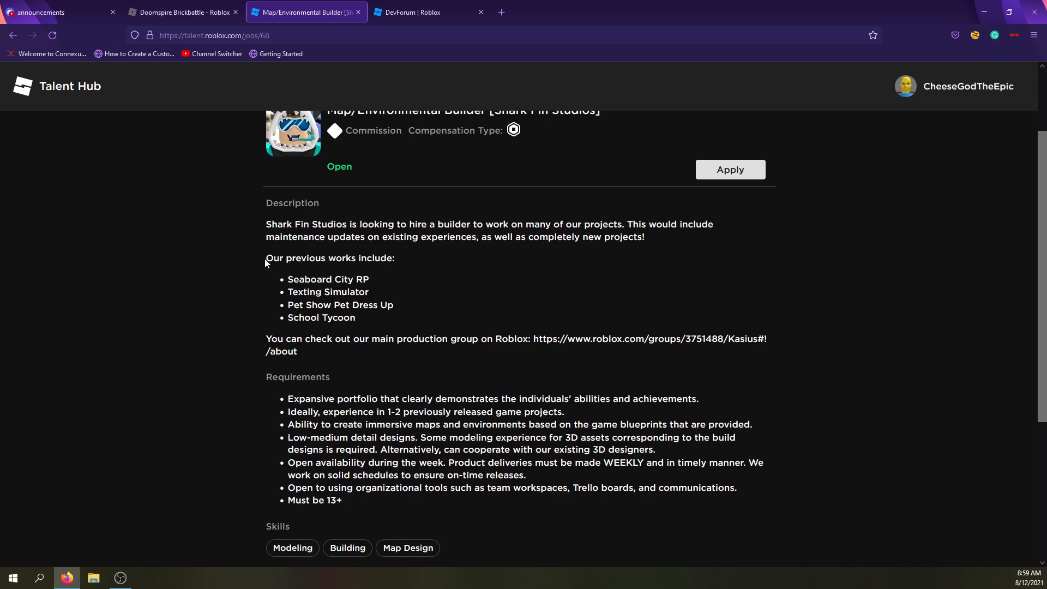
pyautogui.moveTo(581, 224)
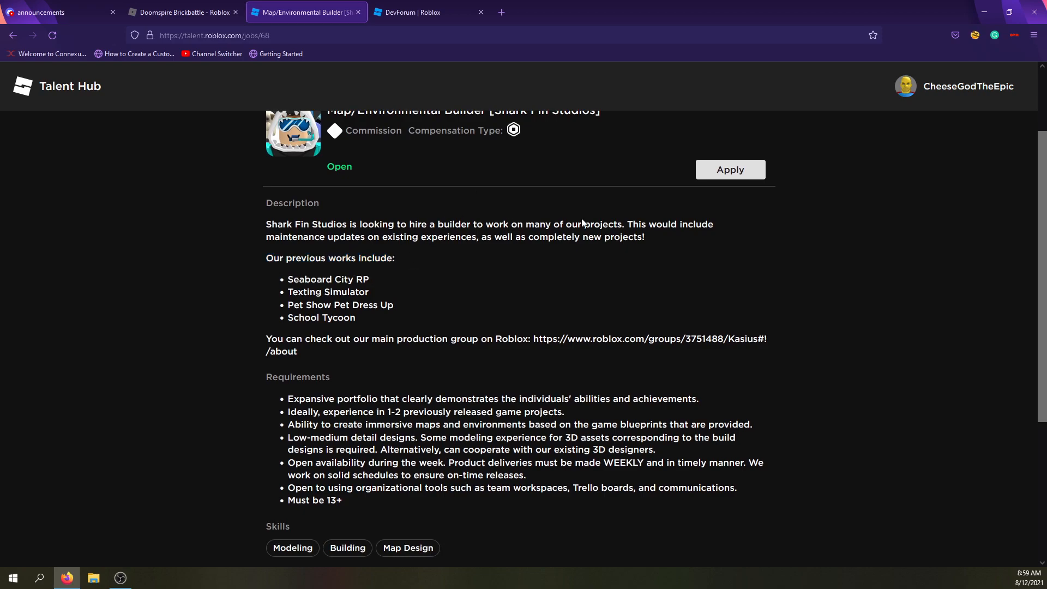
# Step: Highlight the first description sentence, review requirements through compensation, and begin applying
pyautogui.moveTo(266, 224); pyautogui.dragTo(394, 224)
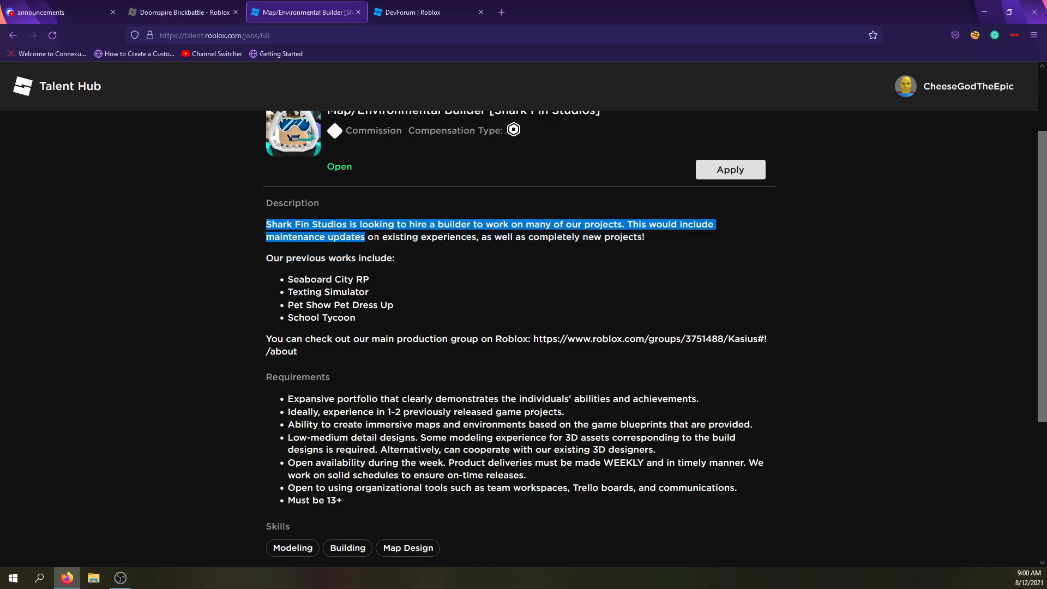
pyautogui.moveTo(364, 237); pyautogui.dragTo(624, 237)
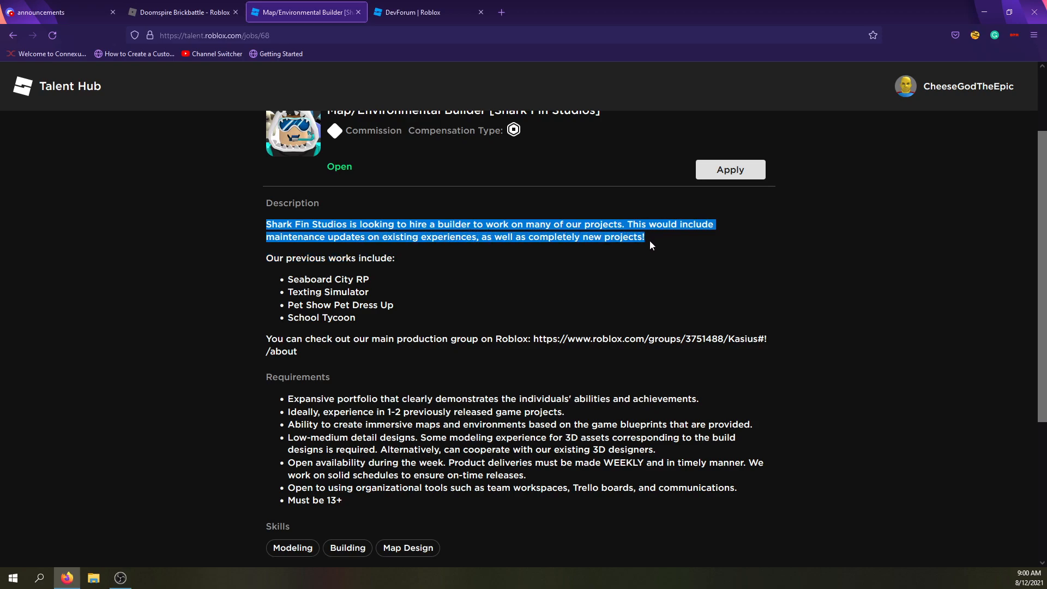
pyautogui.scroll(-3)
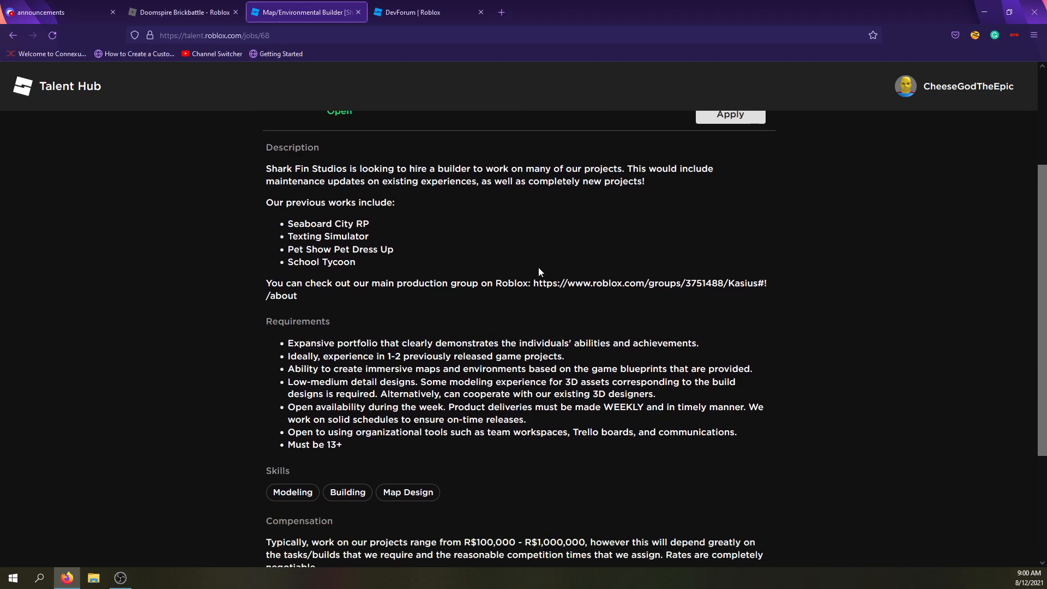
pyautogui.scroll(-3)
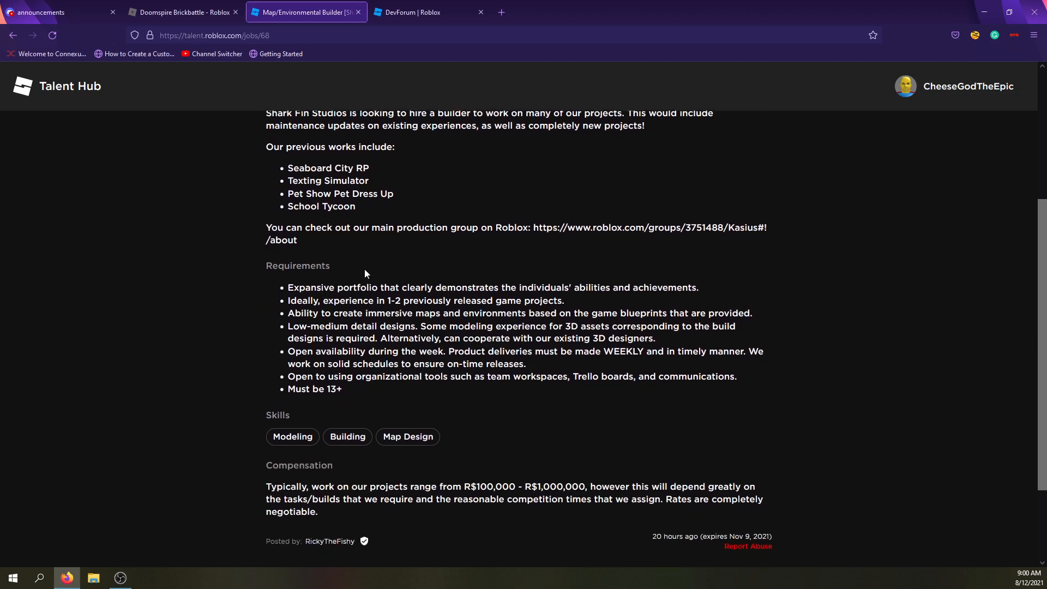
pyautogui.scroll(-3)
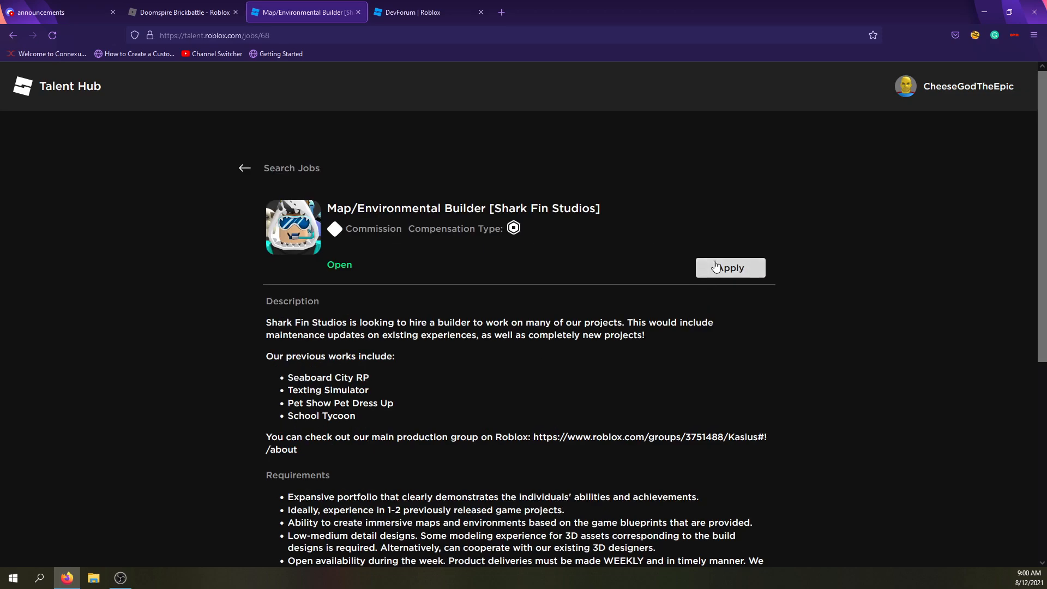
pyautogui.click(730, 267)
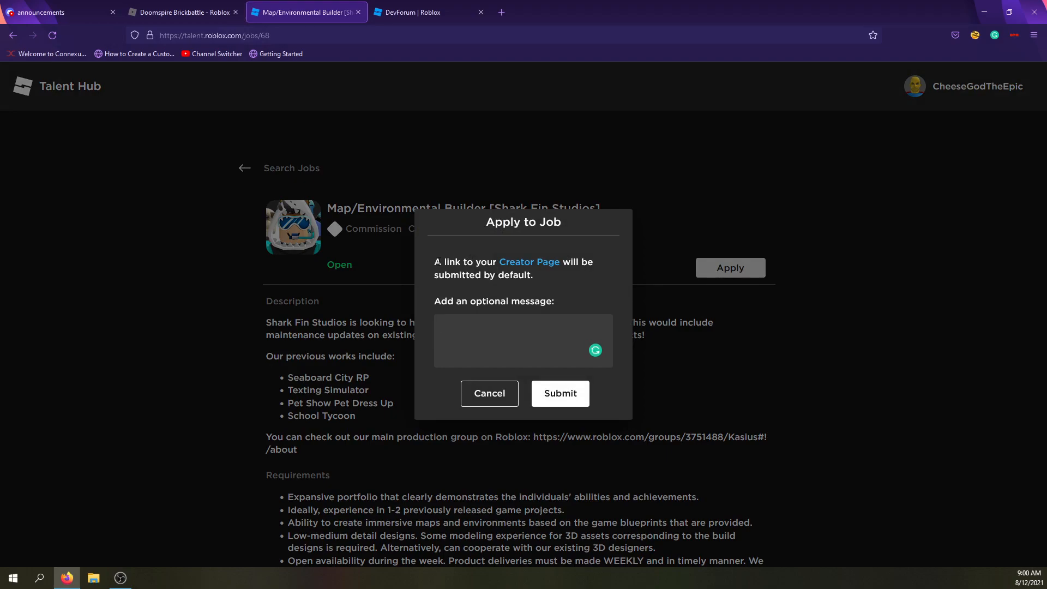
# Step: Submit the application with the message 'Hey, I want this job! It sounds interestedg!'
pyautogui.moveTo(435, 260); pyautogui.dragTo(590, 261)
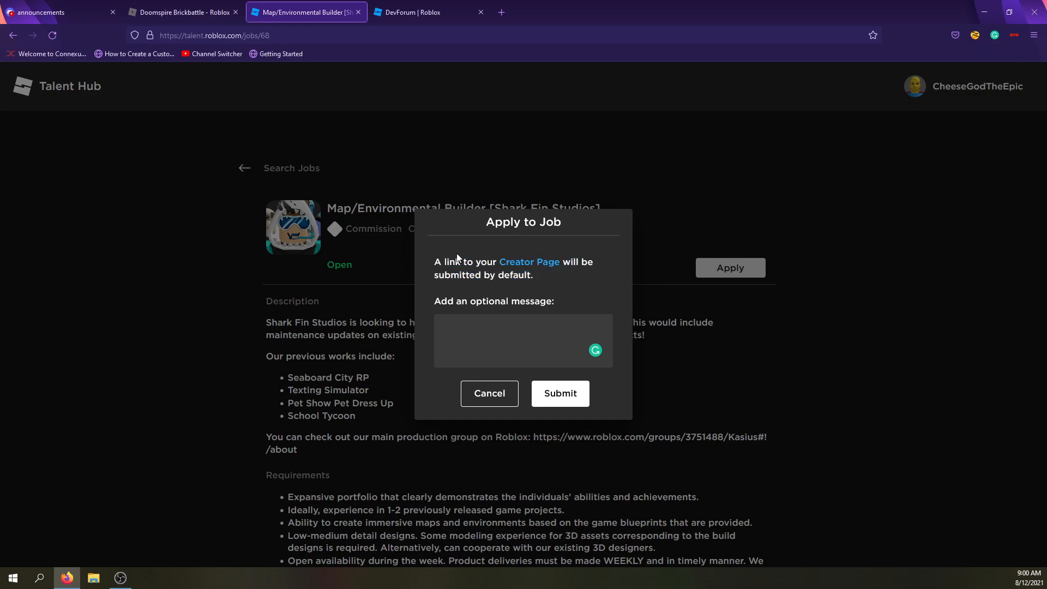
pyautogui.click(523, 339)
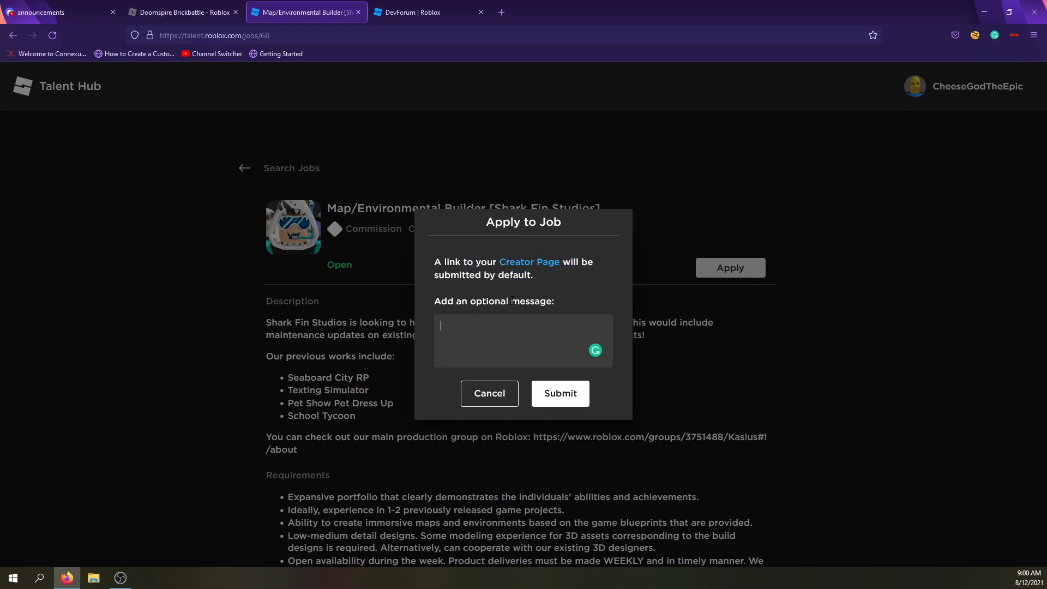
pyautogui.write('Hey,')
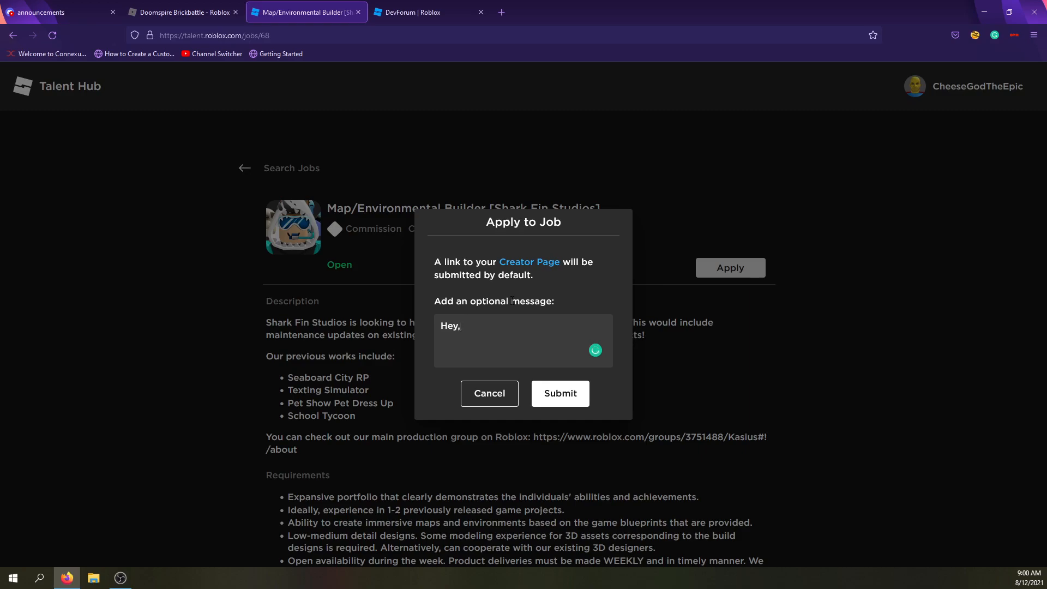
pyautogui.write('I want this job')
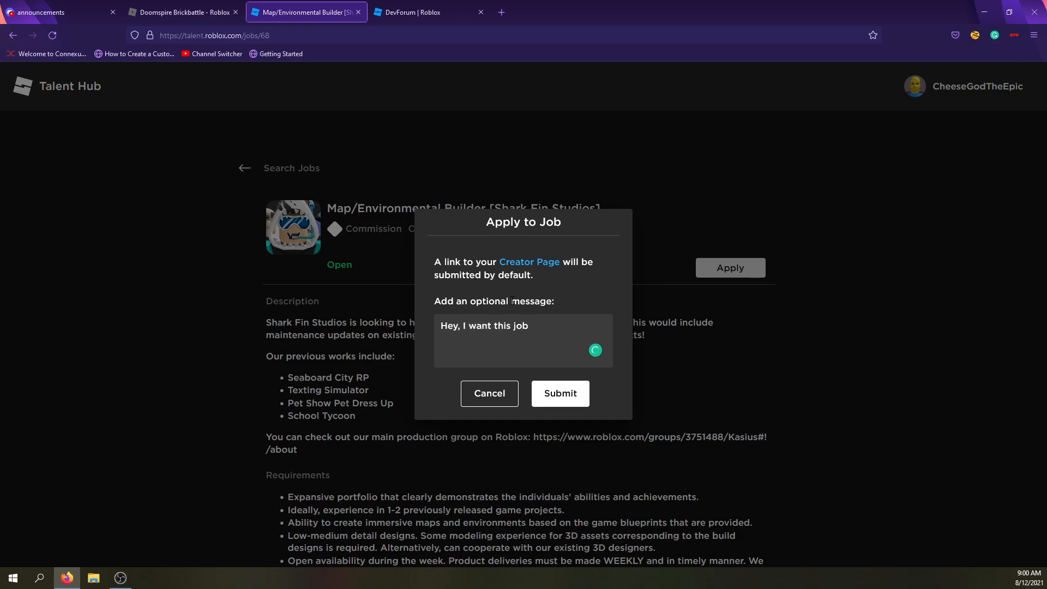
pyautogui.write('! It sou')
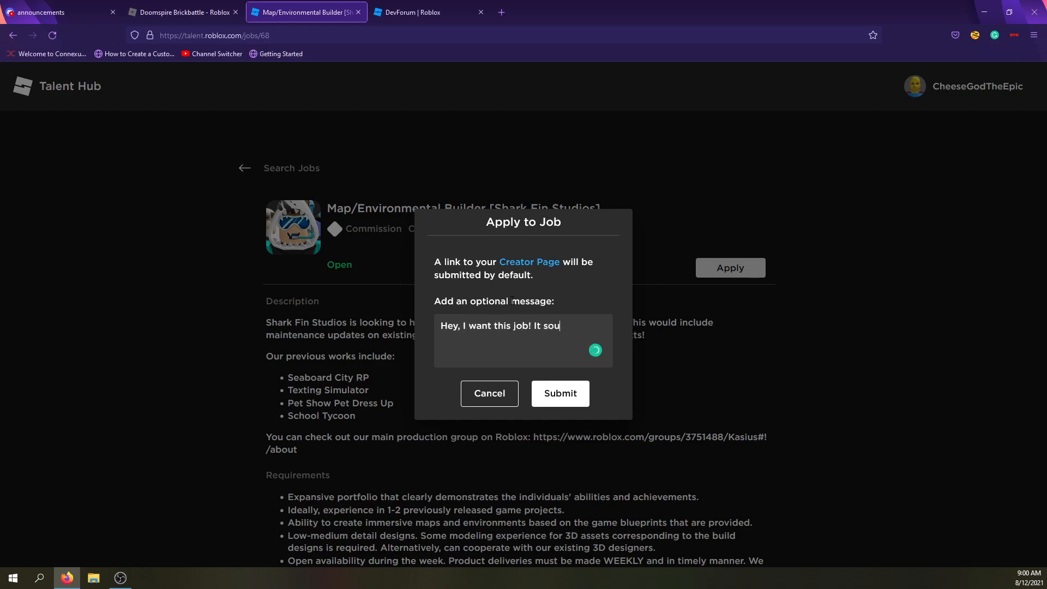
pyautogui.write('nds interested')
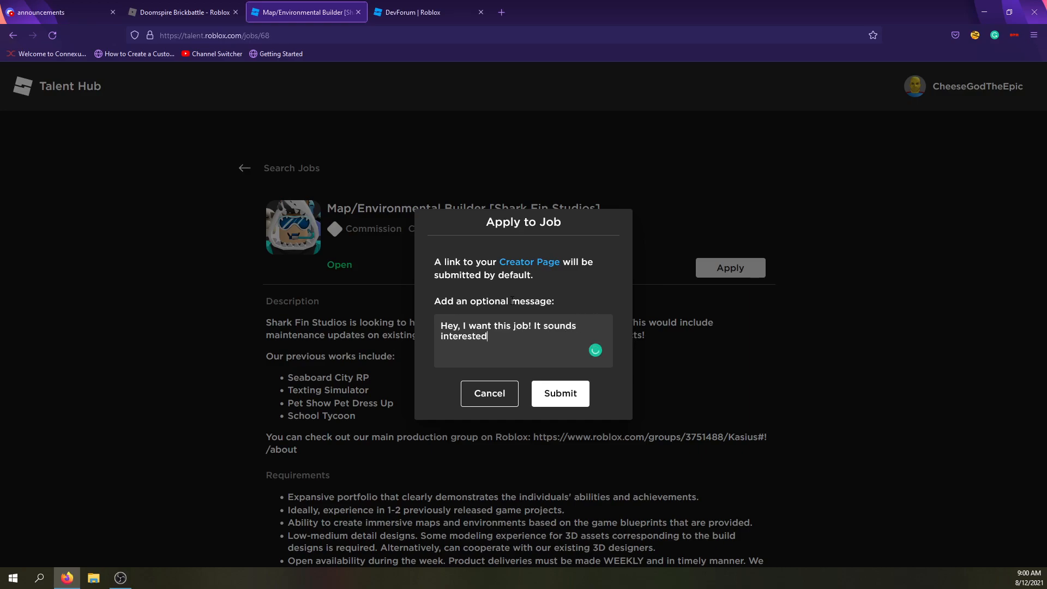
pyautogui.write('g')
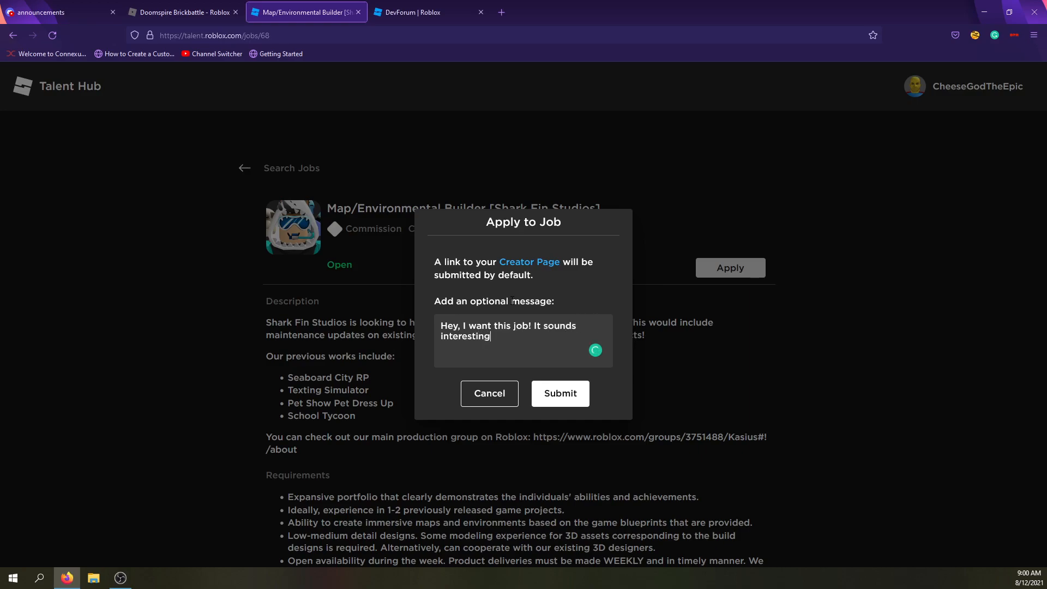
pyautogui.write('!')
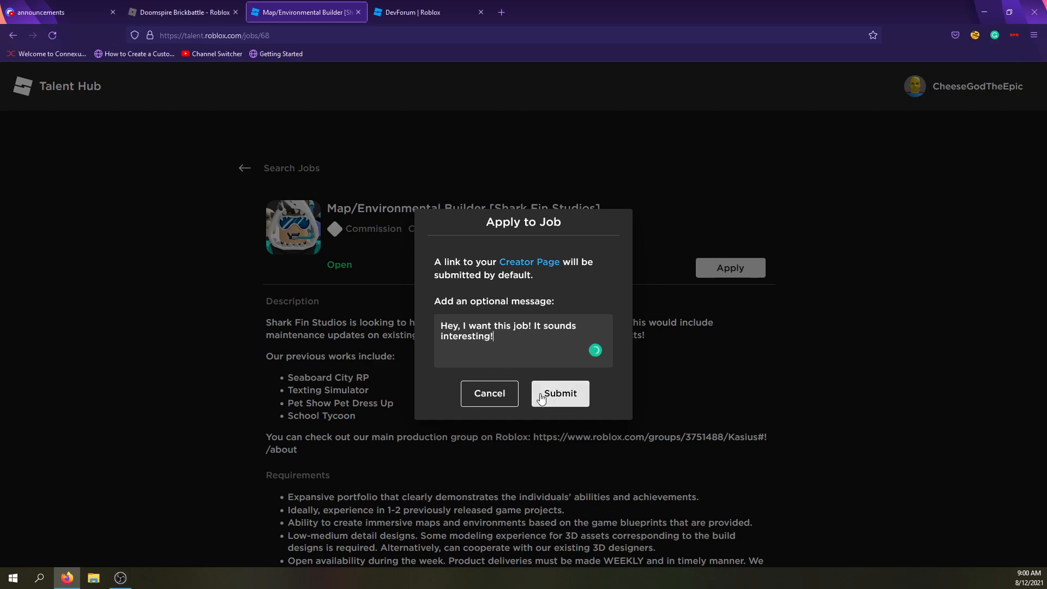
pyautogui.click(560, 394)
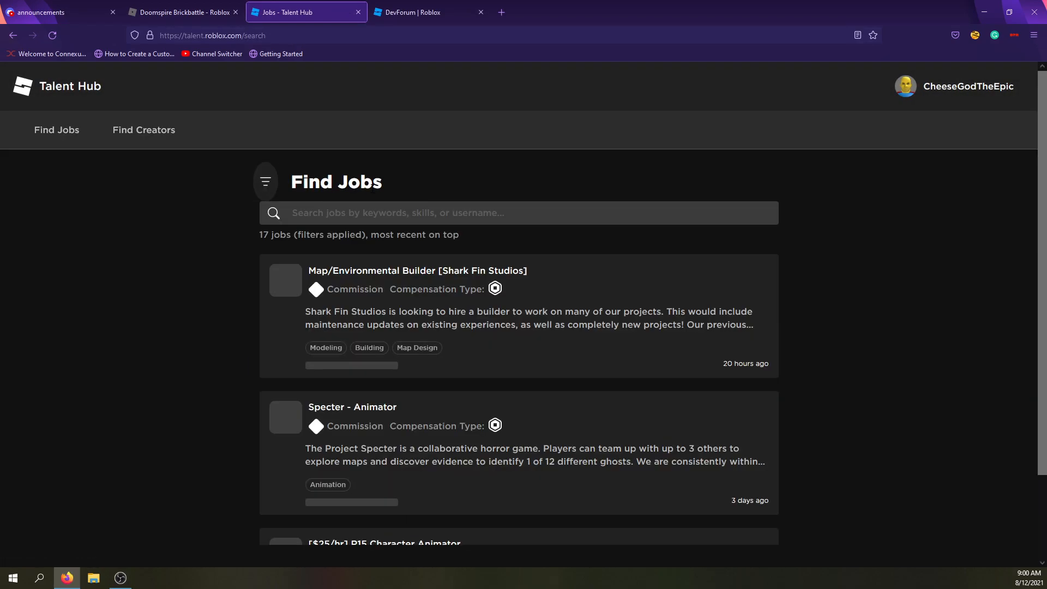
# Step: Scroll the Find Jobs list and highlight its page heading
pyautogui.scroll(-3)
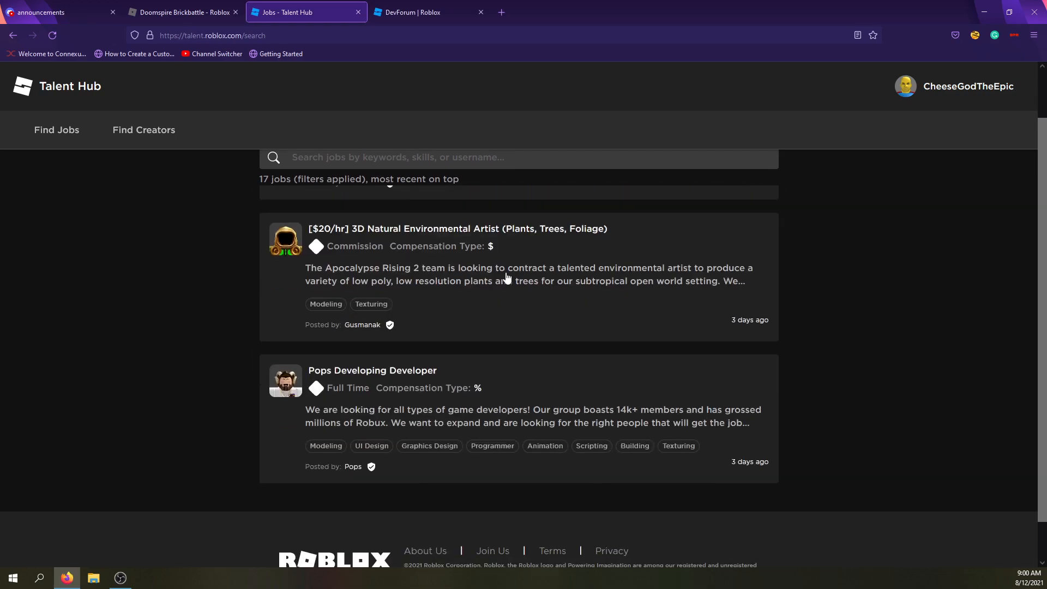
pyautogui.scroll(-3)
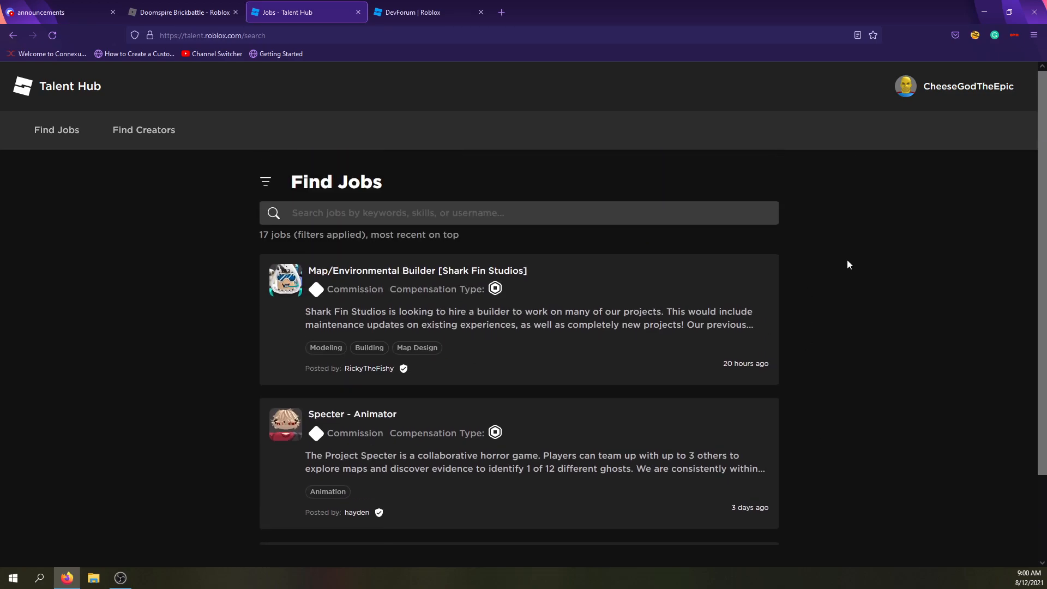
pyautogui.moveTo(240, 218)
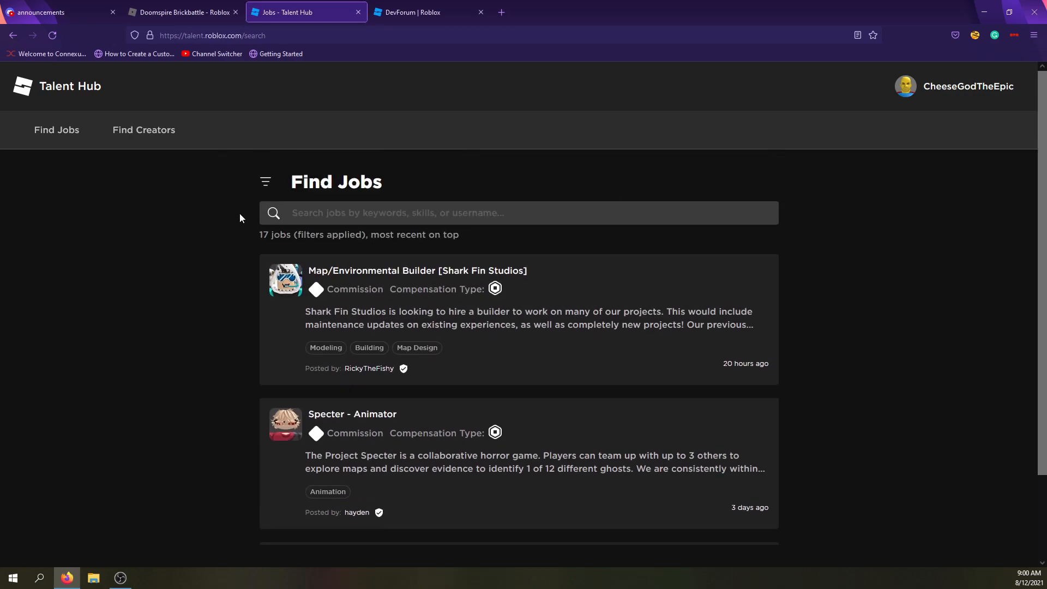
pyautogui.moveTo(286, 188)
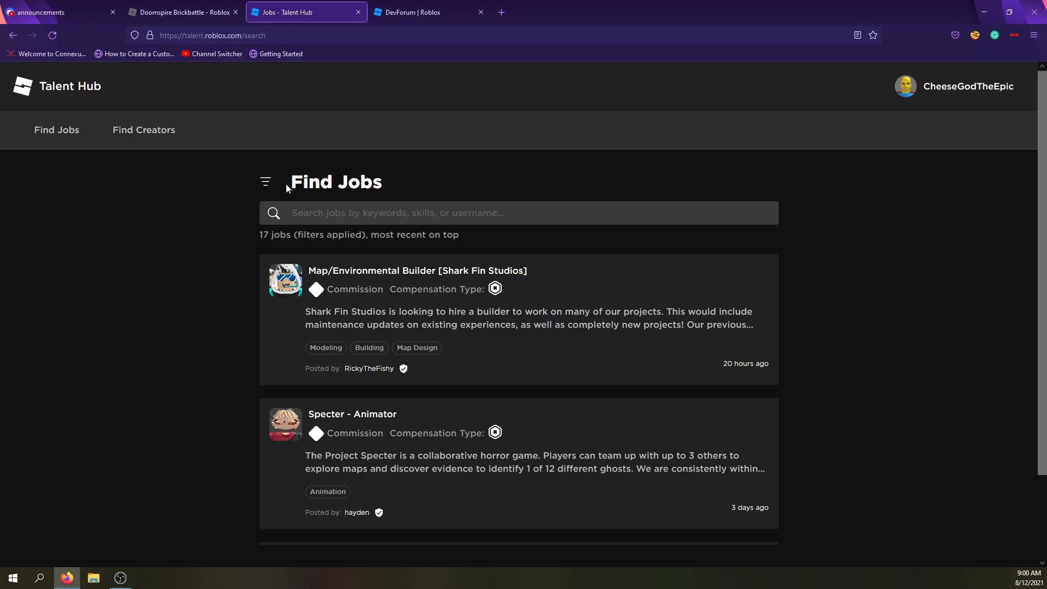
pyautogui.doubleClick(321, 182)
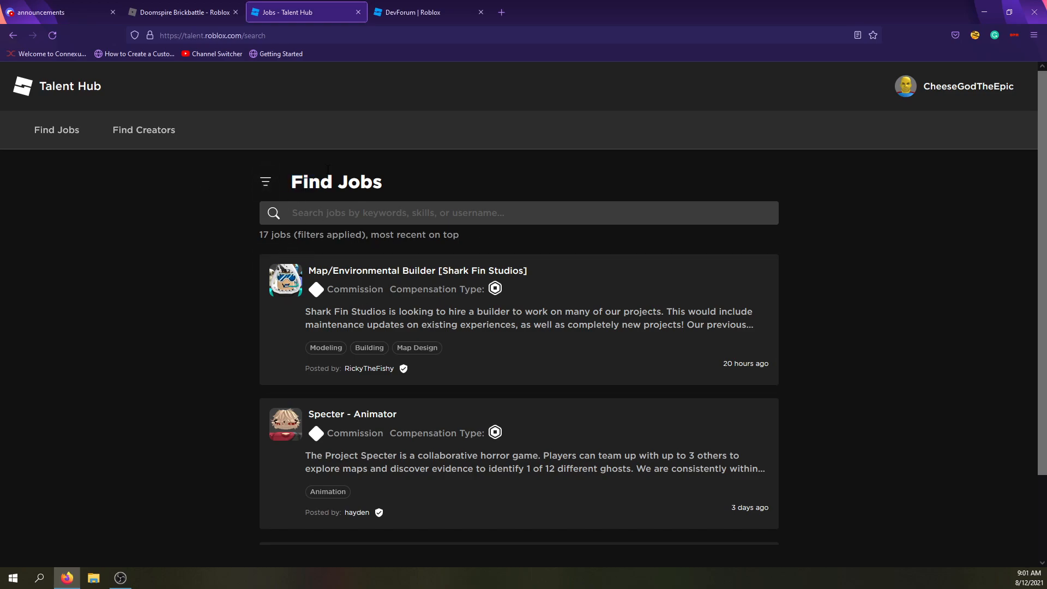
pyautogui.moveTo(563, 205)
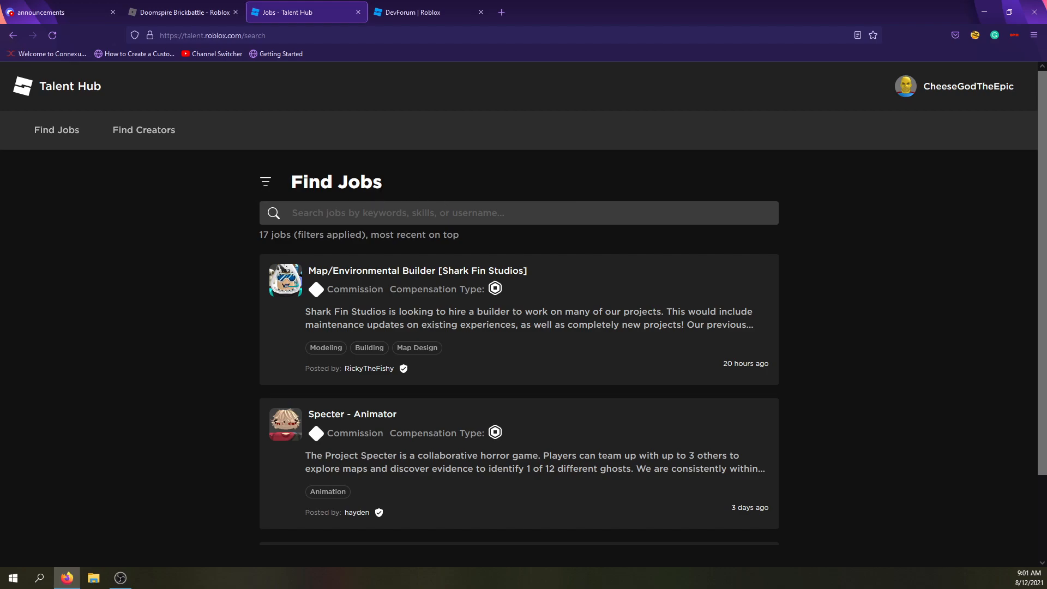
pyautogui.doubleClick(336, 182)
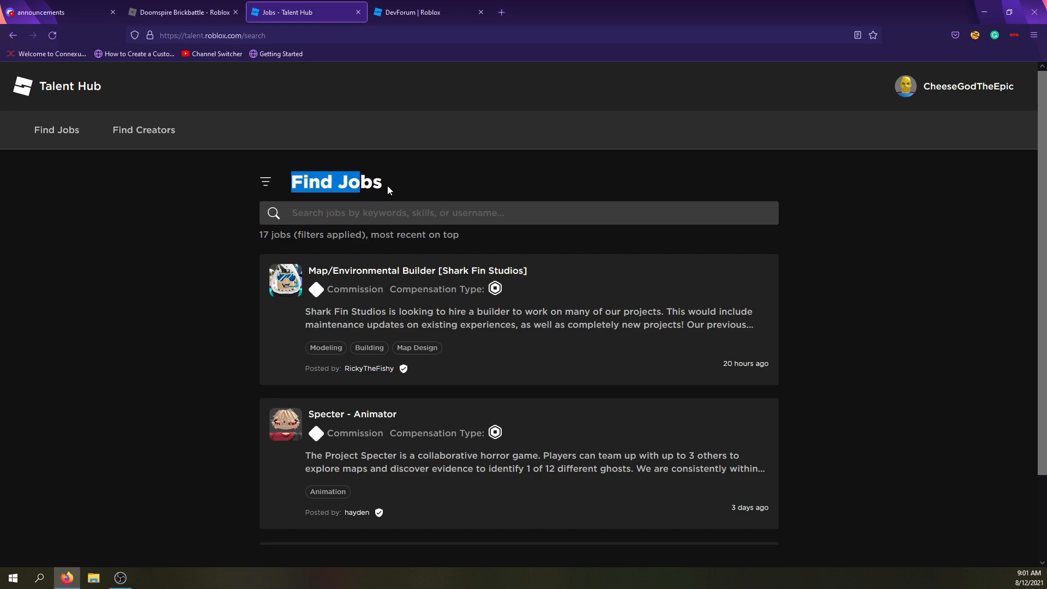
# Step: Open your own creator page via Edit Creator Page, review it, then go to Find Creators
pyautogui.click(967, 86)
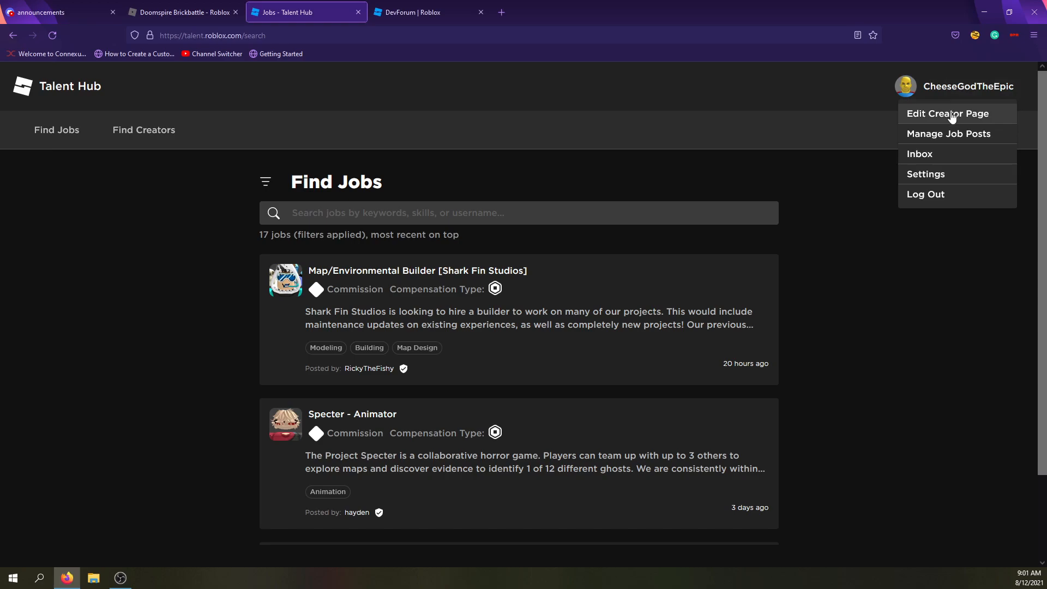
pyautogui.click(947, 114)
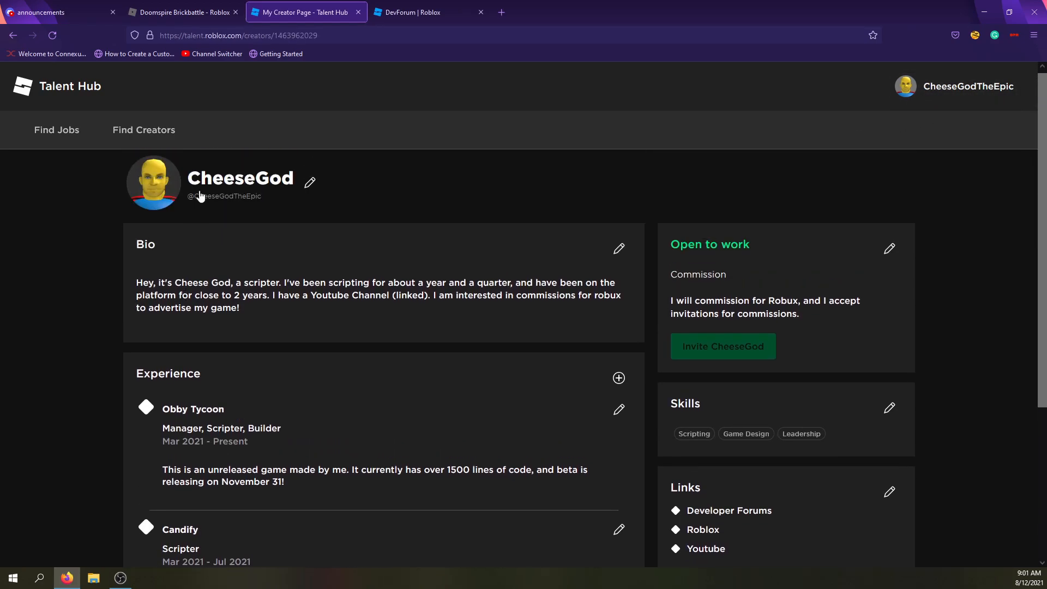
pyautogui.scroll(-3)
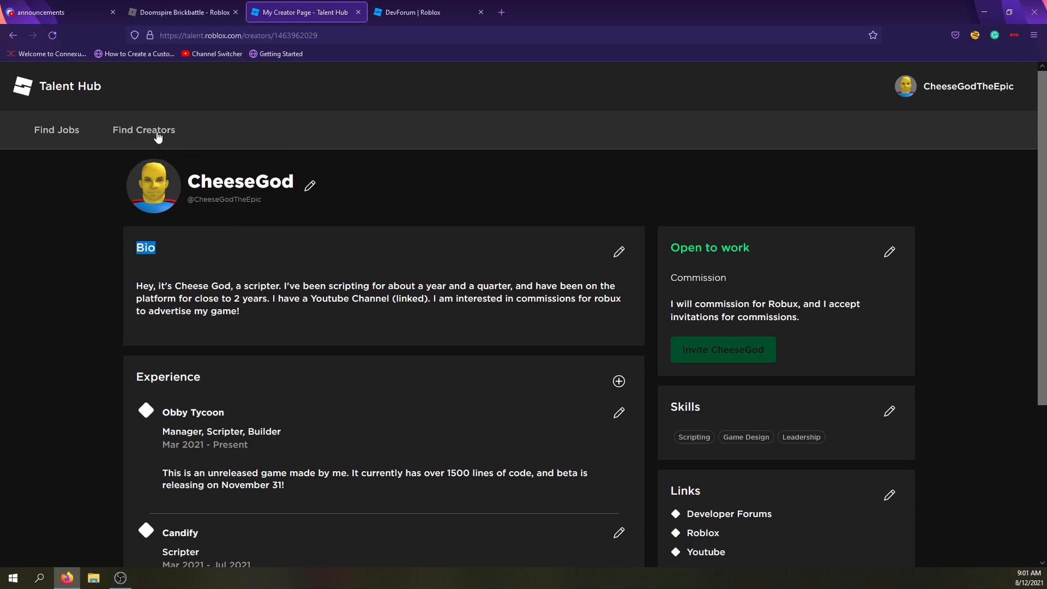
pyautogui.click(143, 130)
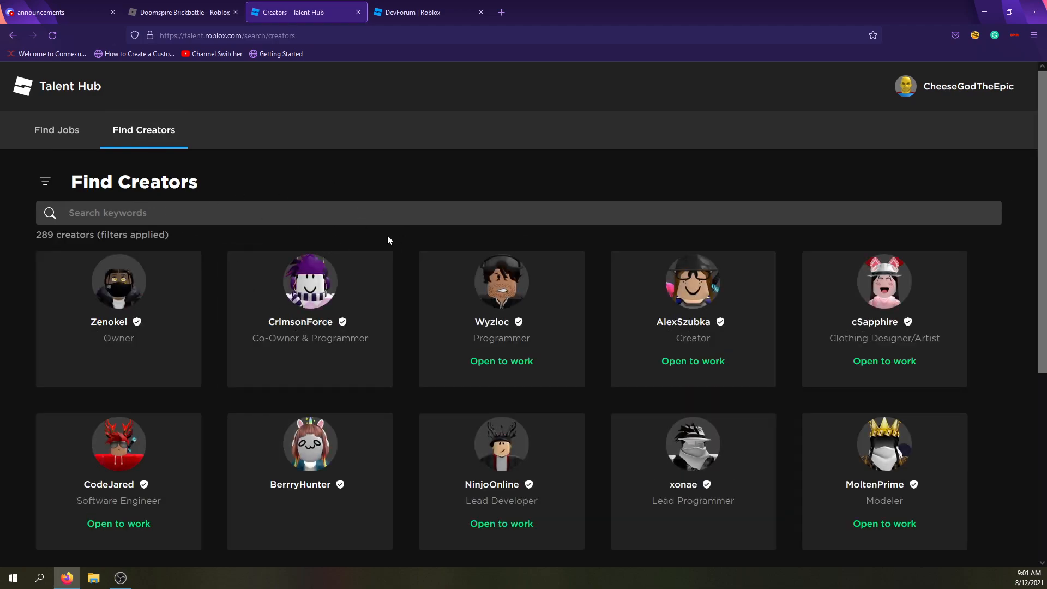
pyautogui.scroll(-3)
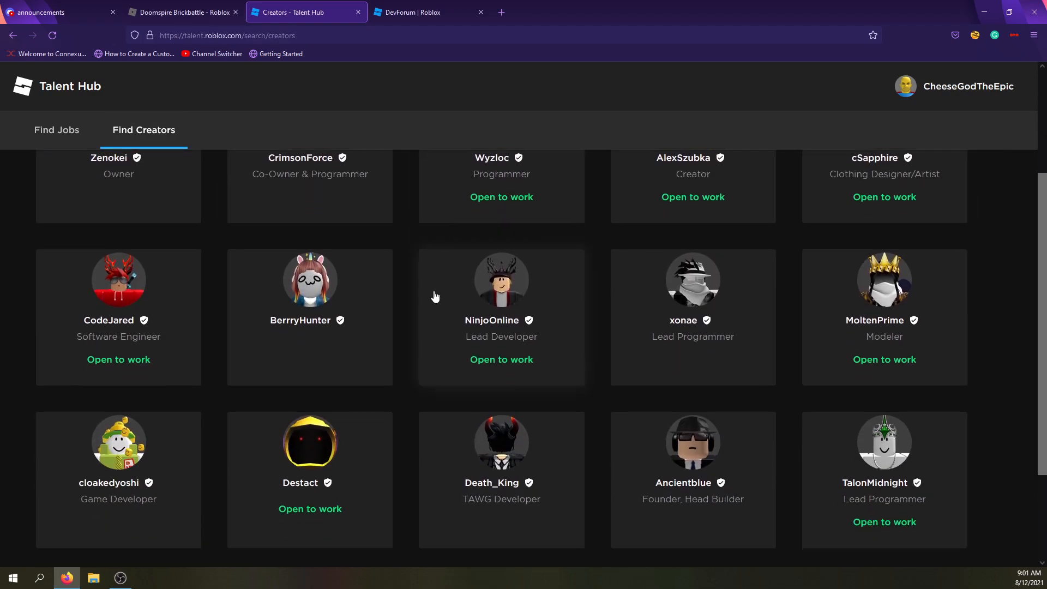
pyautogui.scroll(-3)
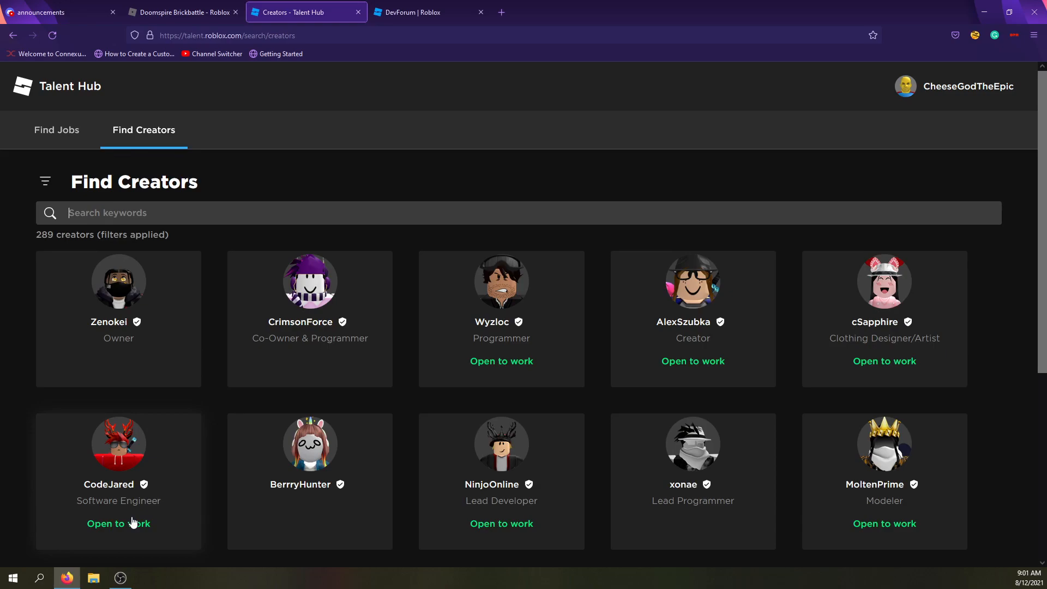
pyautogui.moveTo(587, 498)
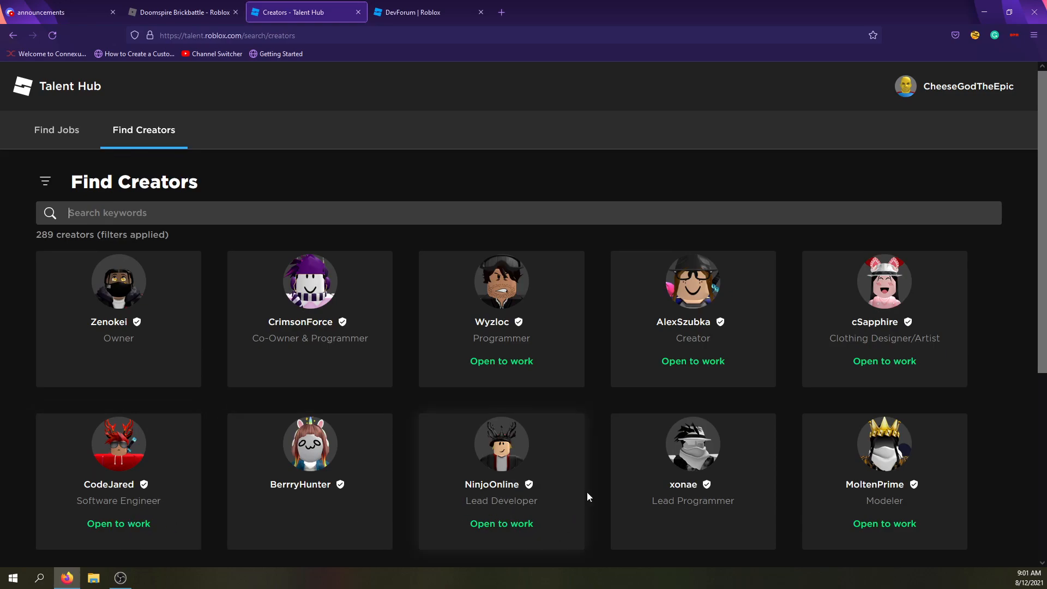
pyautogui.moveTo(786, 389)
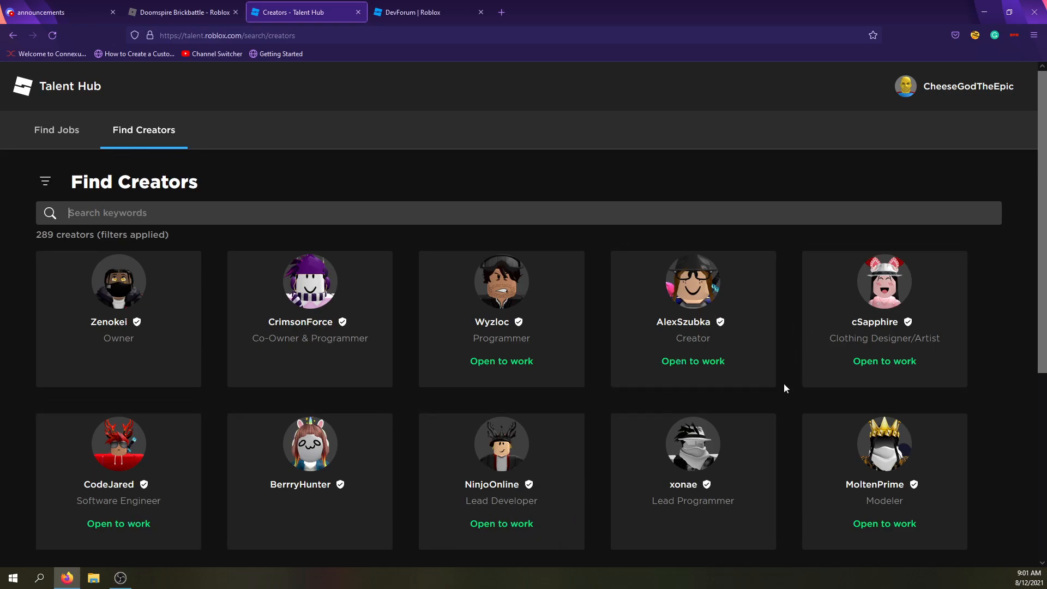
pyautogui.moveTo(707, 148)
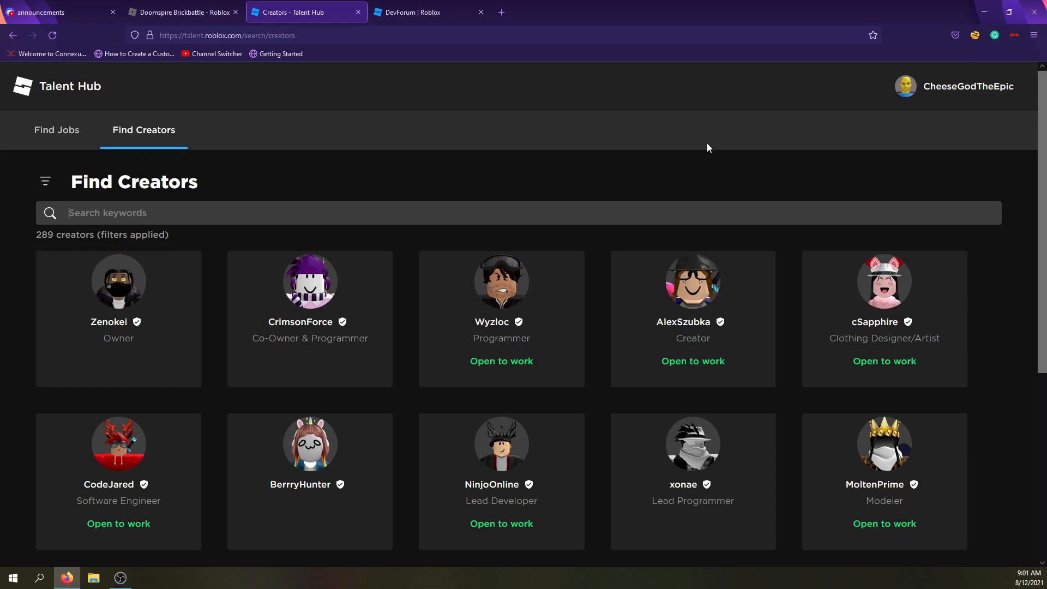
pyautogui.click(966, 86)
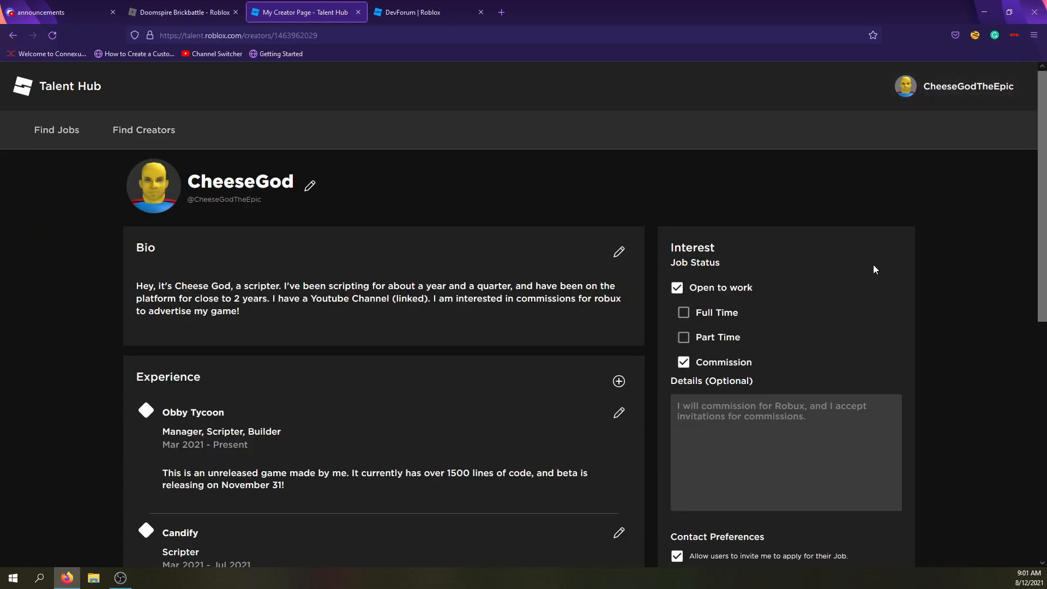
# Step: Review the Interest checkboxes and save the job status as Open to work for Commission
pyautogui.scroll(-3)
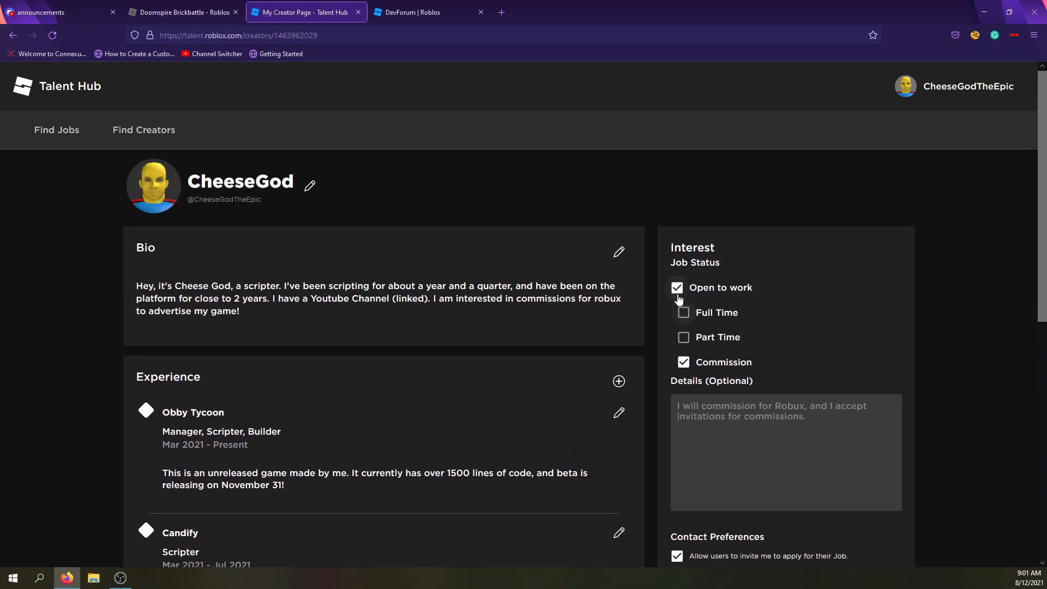
pyautogui.scroll(-3)
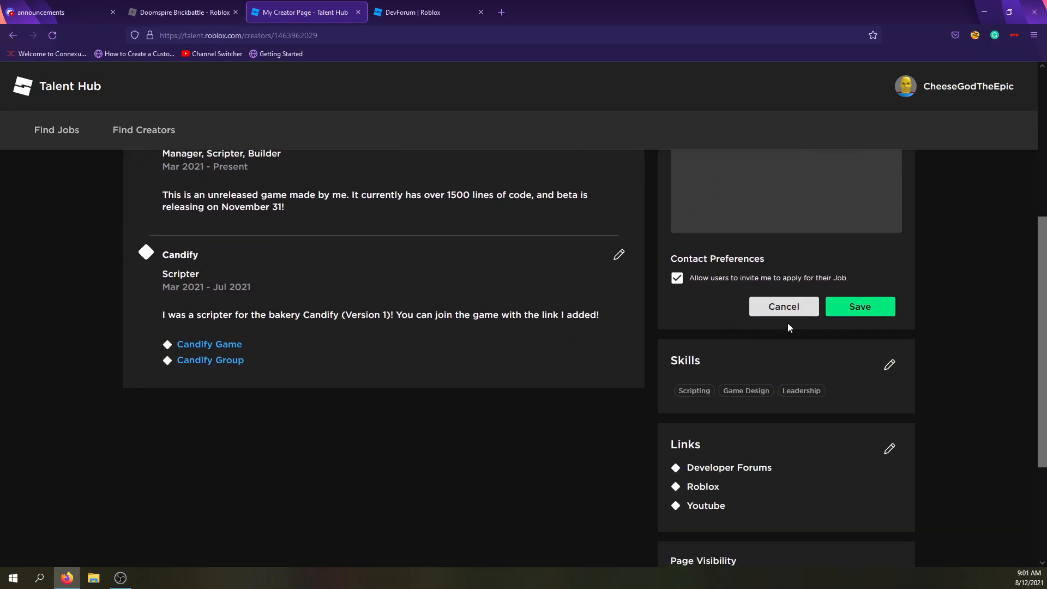
pyautogui.click(859, 306)
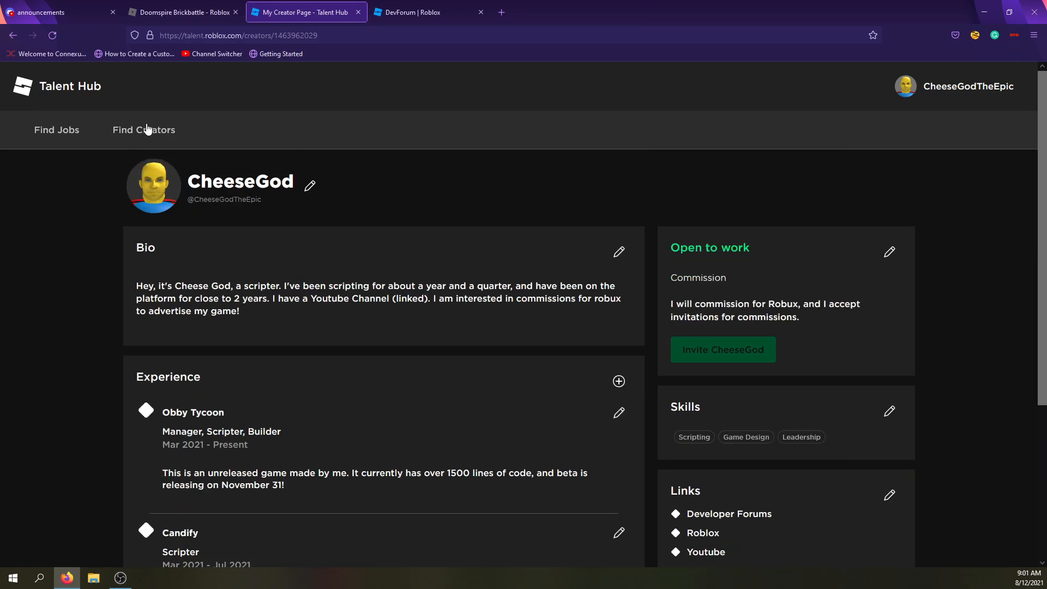
# Step: From the Find Creators grid, open Destact's creator profile
pyautogui.click(142, 130)
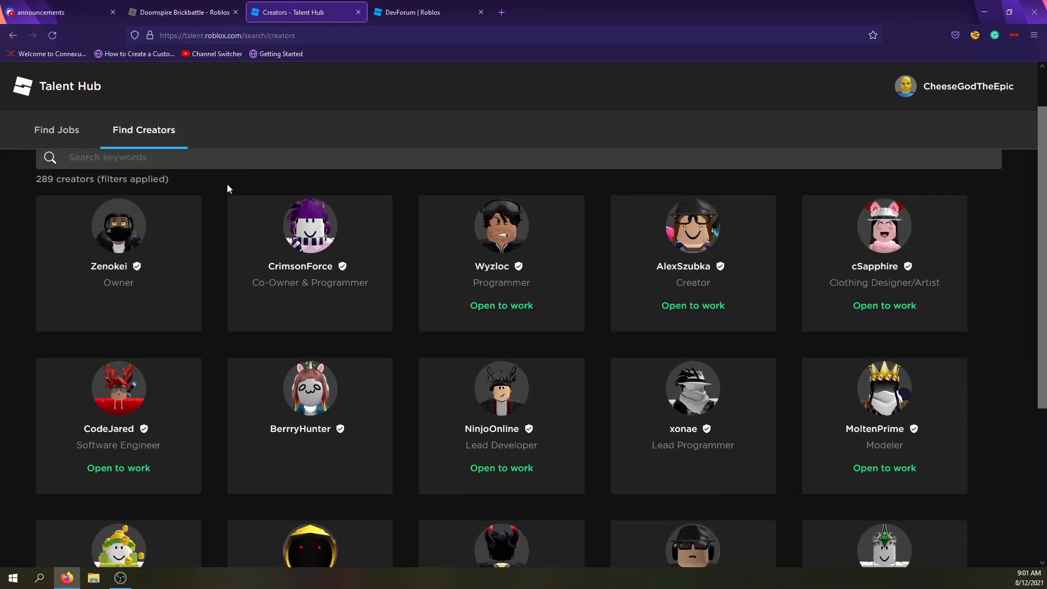
pyautogui.scroll(-3)
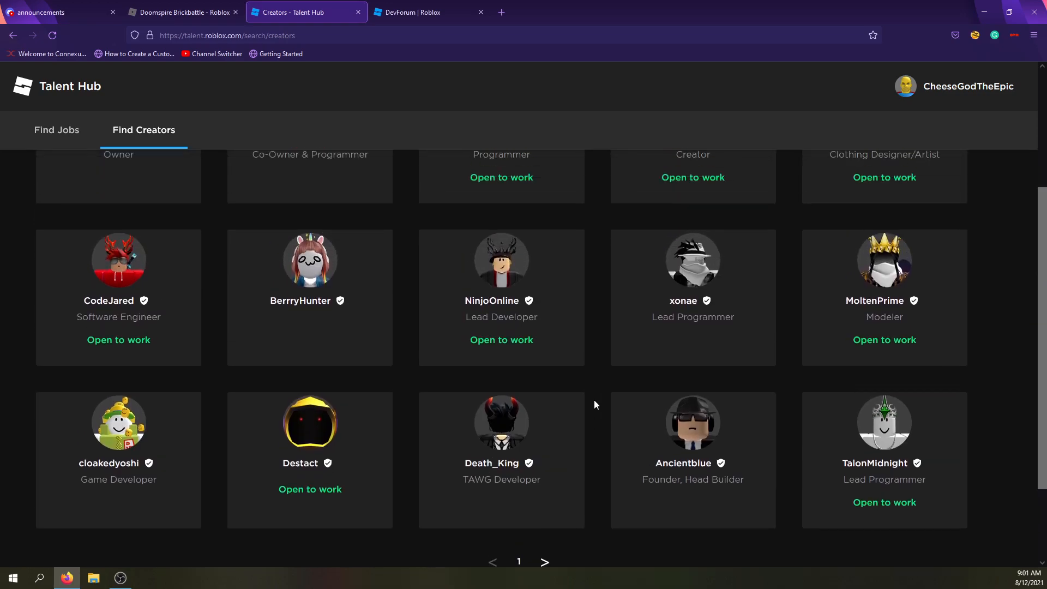
pyautogui.click(309, 423)
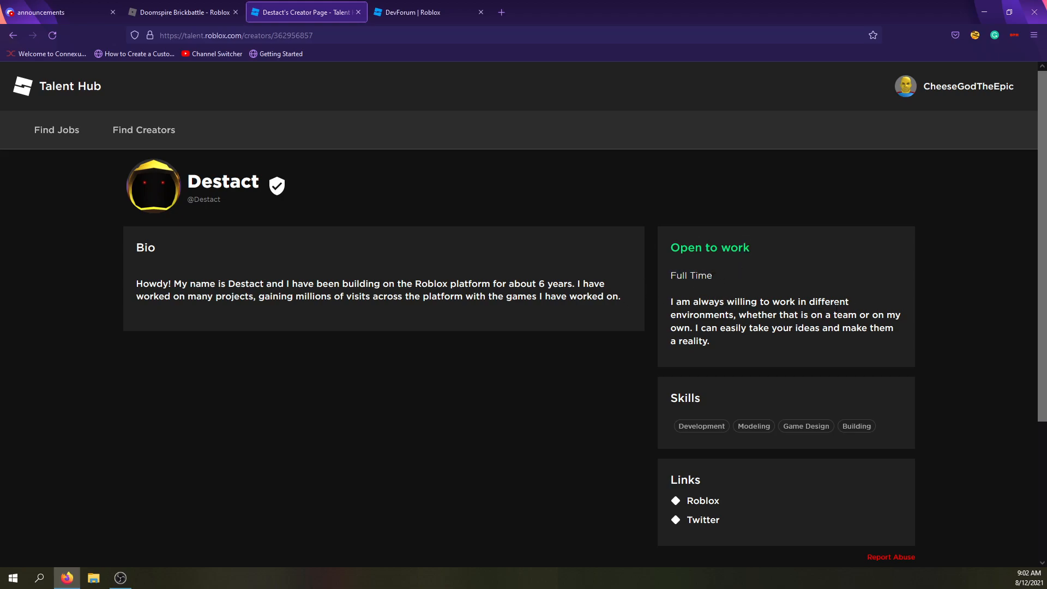
# Step: Select Destact's work description, read down to the links, and bring up your account menu
pyautogui.moveTo(671, 301); pyautogui.dragTo(710, 342)
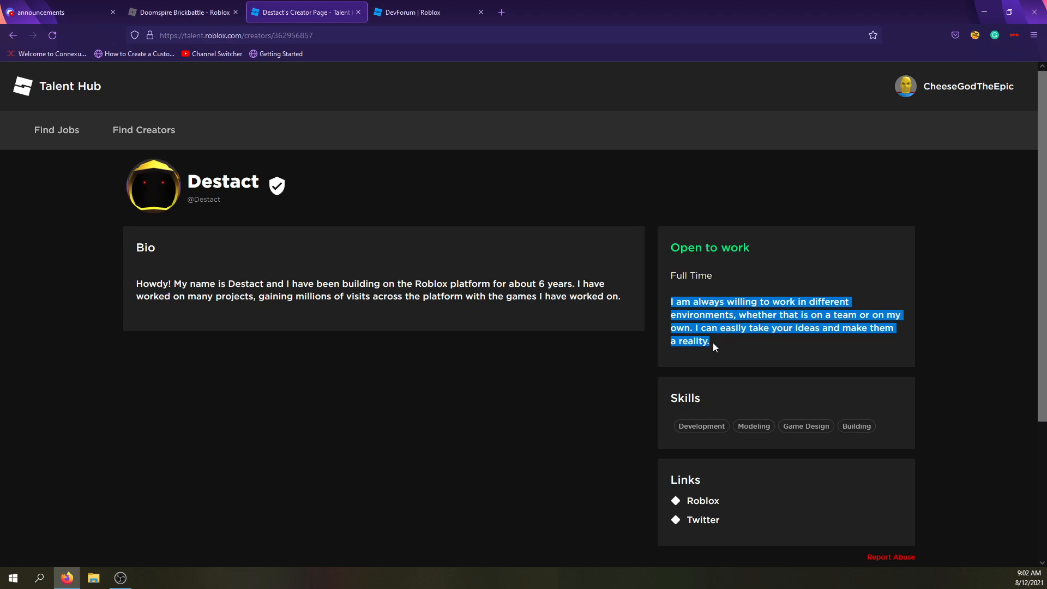
pyautogui.scroll(-3)
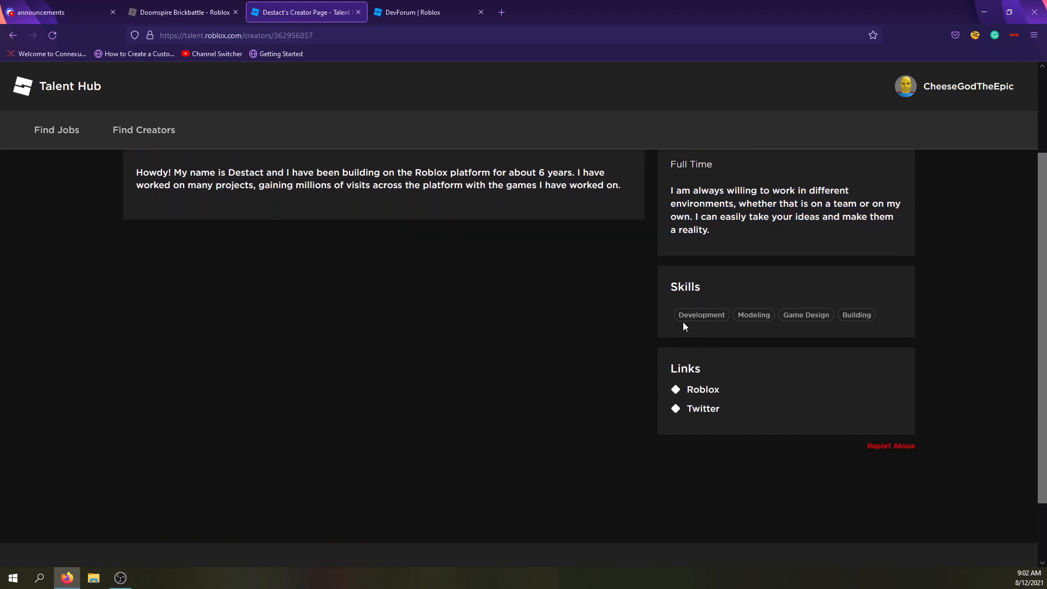
pyautogui.moveTo(746, 338)
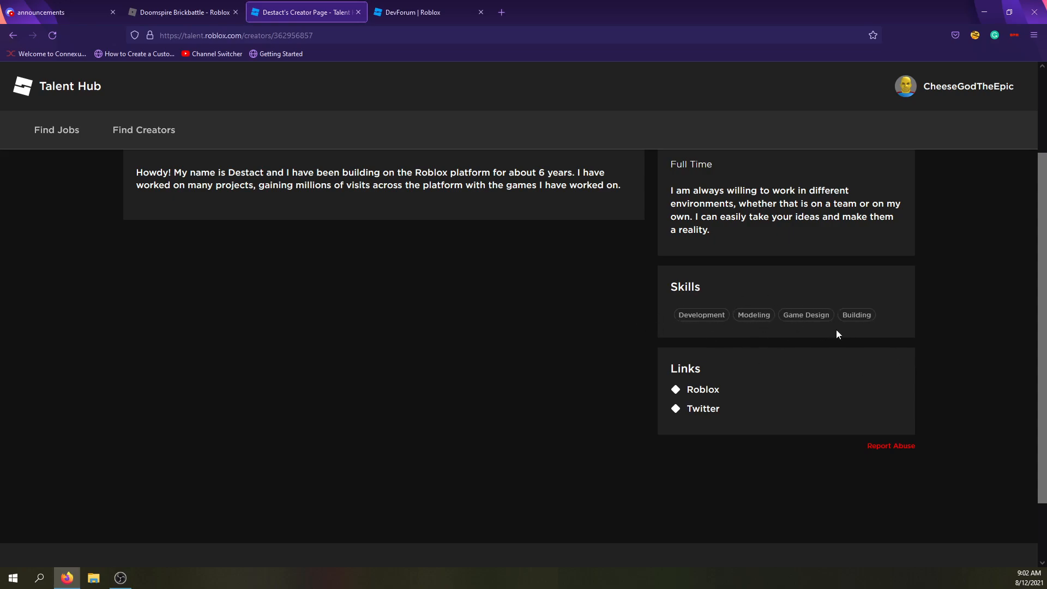
pyautogui.scroll(-3)
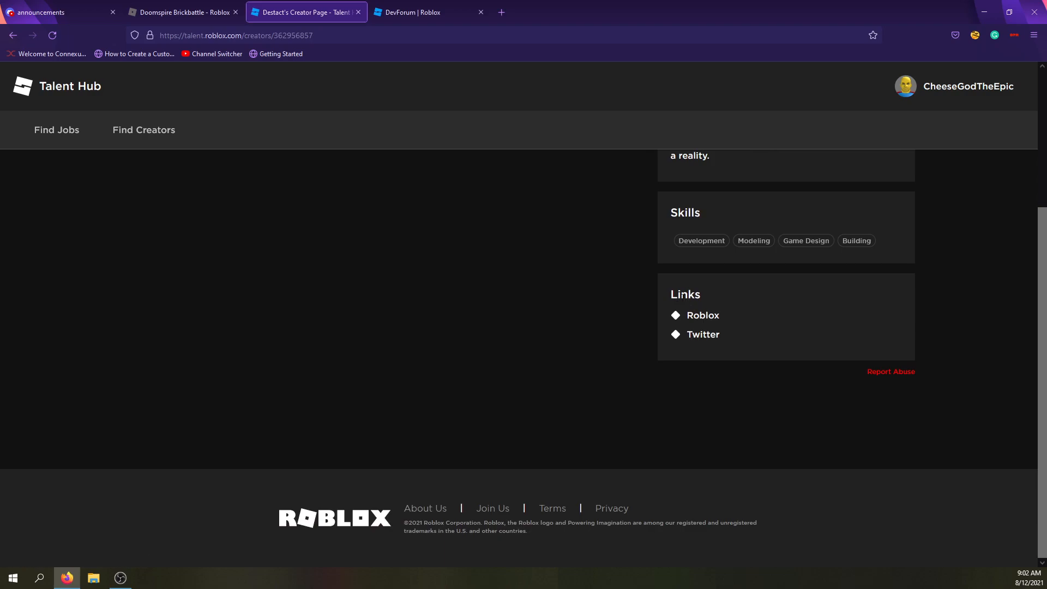
pyautogui.click(968, 86)
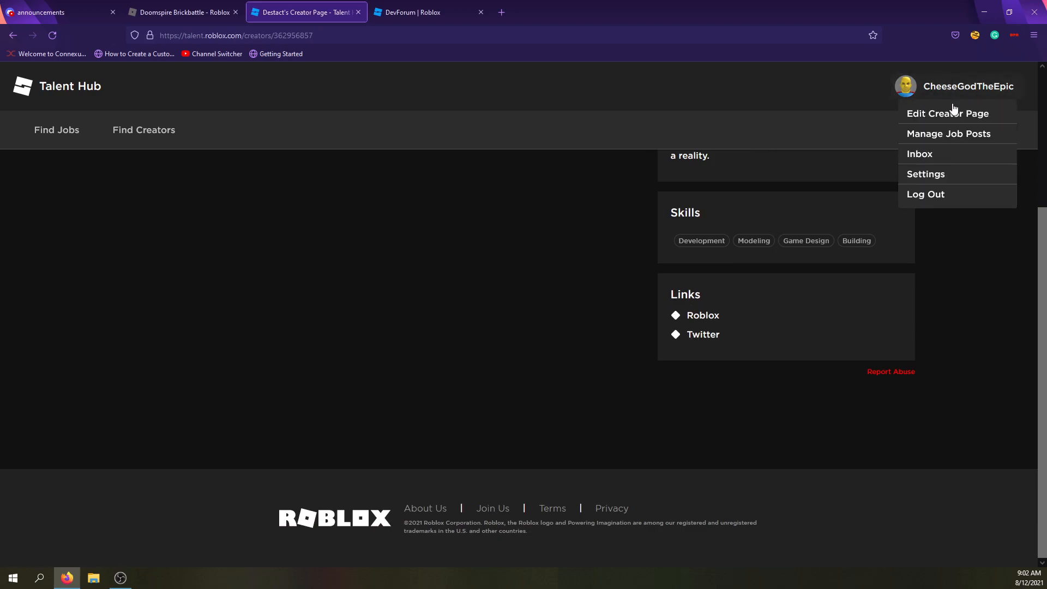
# Step: Edit your creator page to include the Developer Forums and Roblox links alongside YouTube
pyautogui.click(946, 112)
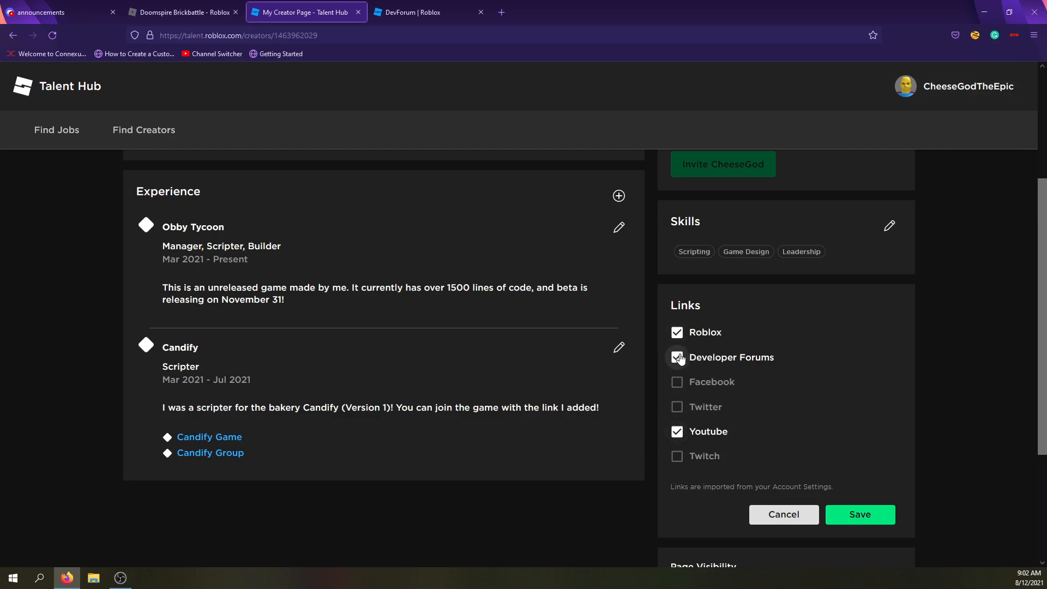
pyautogui.click(676, 332)
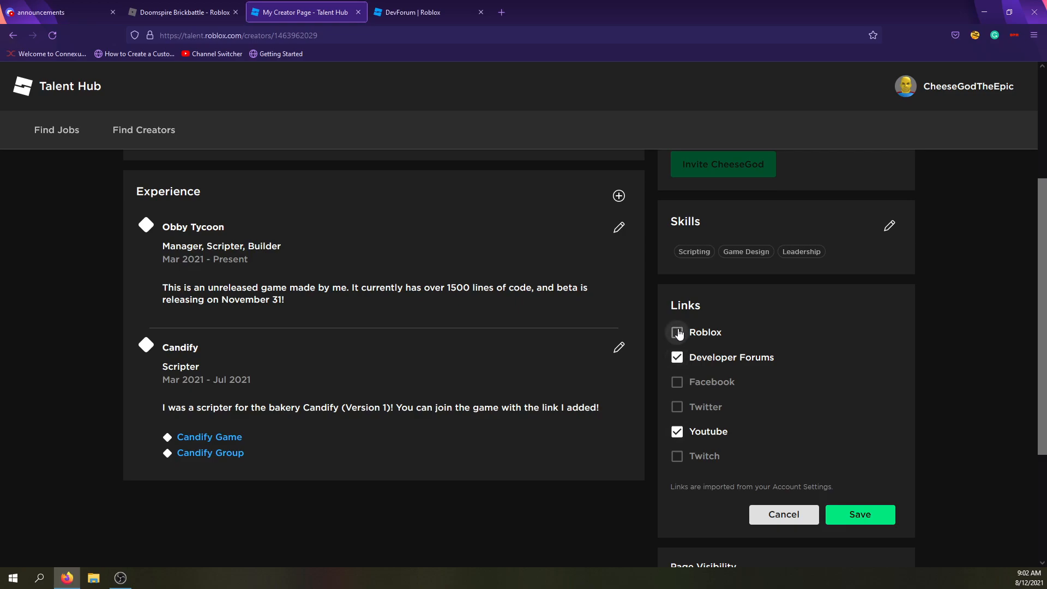
pyautogui.click(676, 332)
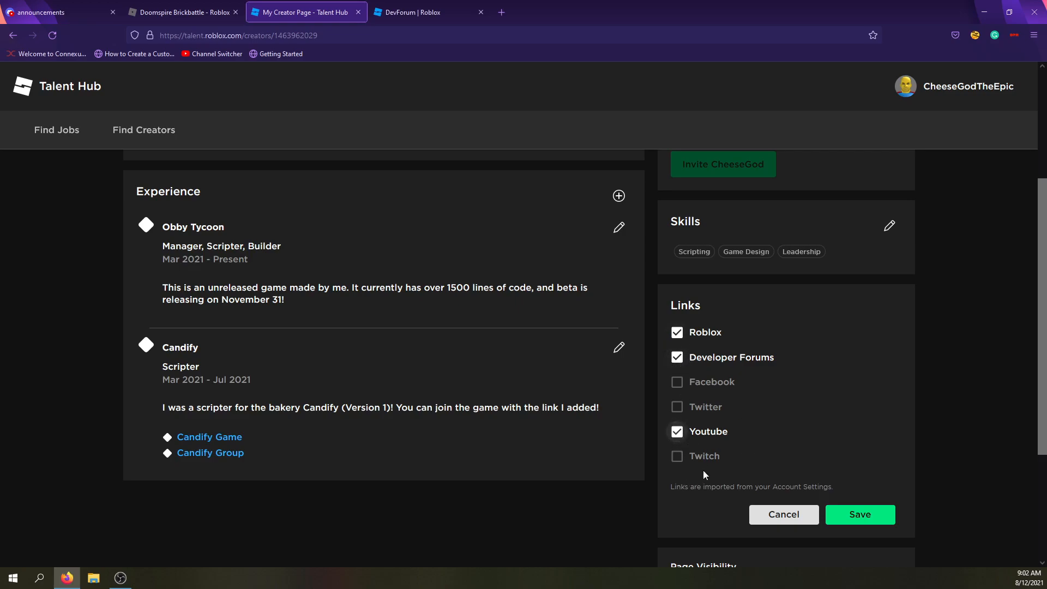
pyautogui.scroll(-3)
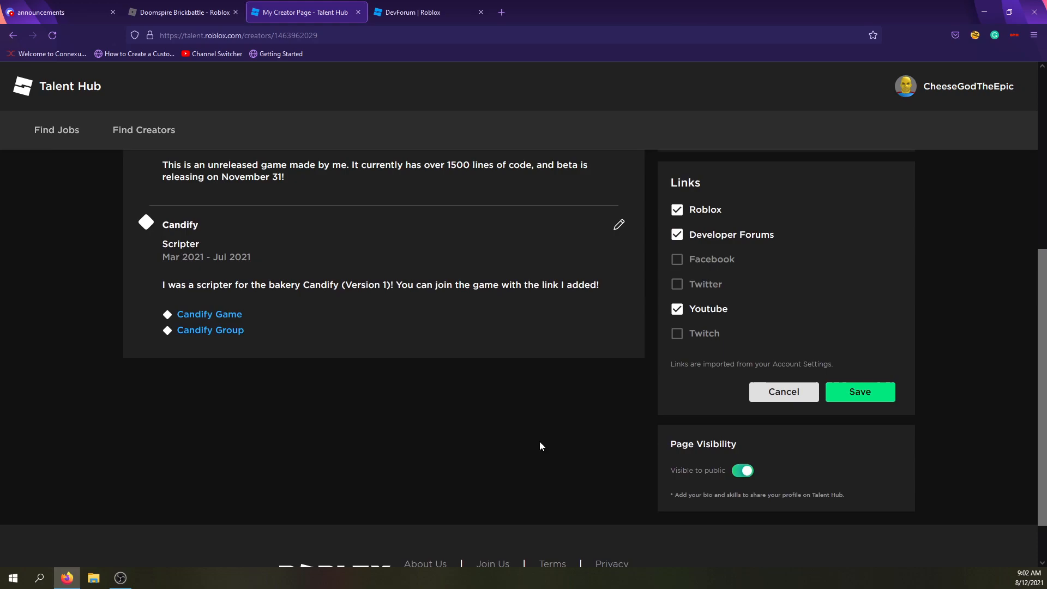
pyautogui.click(742, 470)
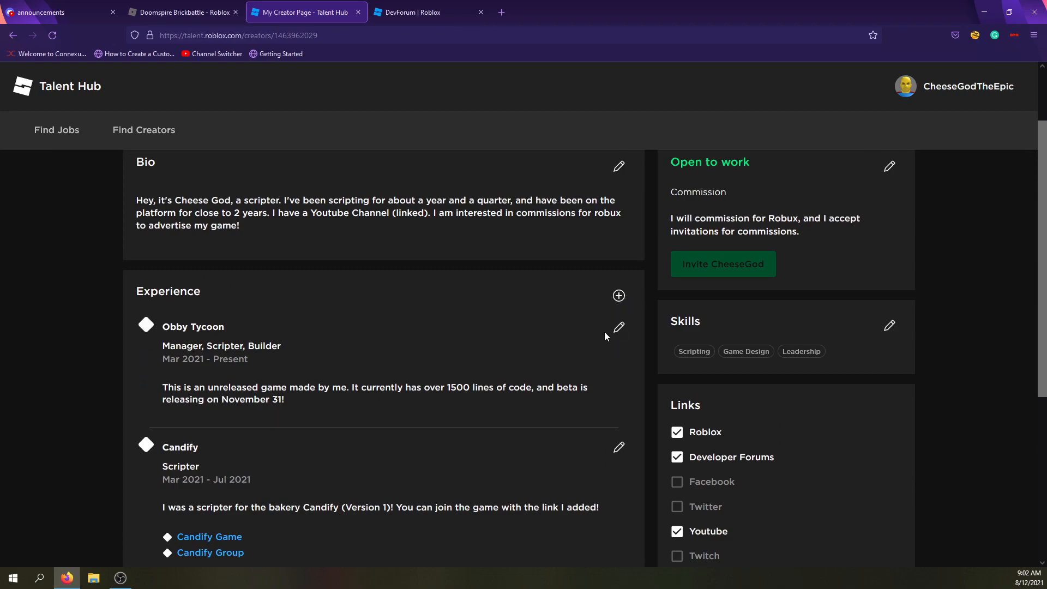
# Step: Review the Obby Tycoon experience entry's edit form before starting a new one
pyautogui.click(618, 327)
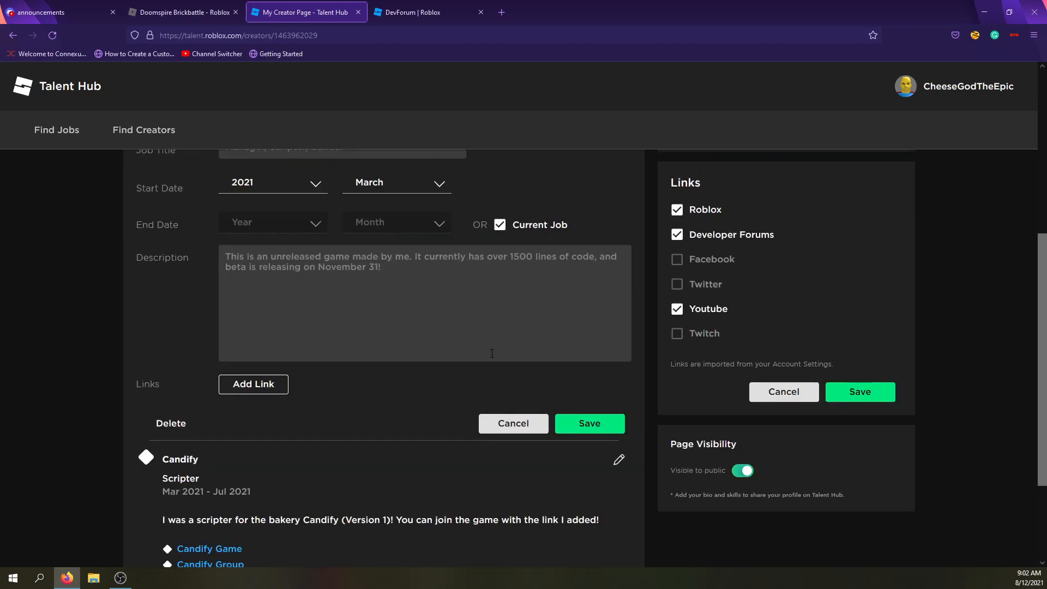
pyautogui.scroll(-3)
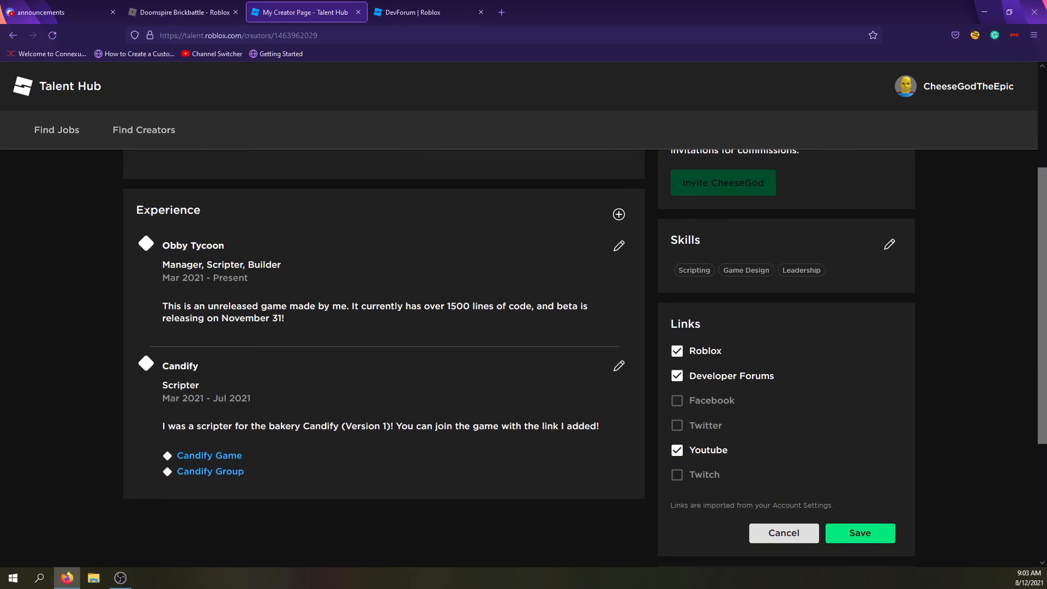
pyautogui.scroll(-3)
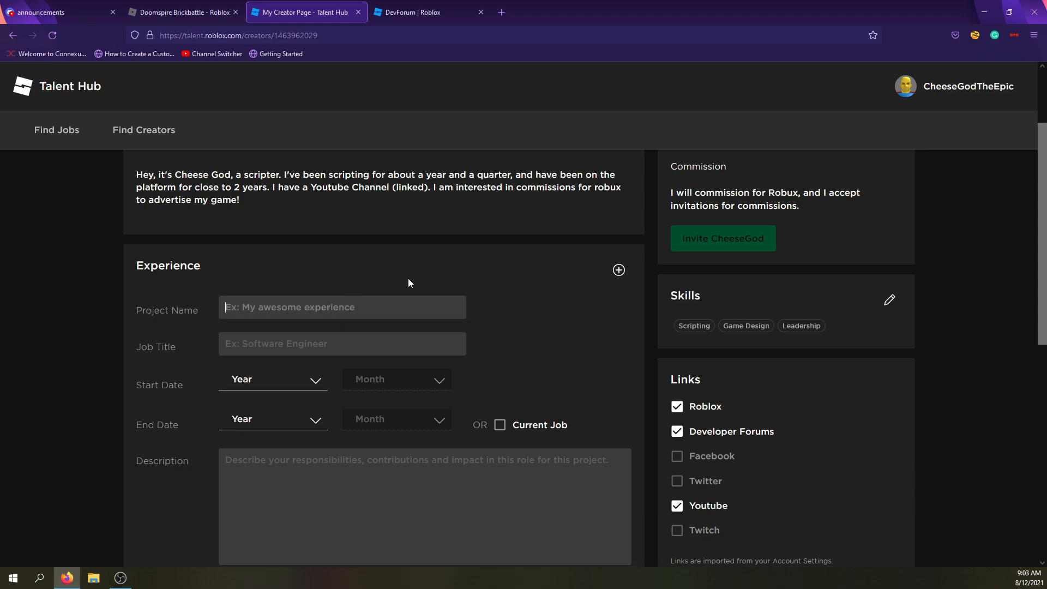
pyautogui.write('M')
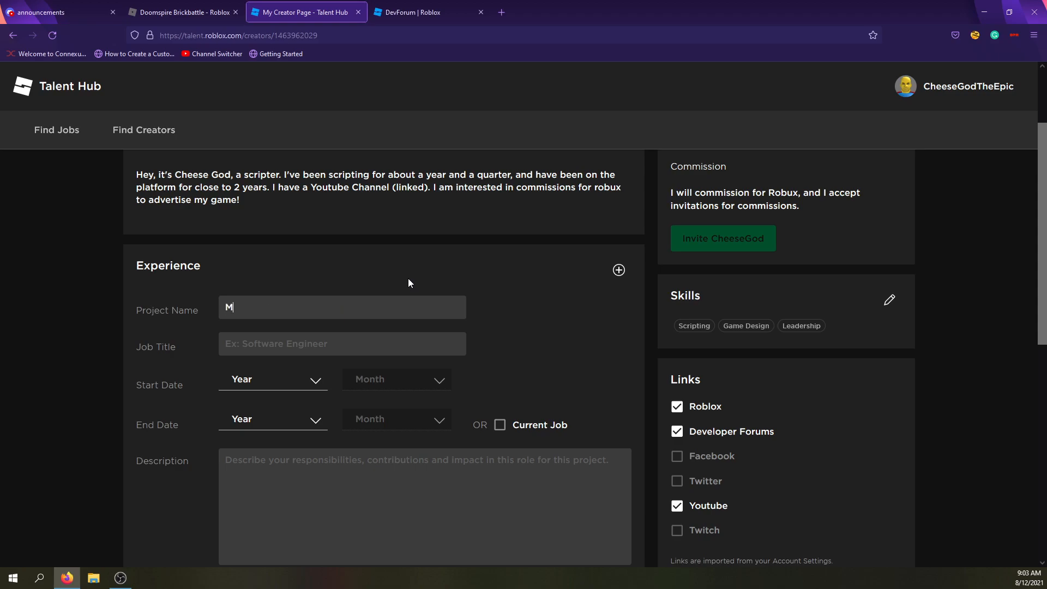
pyautogui.write('y G ame')
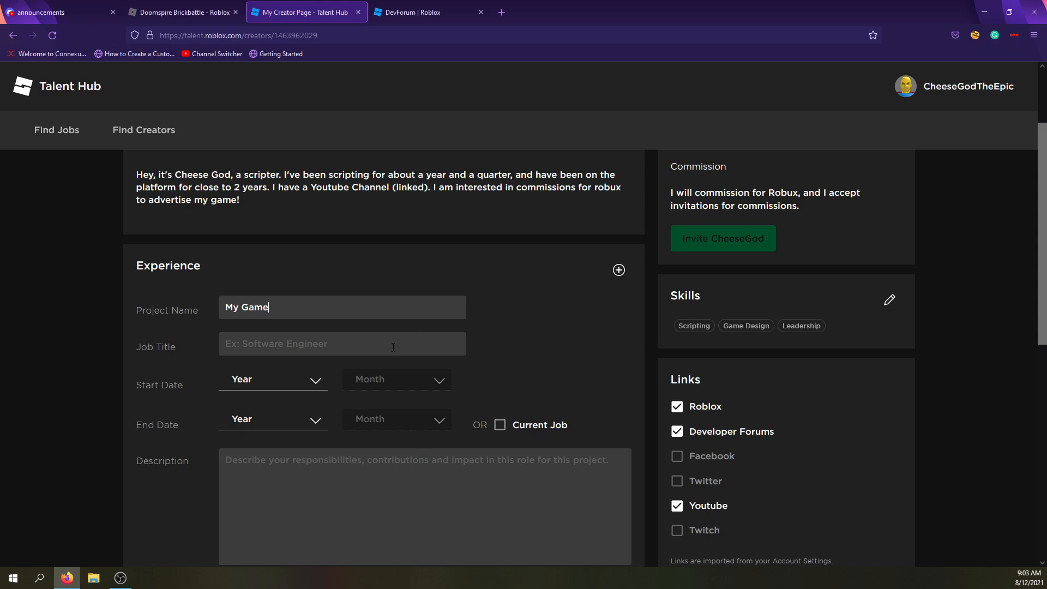
pyautogui.click(342, 343)
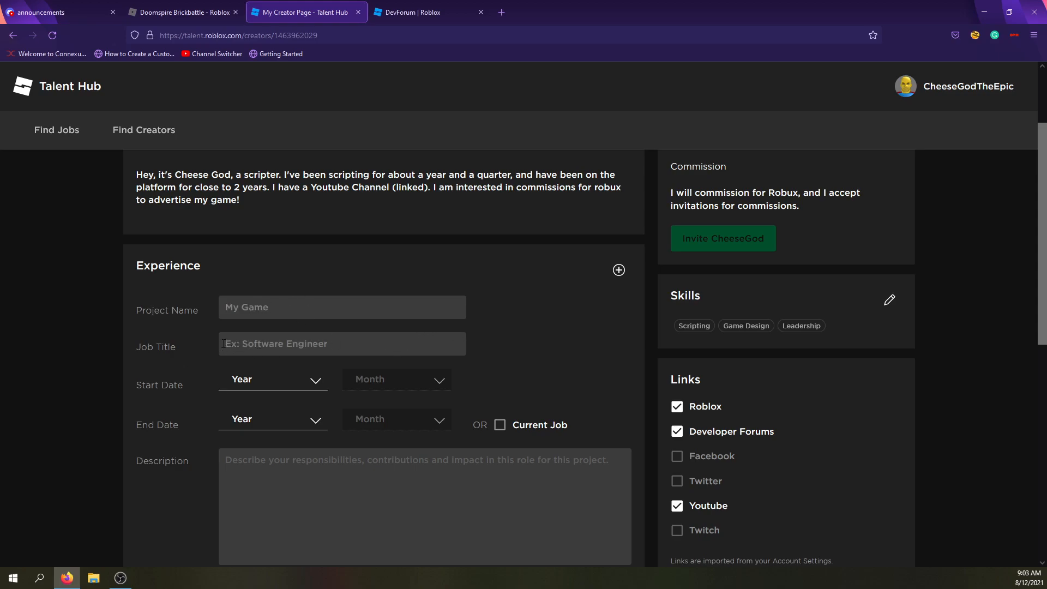
pyautogui.click(341, 344)
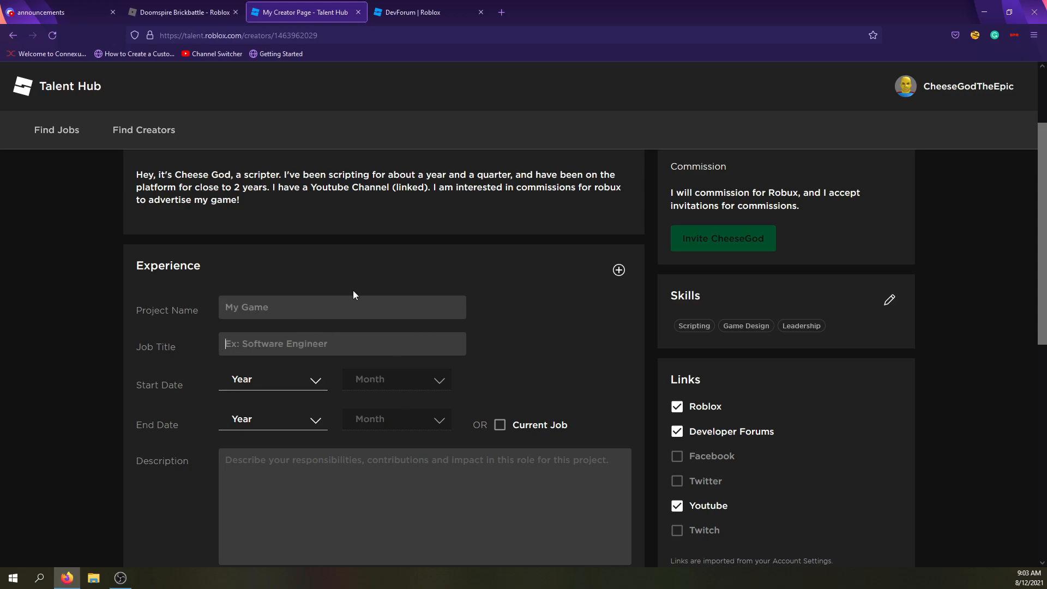
pyautogui.write('Scrite')
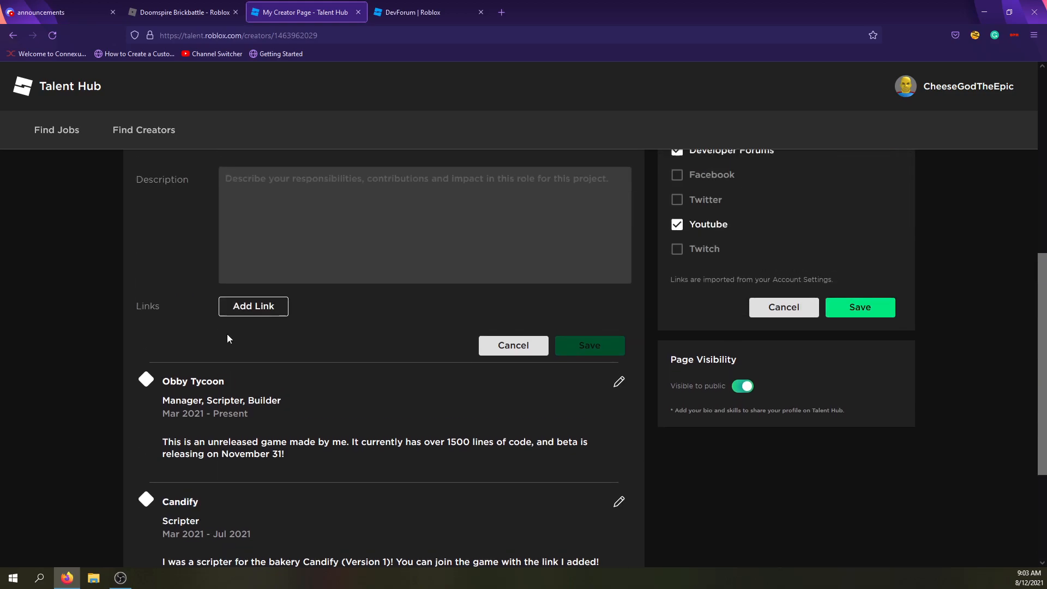
pyautogui.scroll(-3)
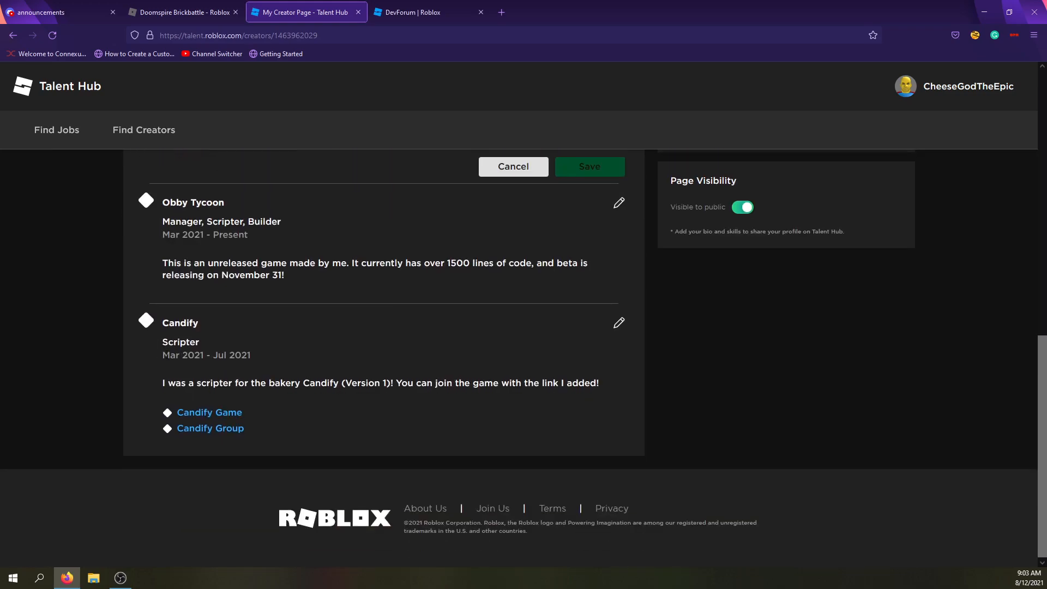
pyautogui.moveTo(203, 328)
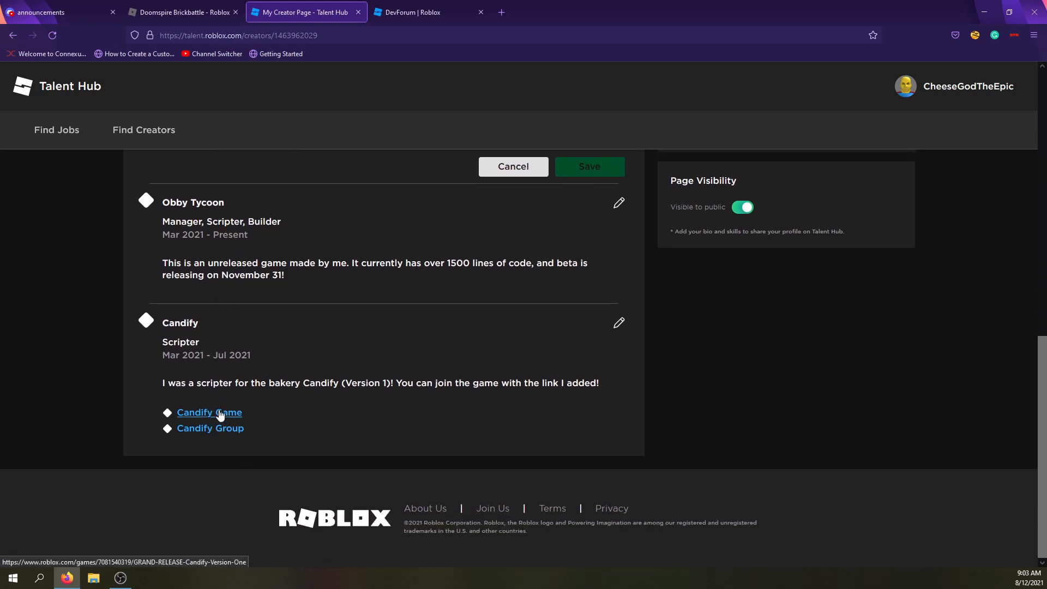
pyautogui.click(512, 166)
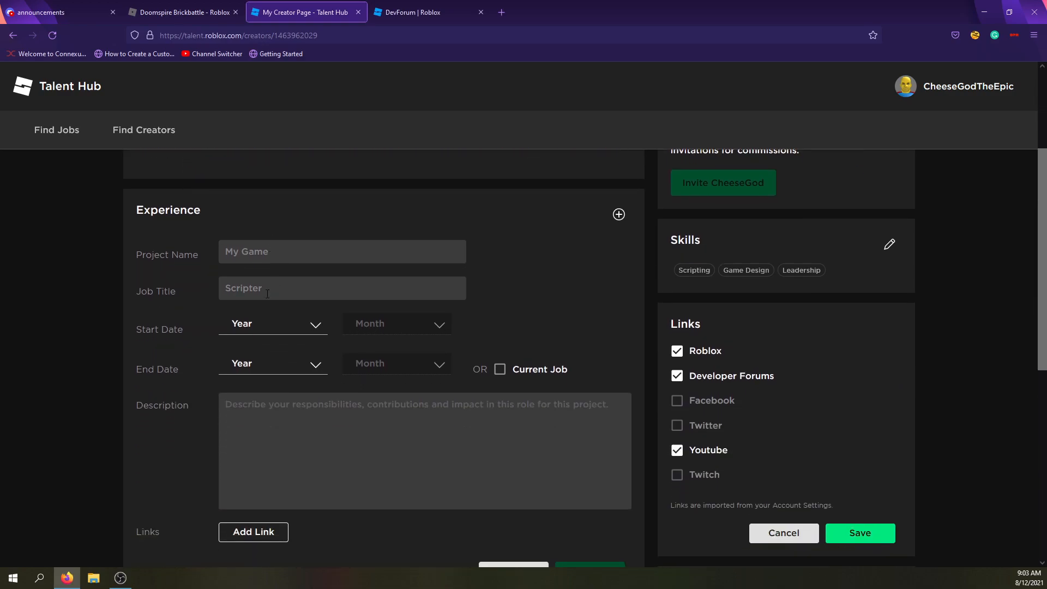
pyautogui.click(272, 324)
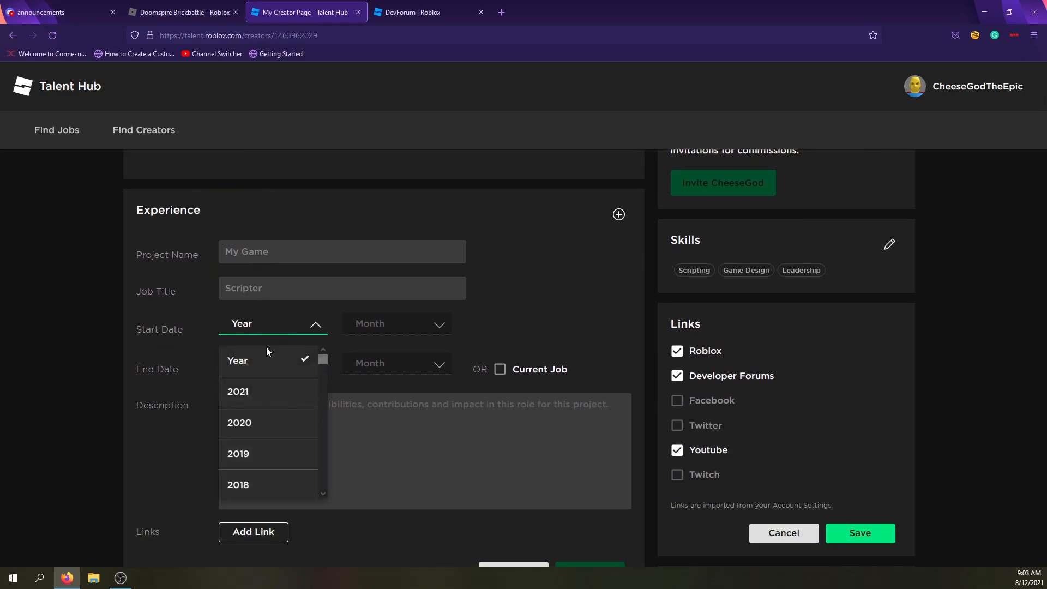
pyautogui.scroll(-3)
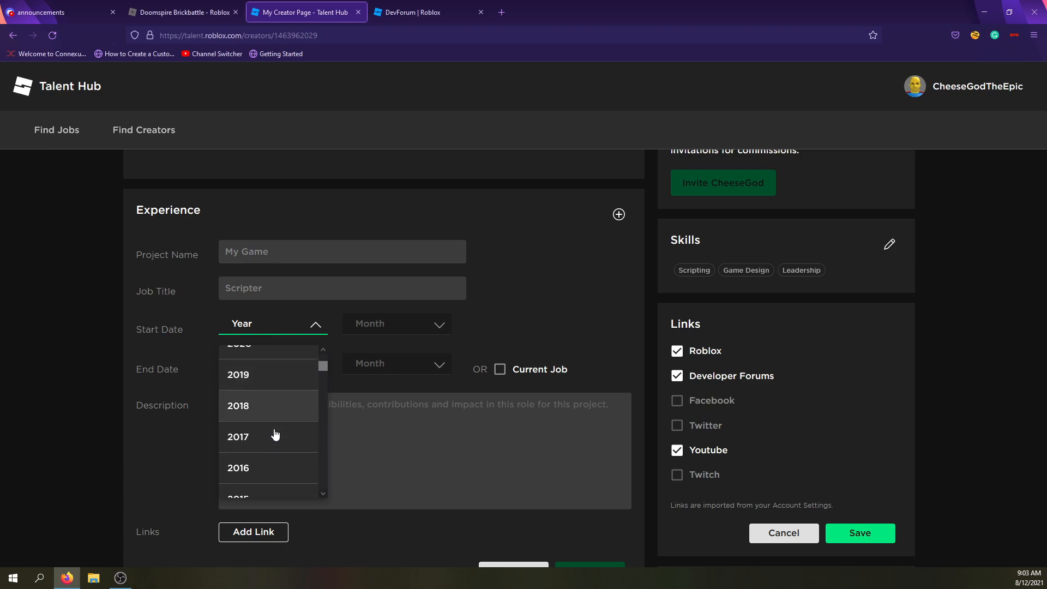
pyautogui.scroll(-3)
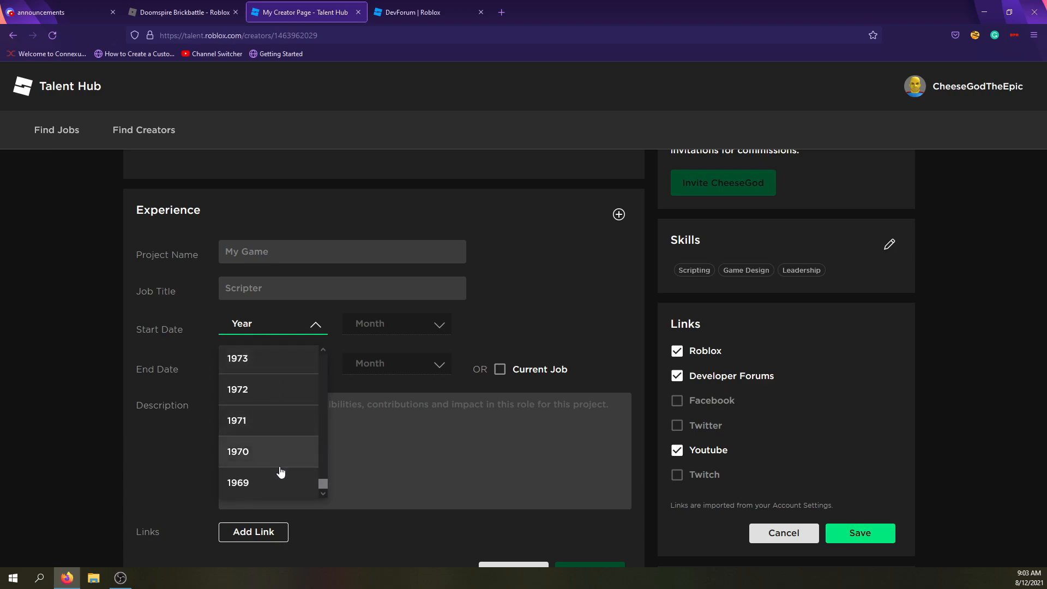
pyautogui.moveTo(260, 485)
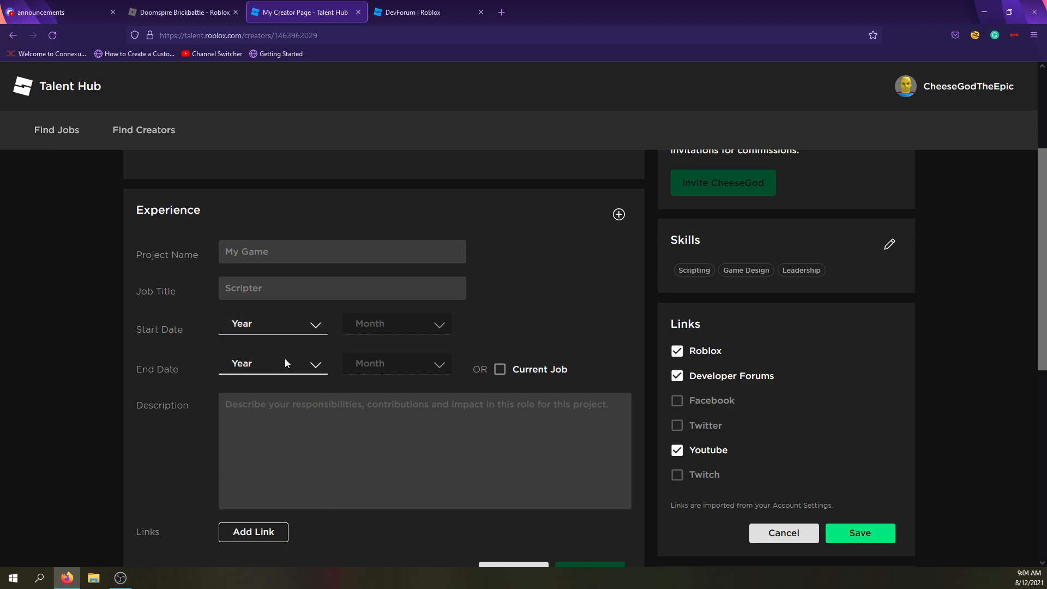
pyautogui.click(273, 363)
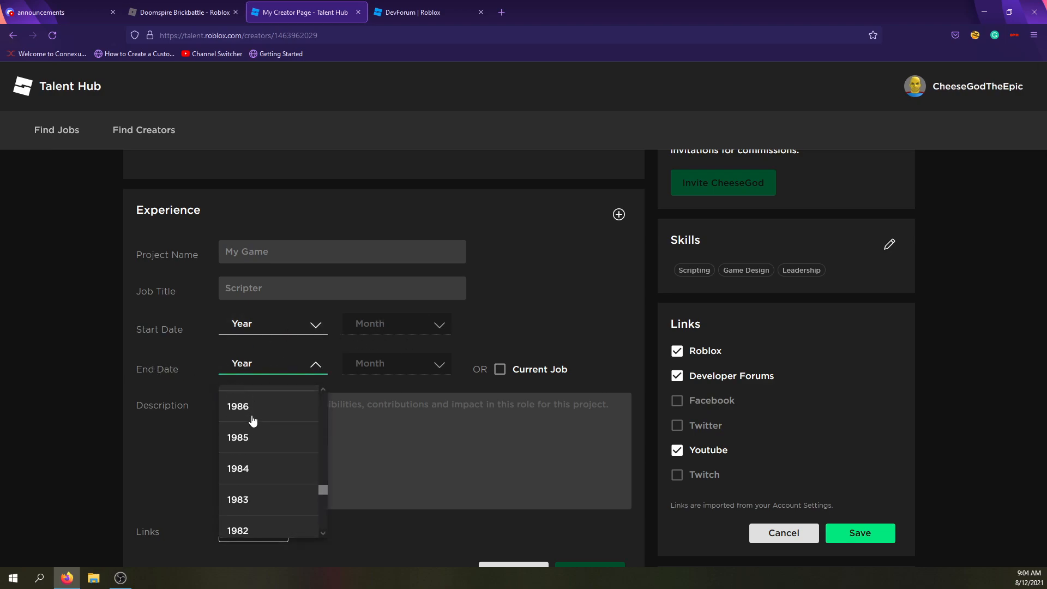
pyautogui.scroll(-3)
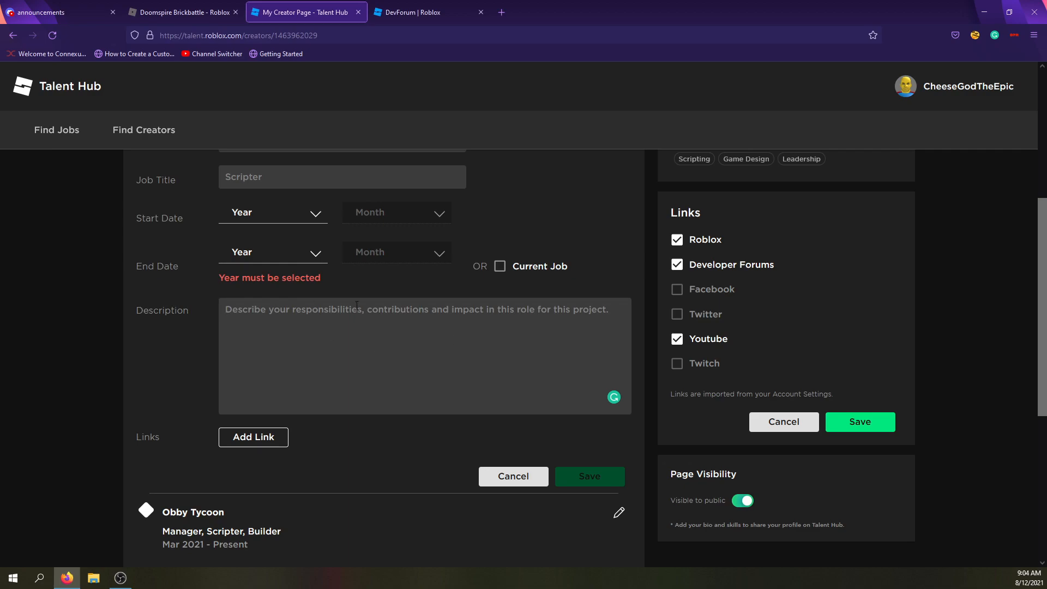
pyautogui.moveTo(305, 447)
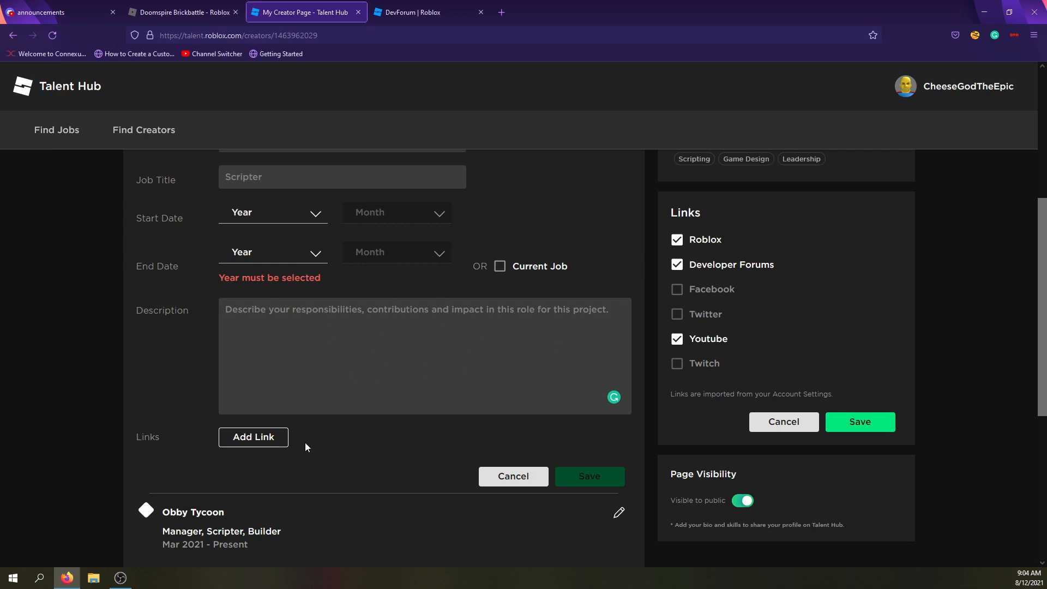
pyautogui.moveTo(227, 442)
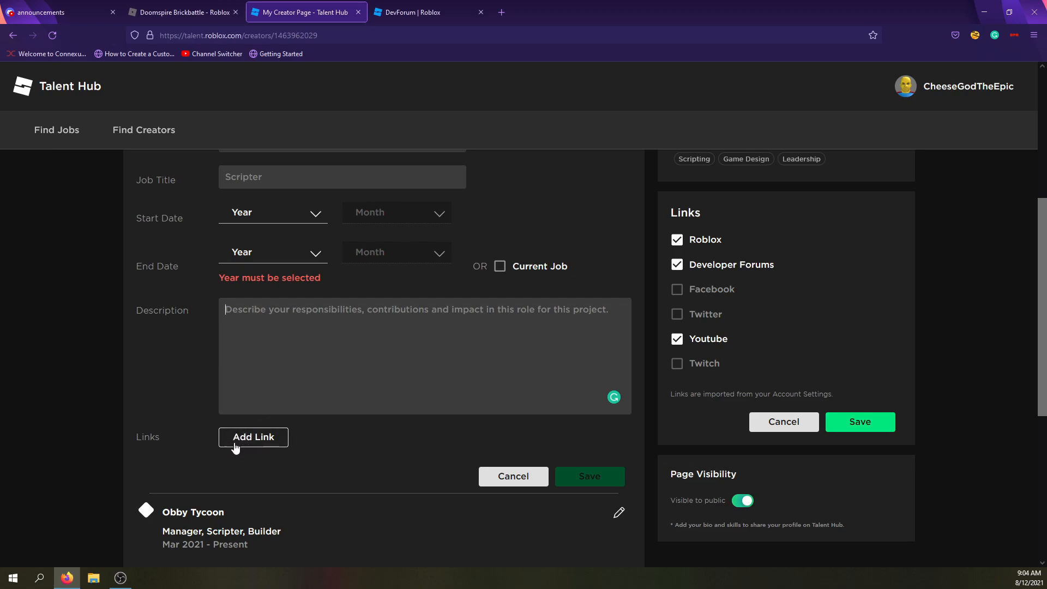
pyautogui.scroll(-3)
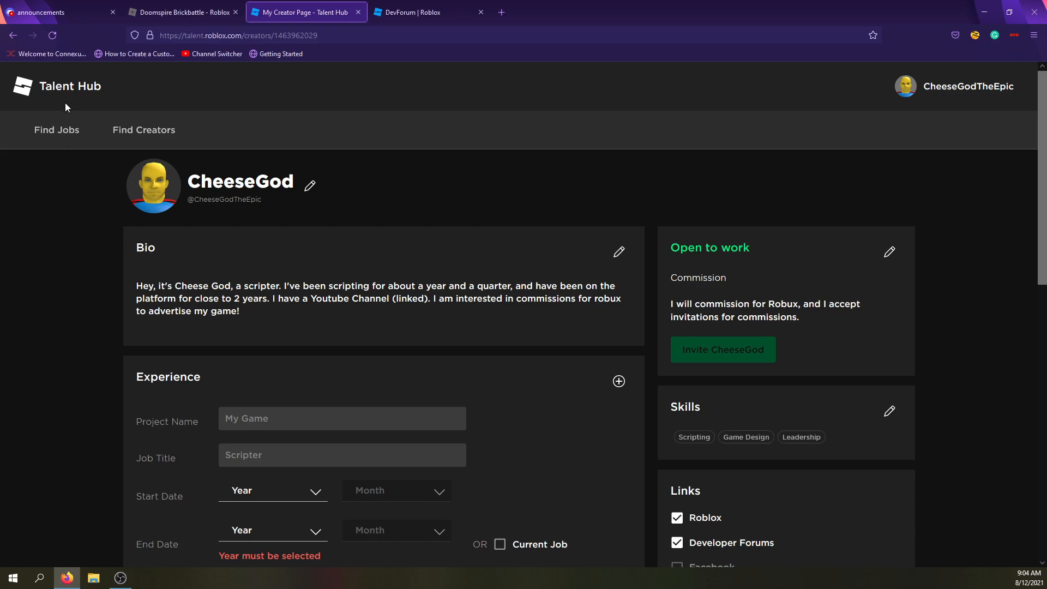
# Step: Go to Talent Hub Settings from the account menu and look over Email Notifications
pyautogui.click(968, 86)
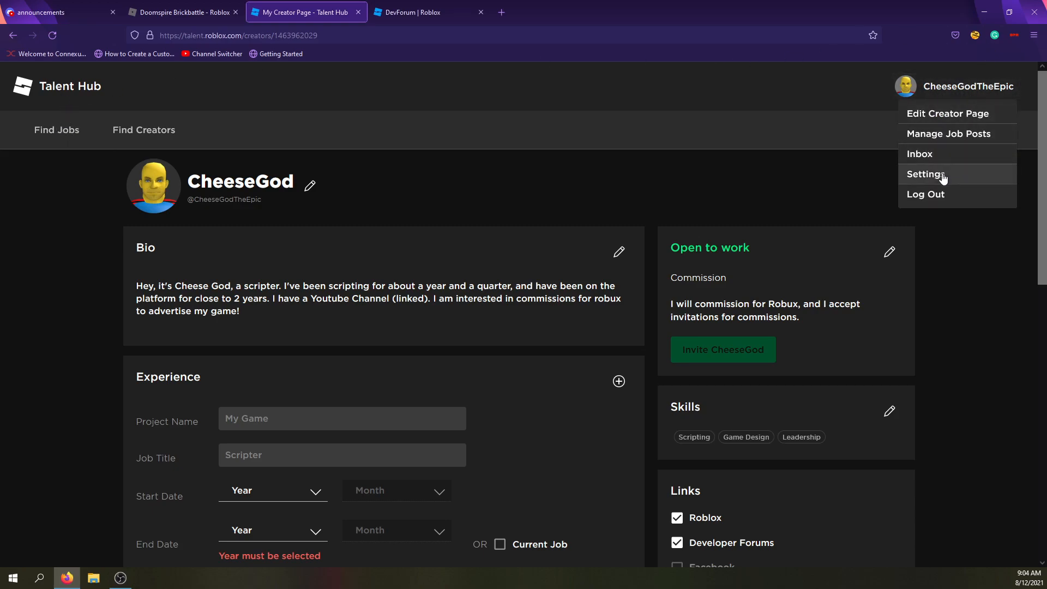
pyautogui.click(924, 174)
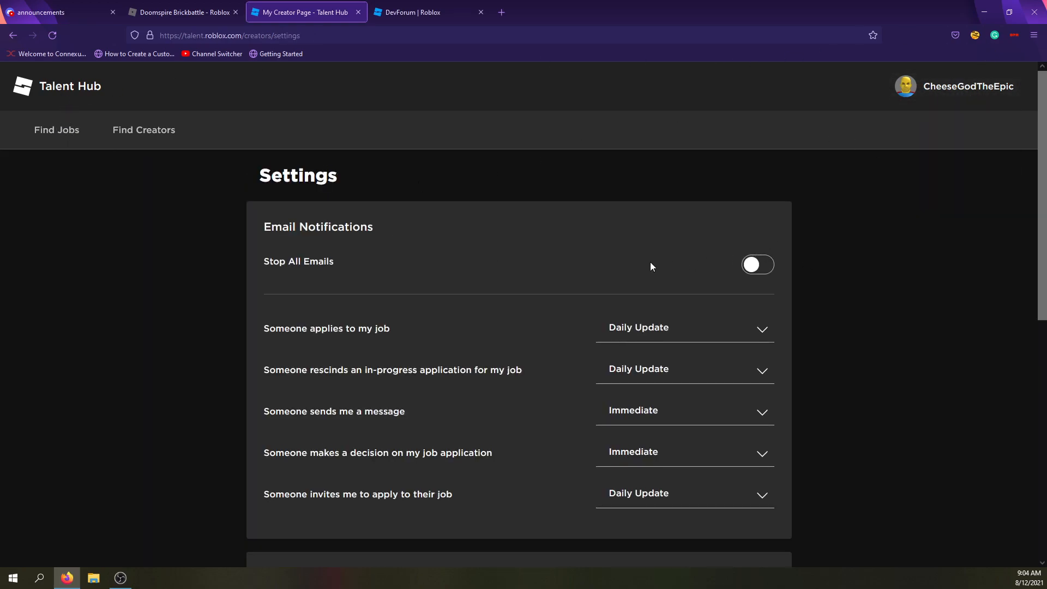
pyautogui.scroll(-3)
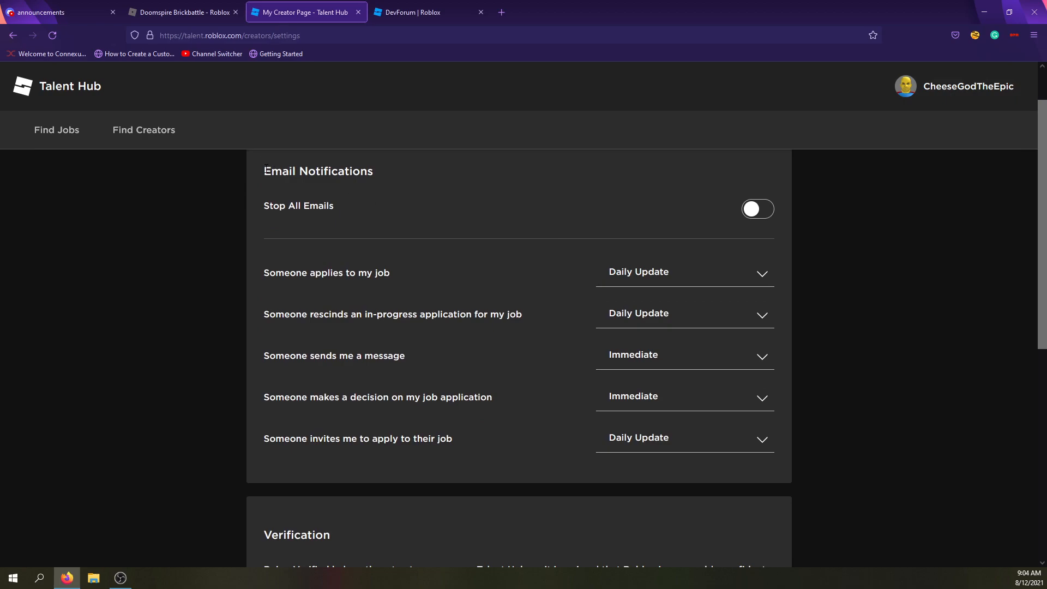
pyautogui.scroll(-3)
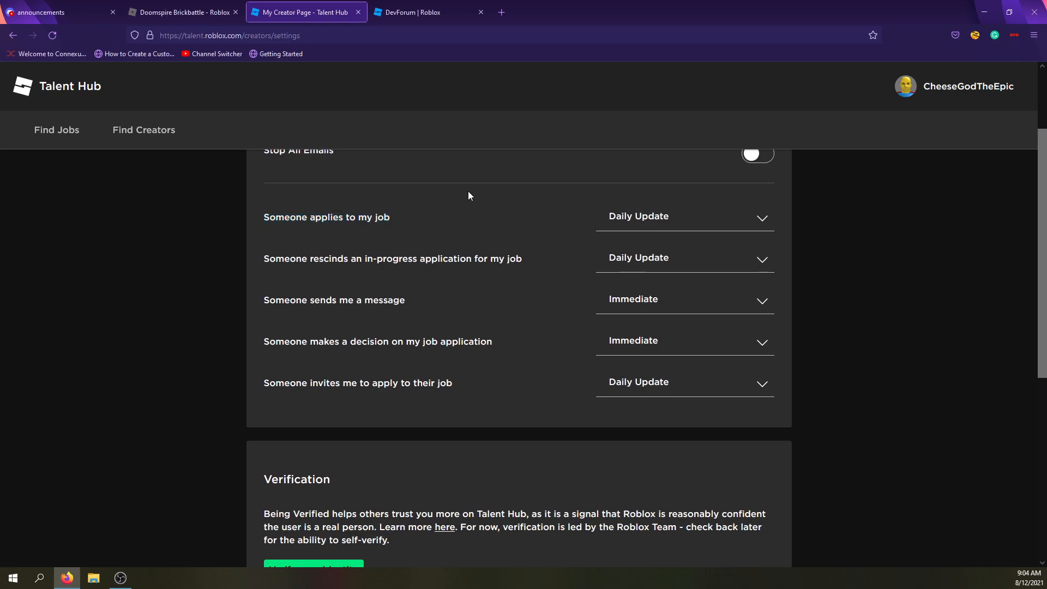
pyautogui.moveTo(418, 236)
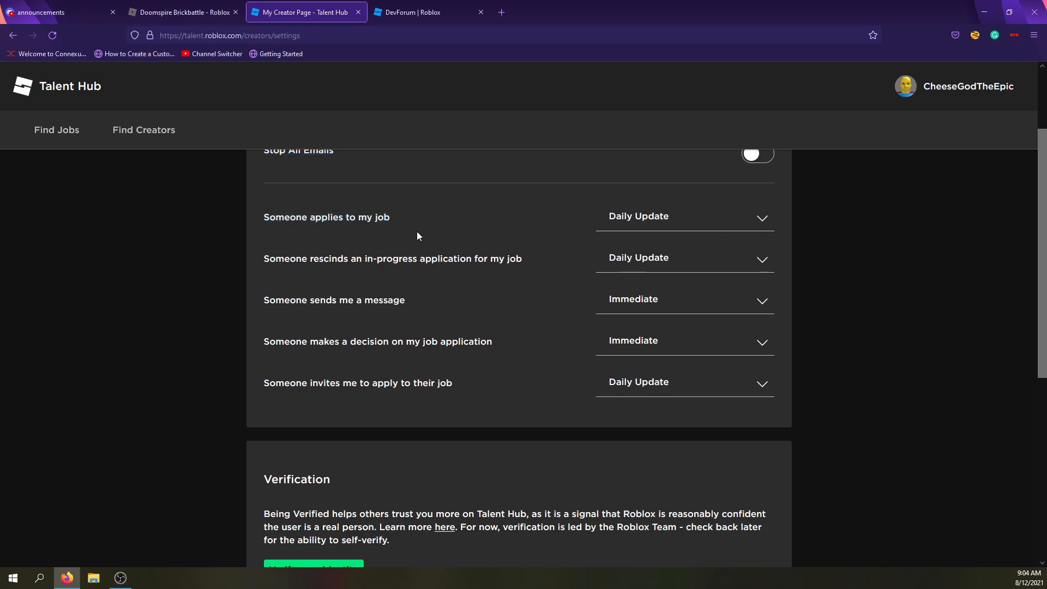
# Step: Review the Verification and Privacy sections and start Verify your identity, opening Roblox account settings
pyautogui.moveTo(262, 258); pyautogui.dragTo(394, 259)
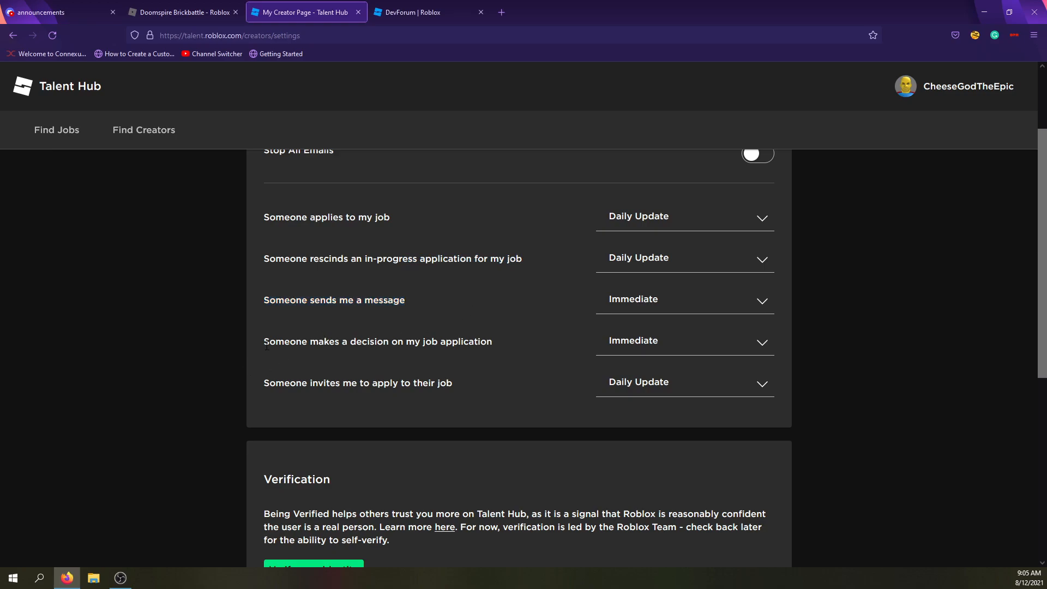
pyautogui.doubleClick(378, 341)
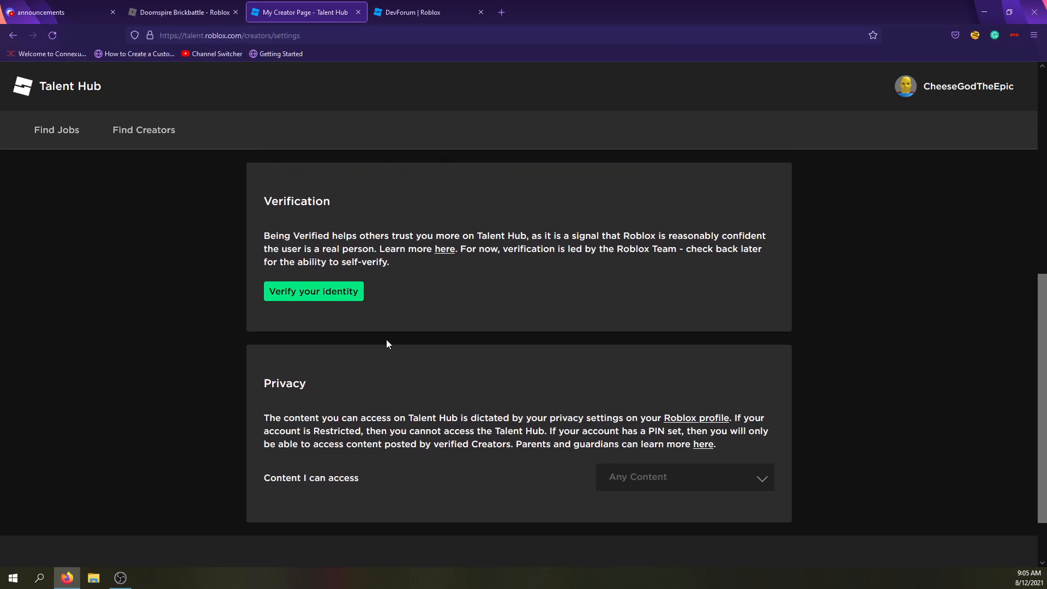
pyautogui.scroll(-3)
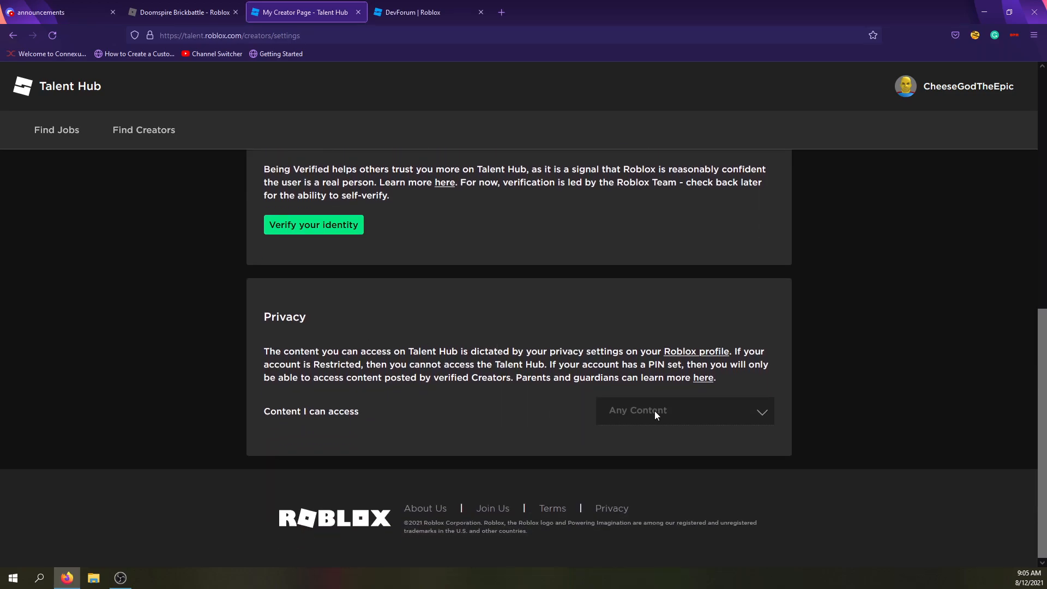
pyautogui.scroll(3)
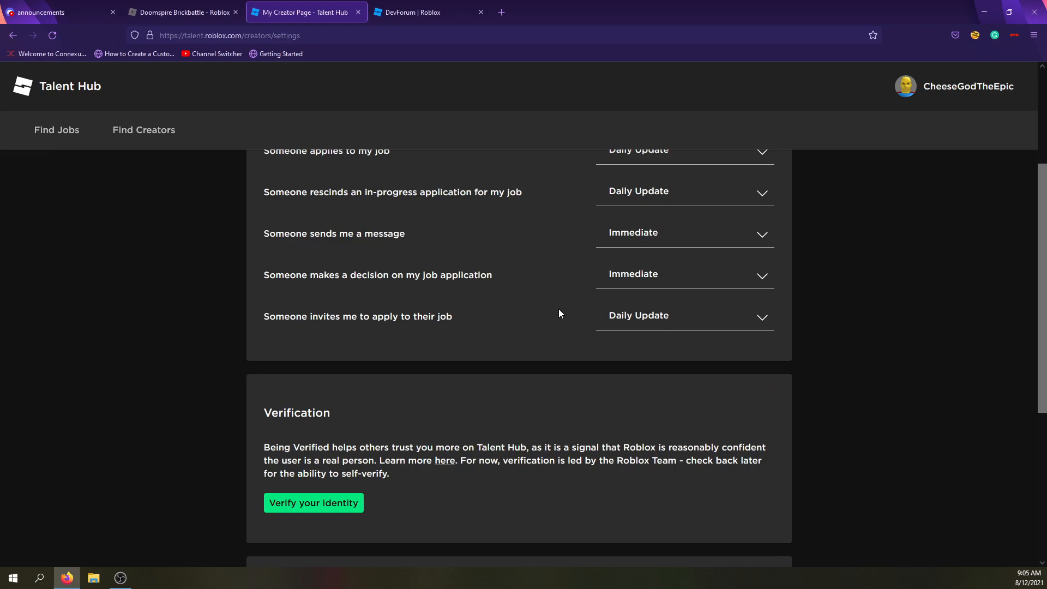
pyautogui.scroll(3)
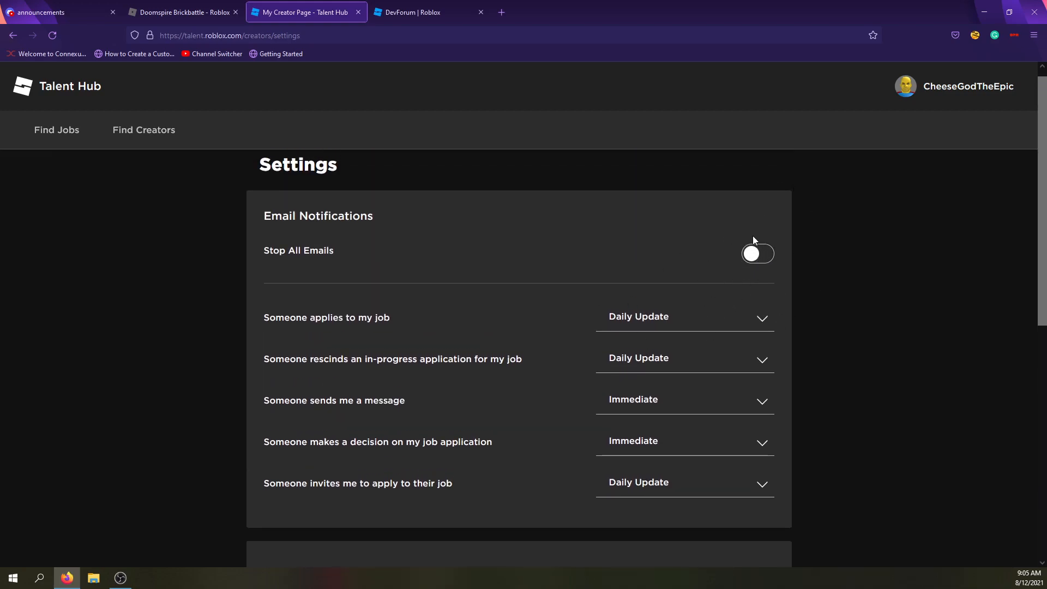
pyautogui.scroll(-3)
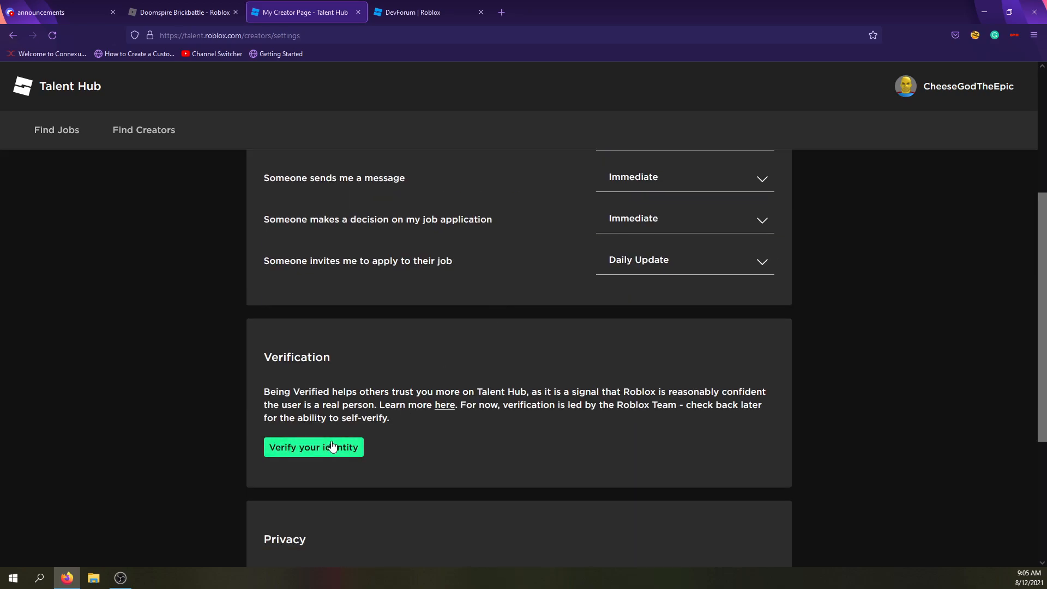
pyautogui.moveTo(264, 392); pyautogui.dragTo(311, 392)
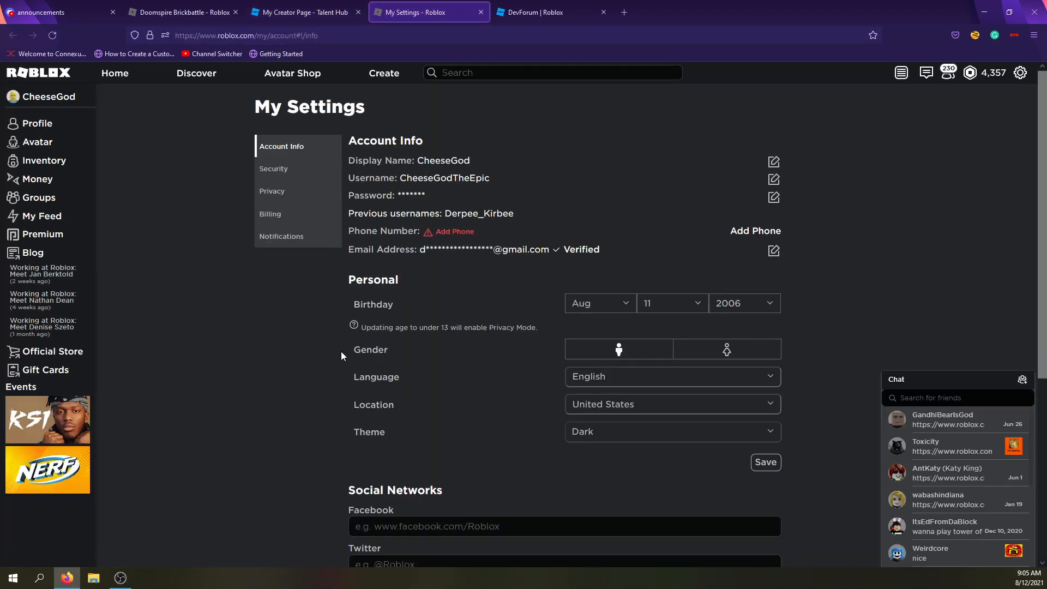
# Step: Scroll the Roblox Account Info page through Personal and Social Networks, then return to the Talent Hub tab
pyautogui.scroll(-3)
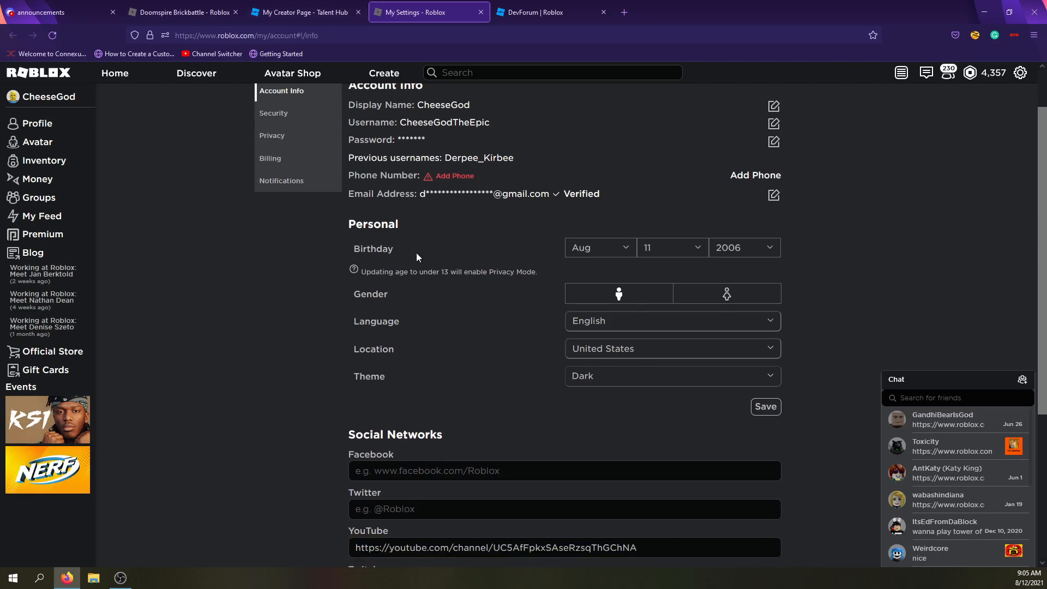
pyautogui.click(305, 12)
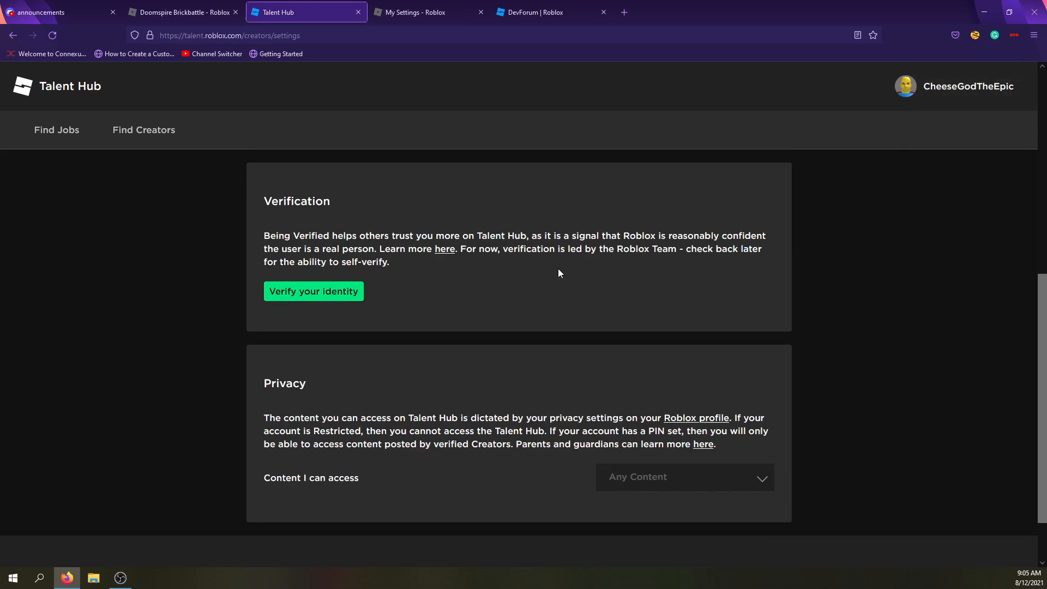
pyautogui.moveTo(279, 220)
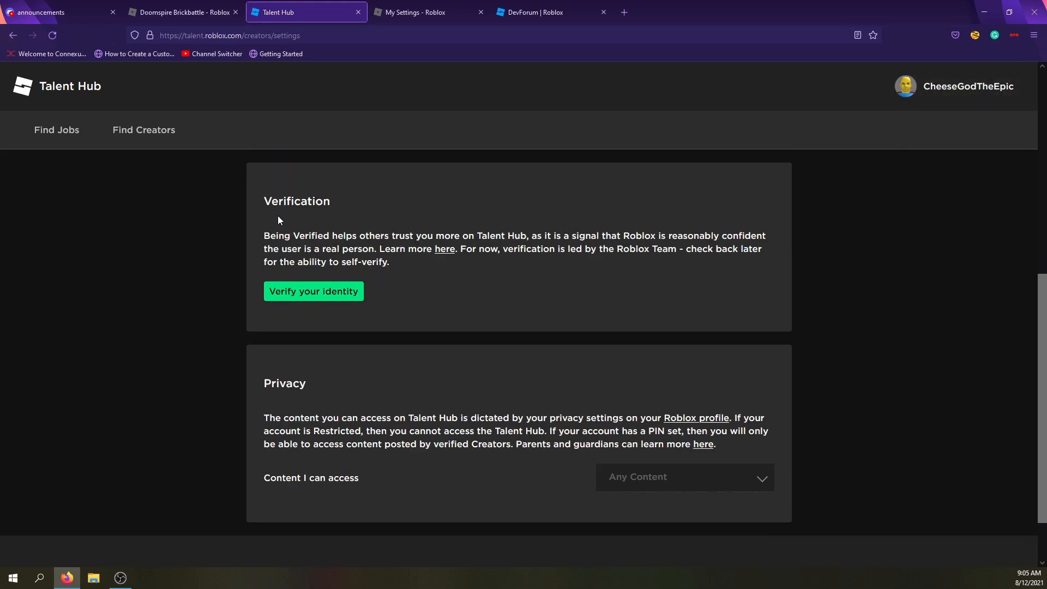
# Step: Highlight the Verification explanation paragraph, then close the 'My Settings - Roblox' tab
pyautogui.moveTo(264, 235); pyautogui.dragTo(526, 235)
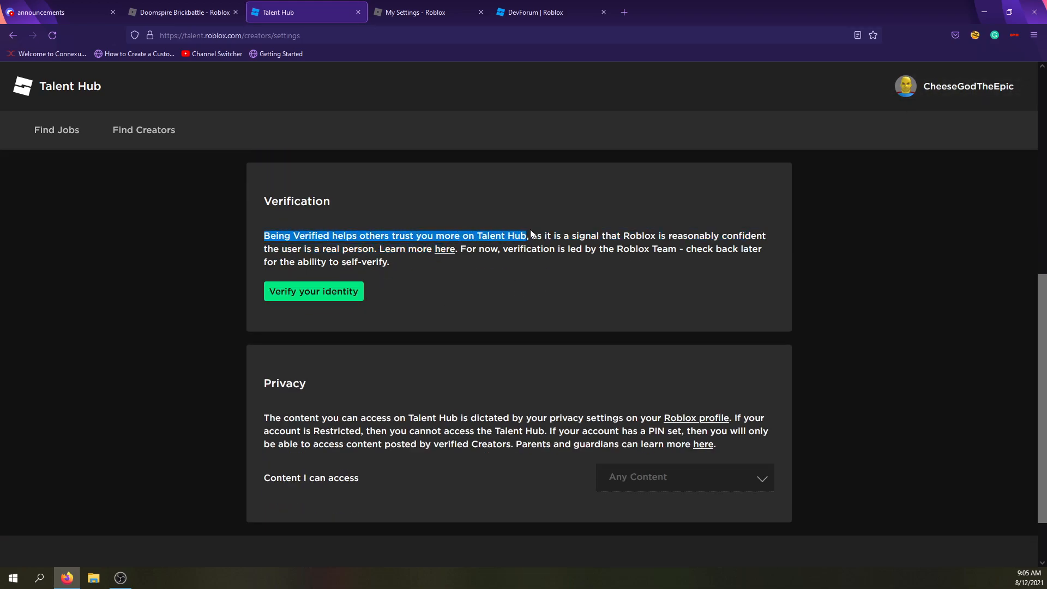
pyautogui.moveTo(528, 236); pyautogui.dragTo(628, 236)
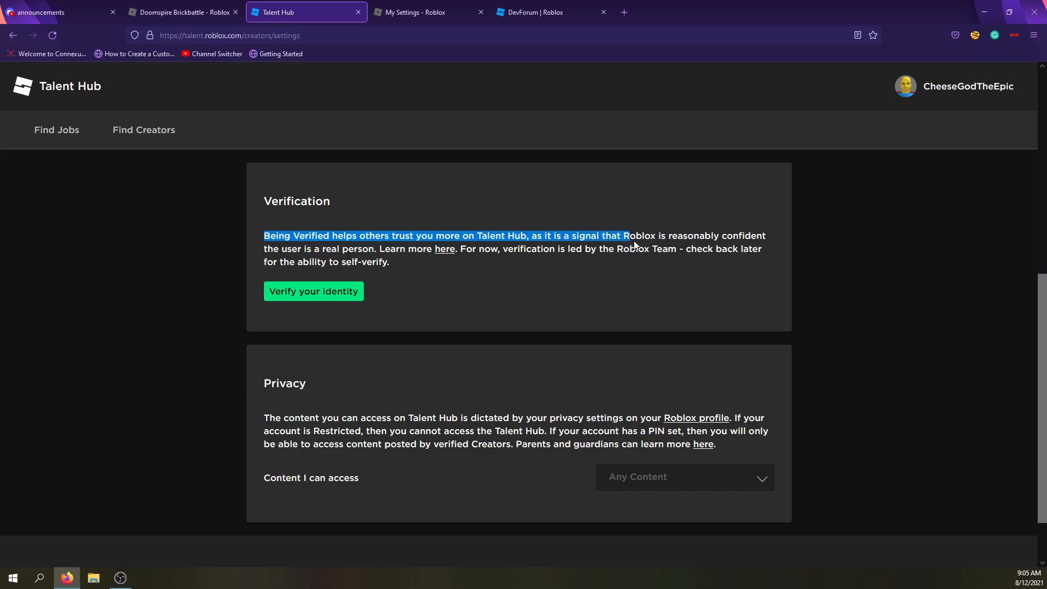
pyautogui.moveTo(628, 235); pyautogui.dragTo(760, 236)
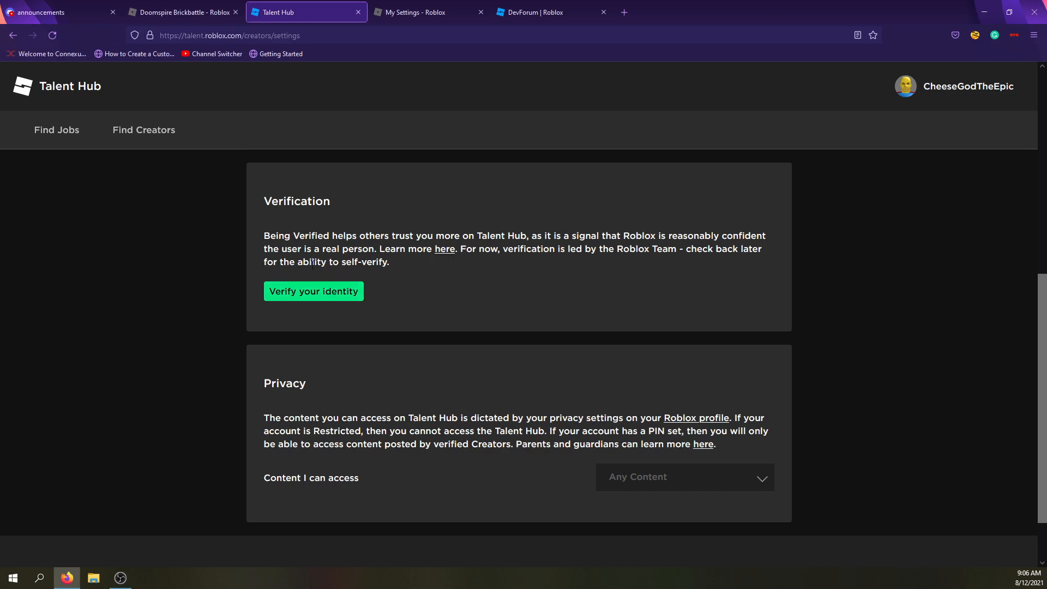
pyautogui.moveTo(299, 279)
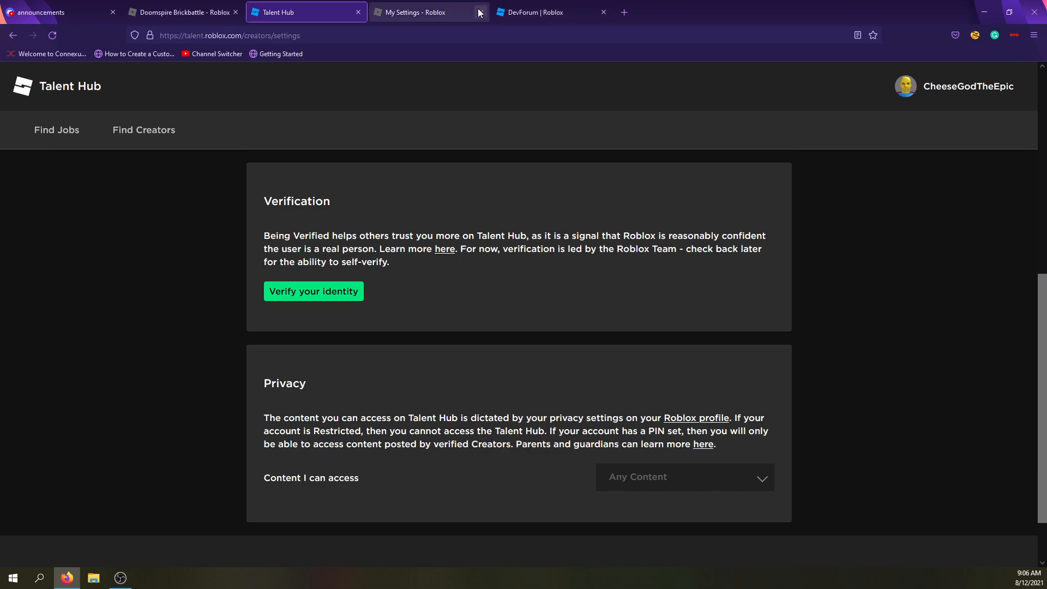
pyautogui.click(478, 12)
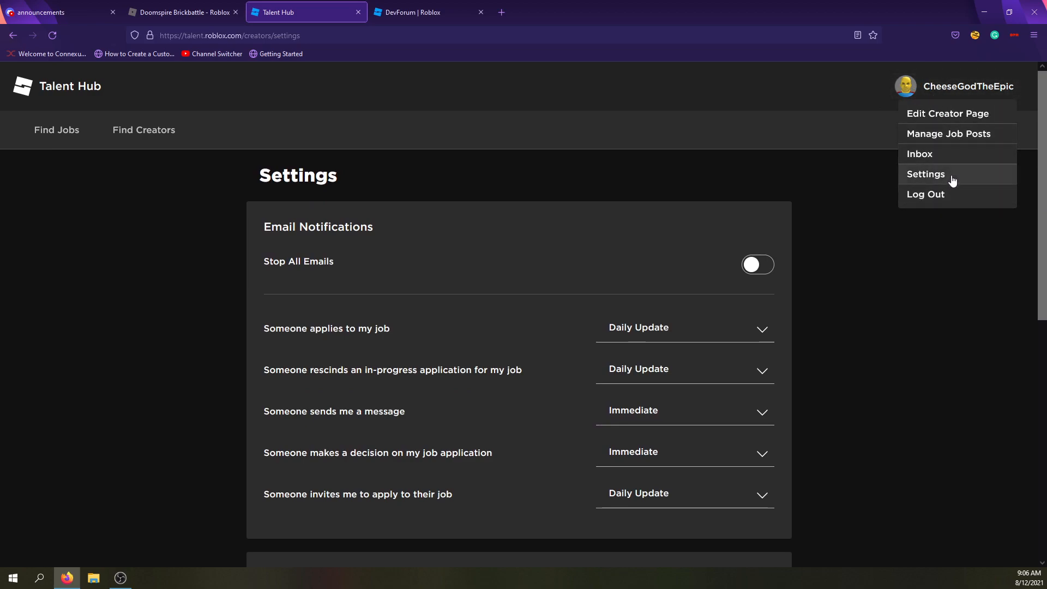
pyautogui.moveTo(920, 154)
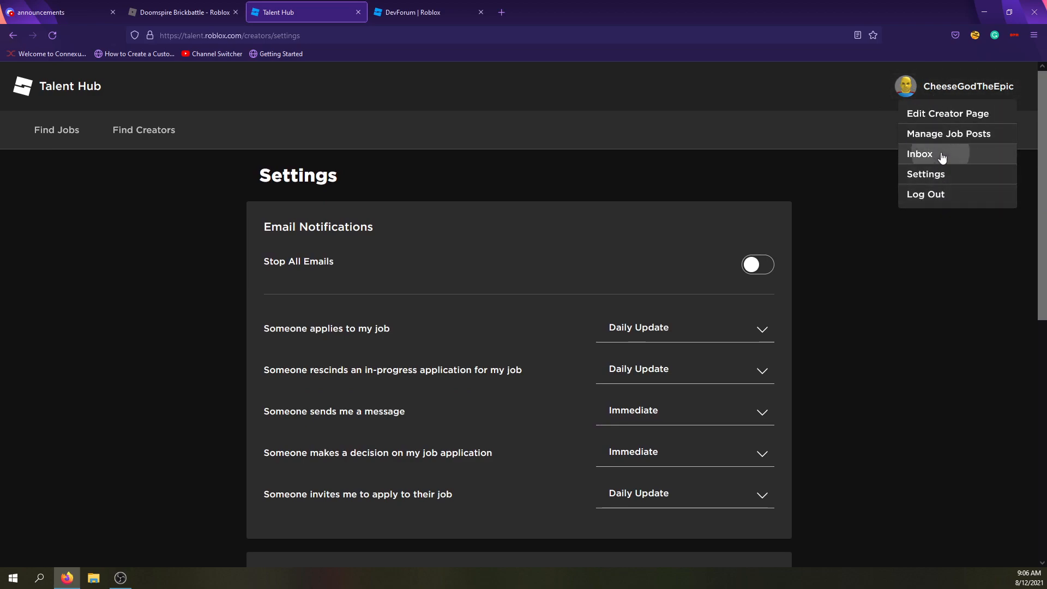
# Step: Check the Inbox's empty 'Jobs I applied to' conversations, then go to my creator page
pyautogui.click(920, 154)
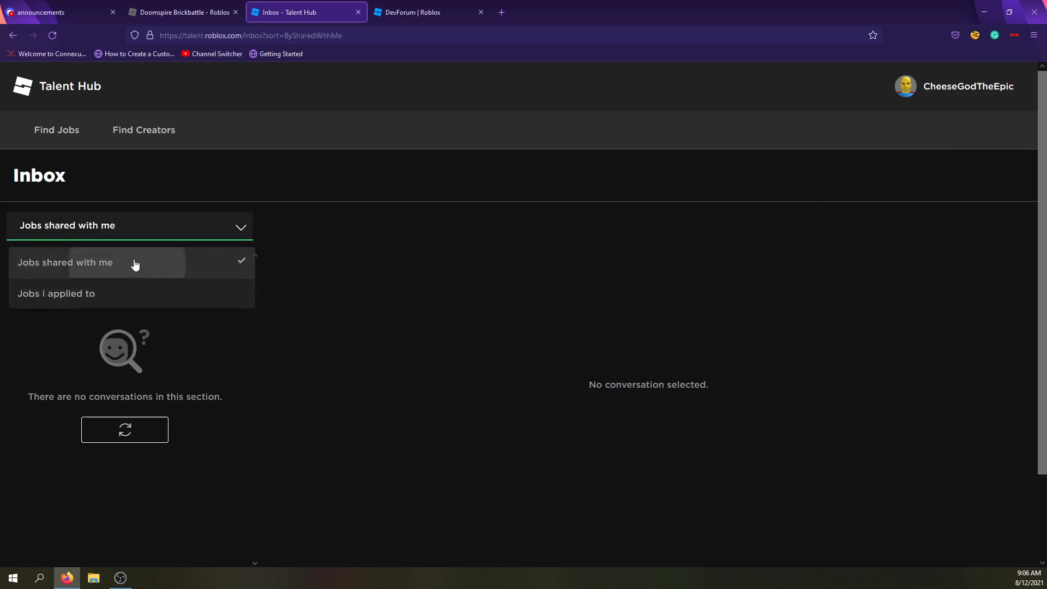
pyautogui.click(56, 293)
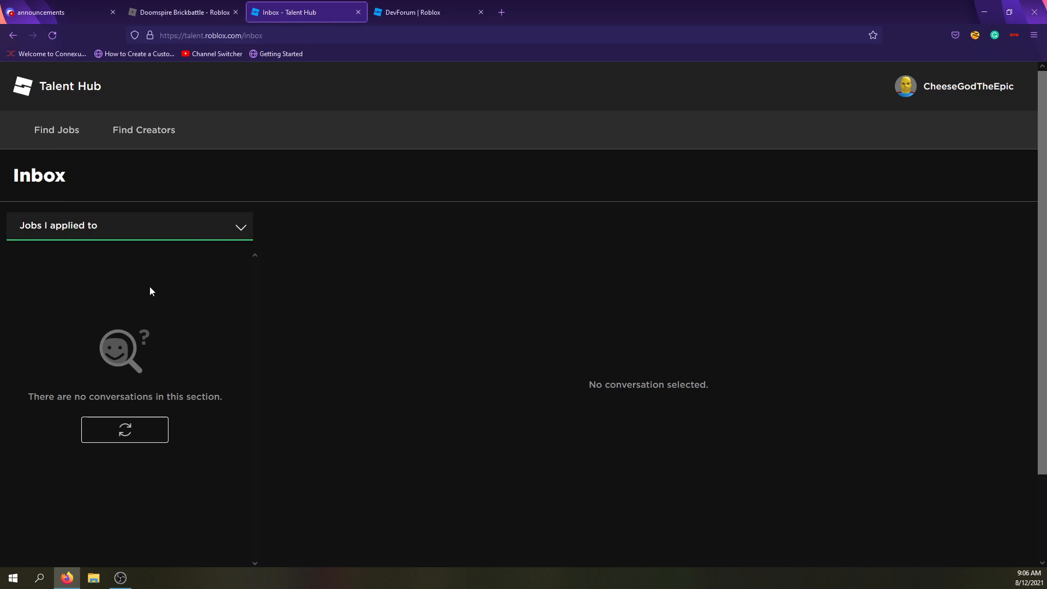
pyautogui.click(967, 86)
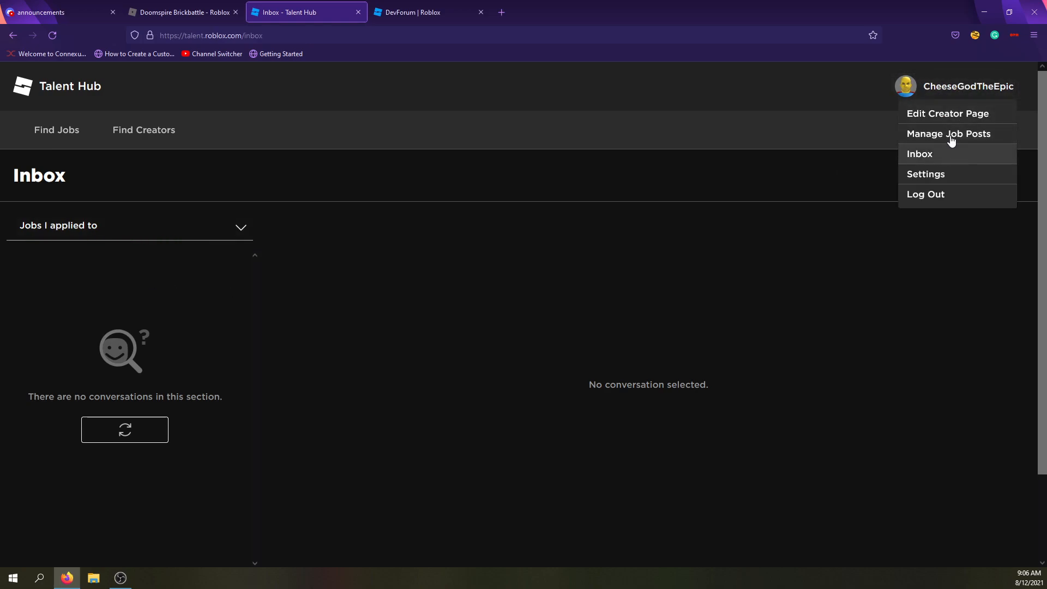
pyautogui.click(946, 112)
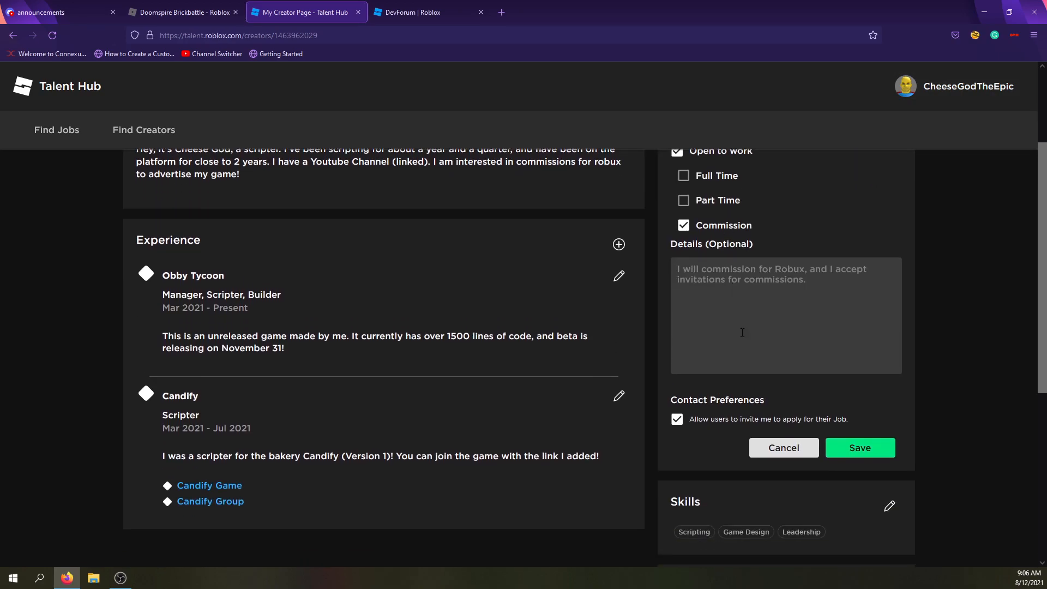
# Step: Go to the job-post management page from the account menu and start a new job posting
pyautogui.scroll(-3)
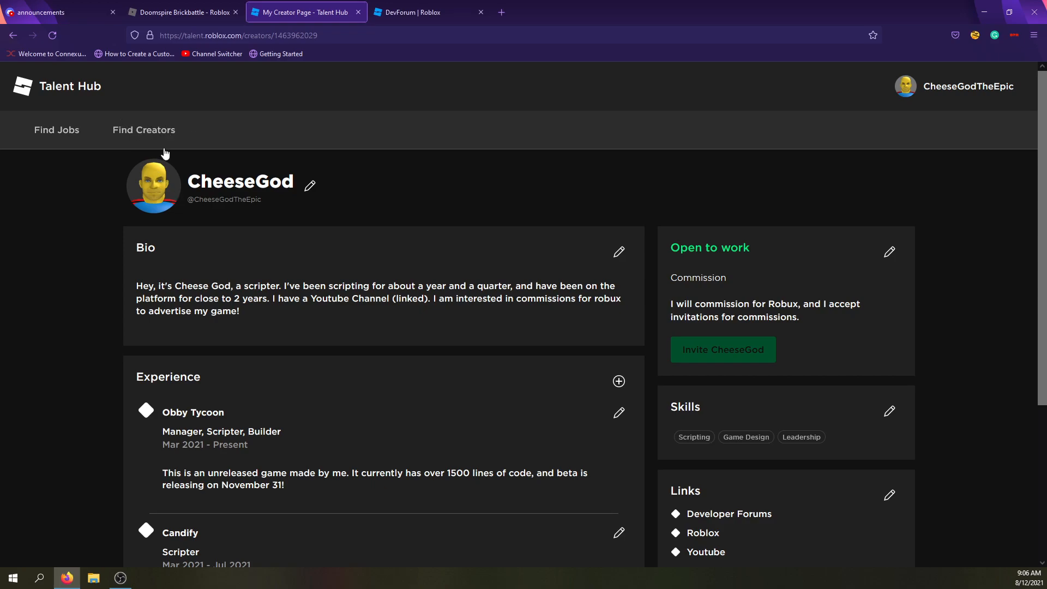
pyautogui.click(968, 86)
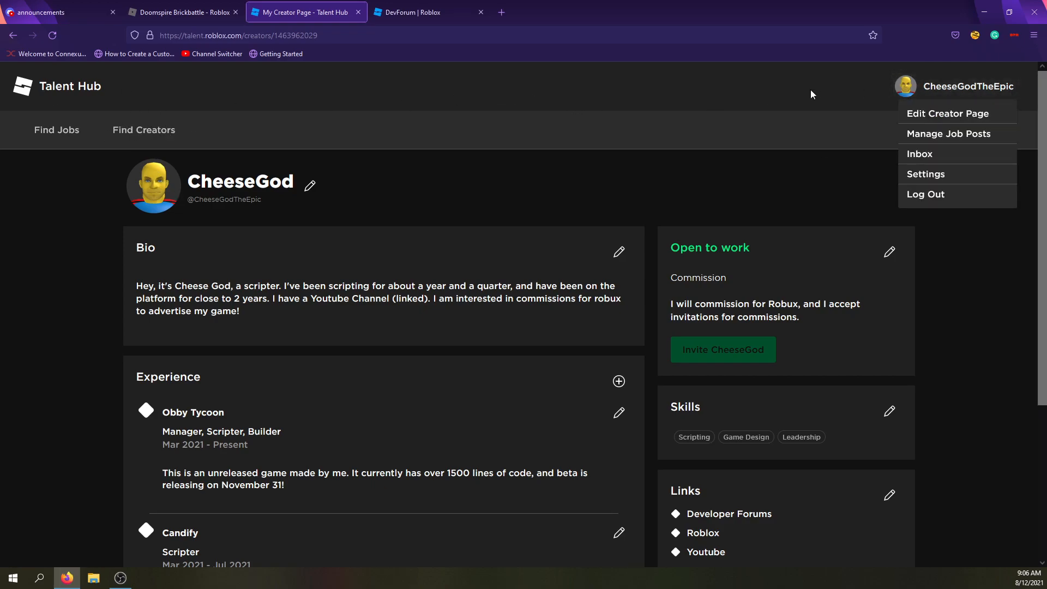
pyautogui.moveTo(958, 183)
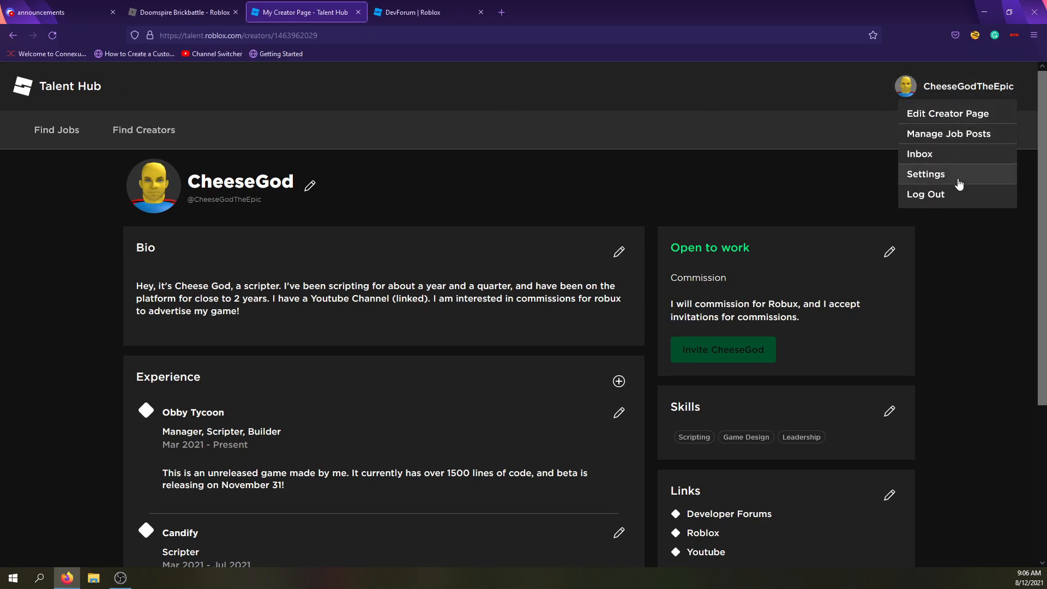
pyautogui.moveTo(189, 132)
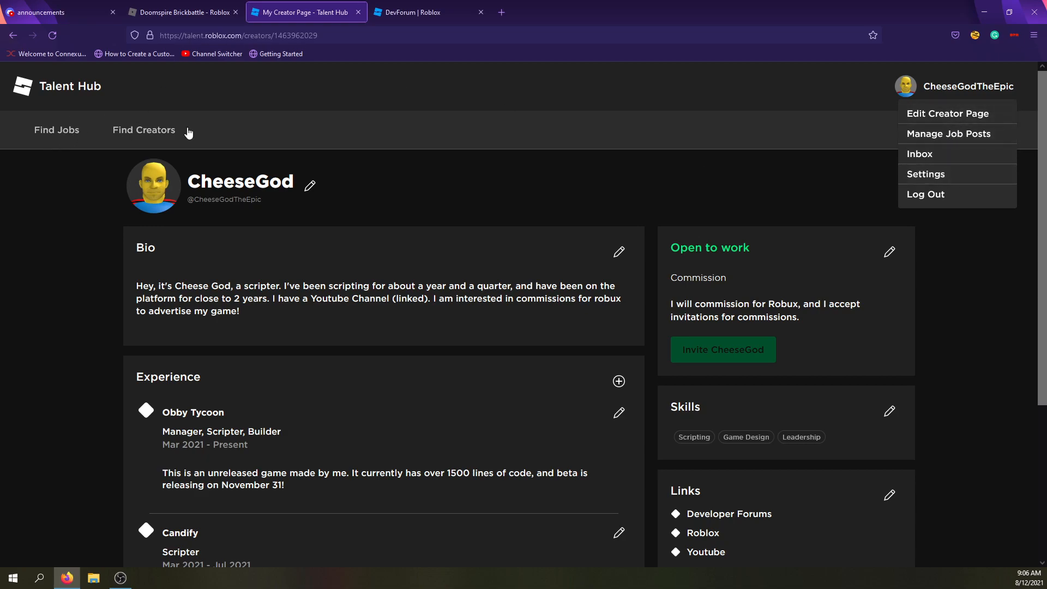
pyautogui.moveTo(948, 133)
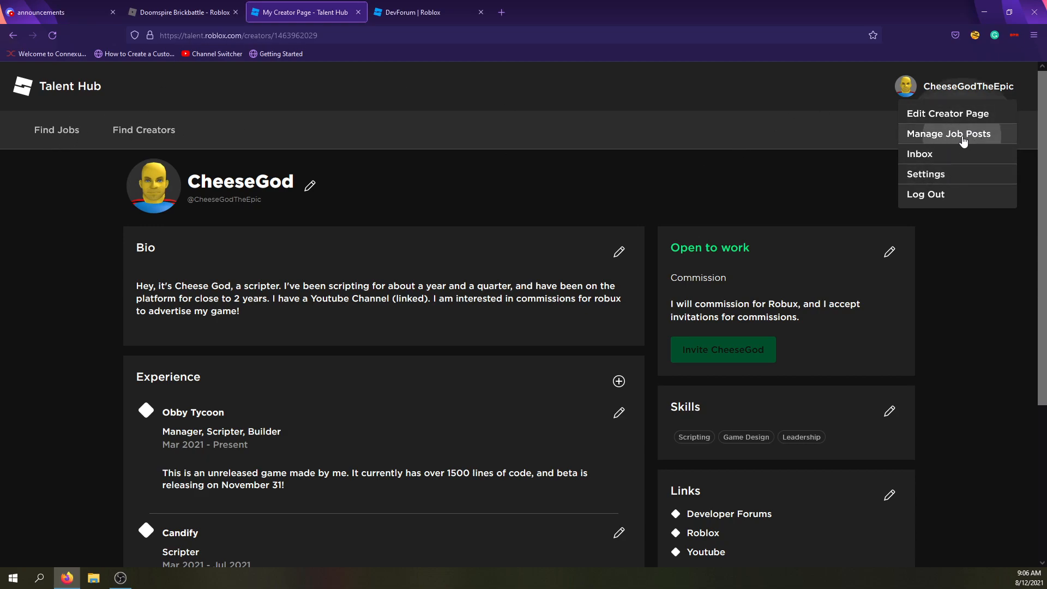
pyautogui.click(946, 133)
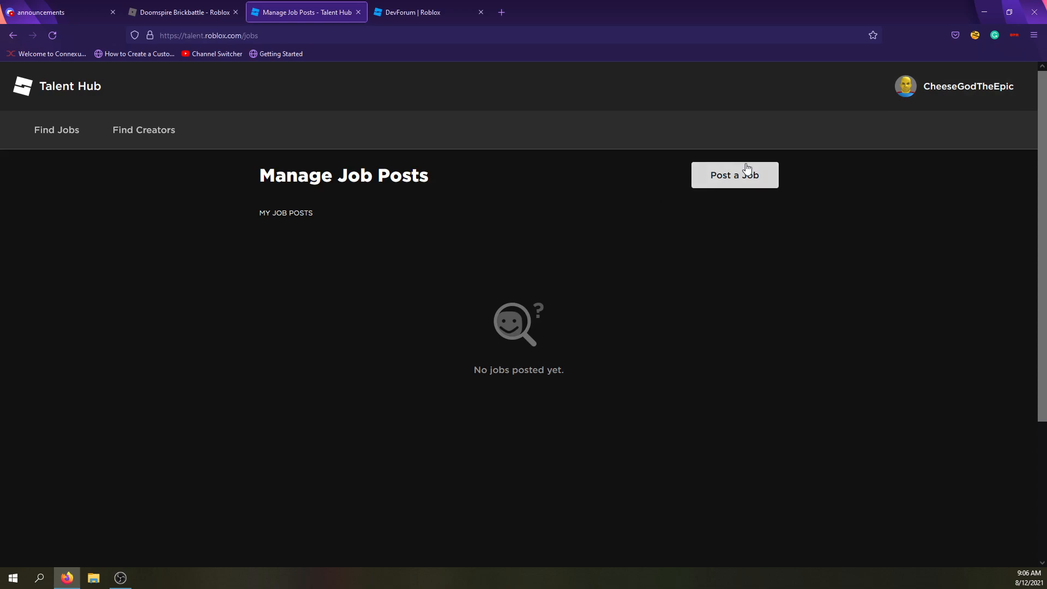
pyautogui.moveTo(720, 180)
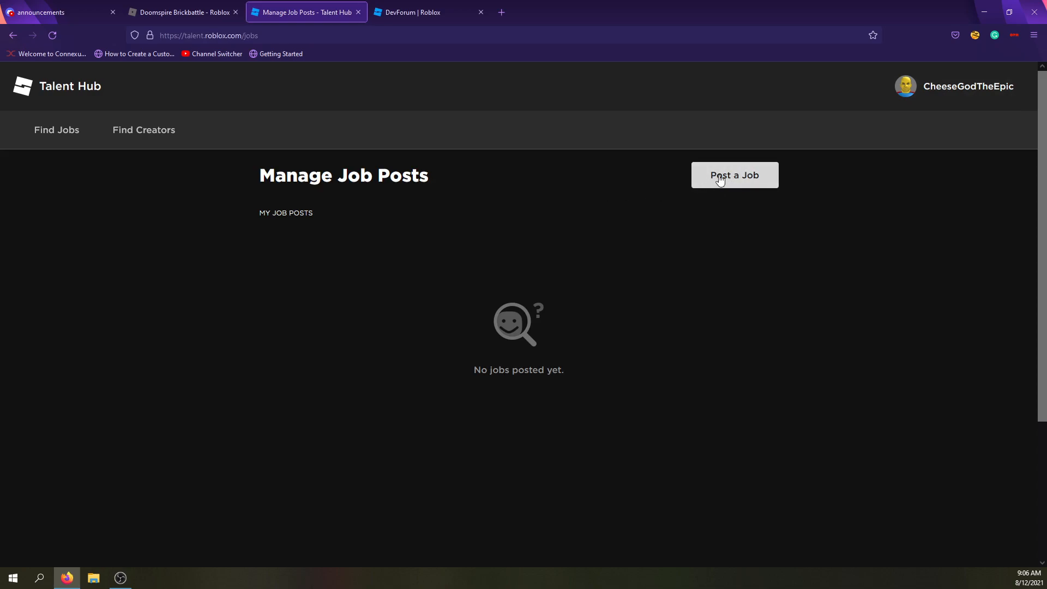
pyautogui.click(734, 174)
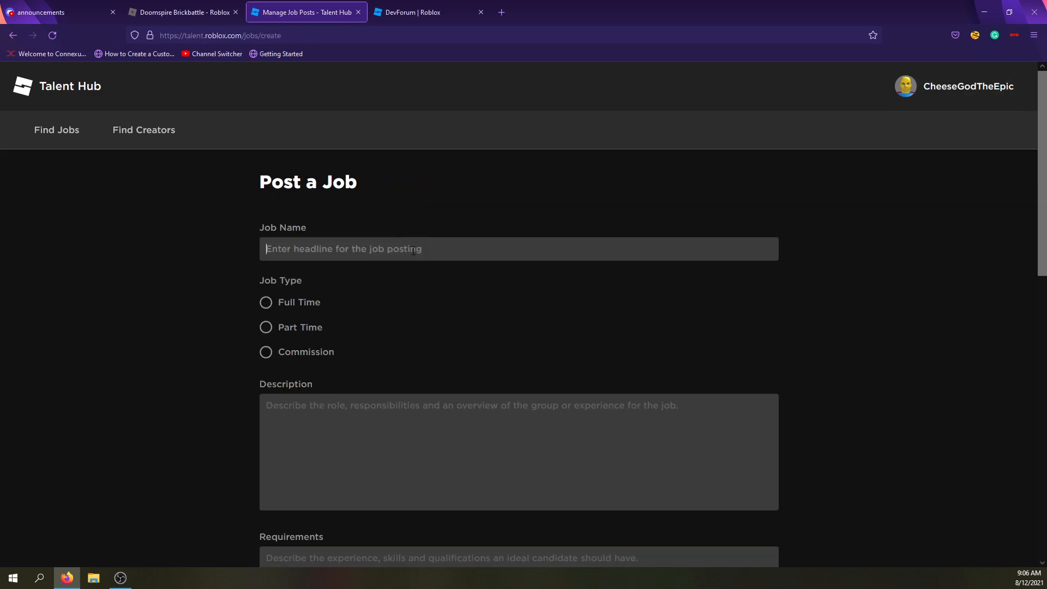
pyautogui.scroll(-3)
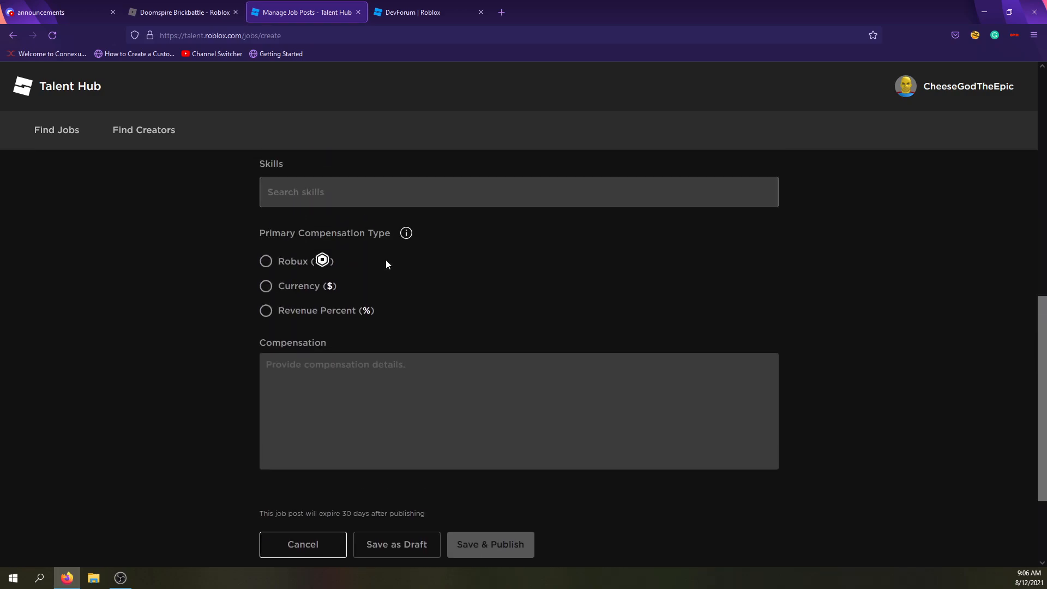
pyautogui.scroll(3)
pyautogui.write('I need a buil')
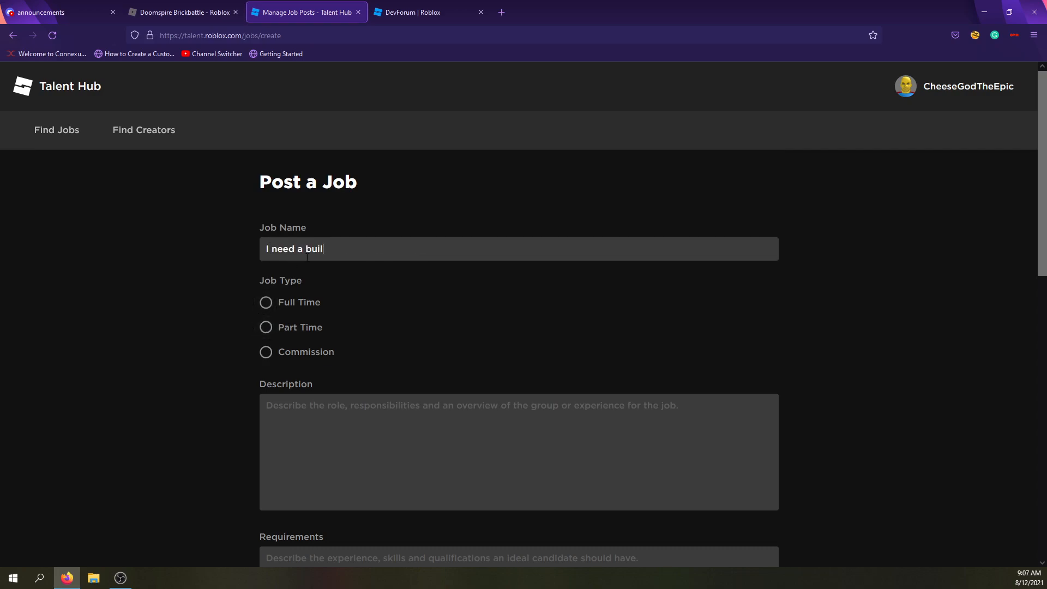
# Step: Finish the title with 'der for my game', set job type Commission and describe it 'I need a builder plssss'
pyautogui.write('der for my game!')
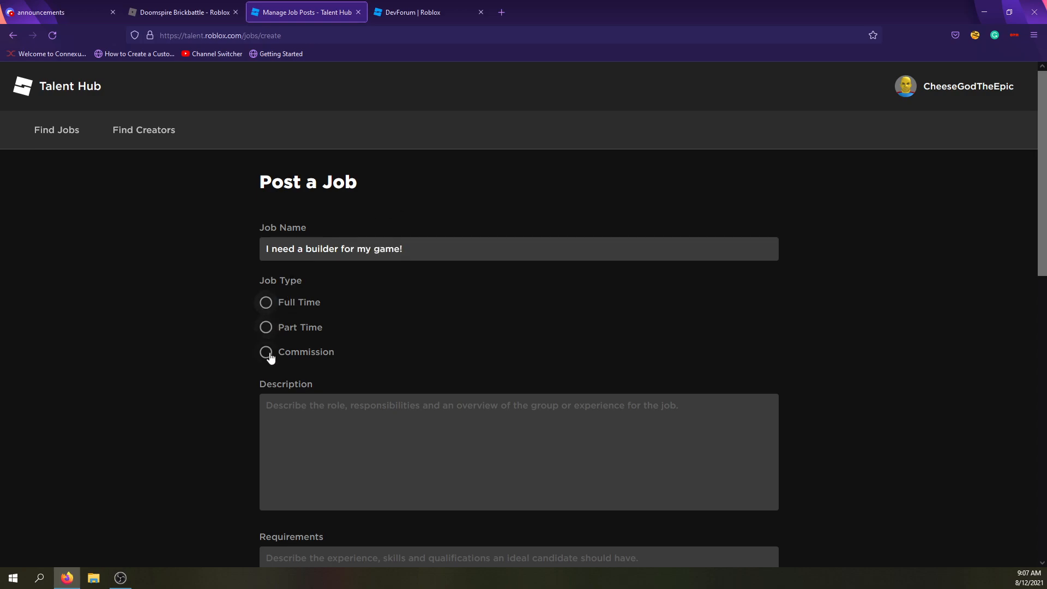
pyautogui.click(266, 352)
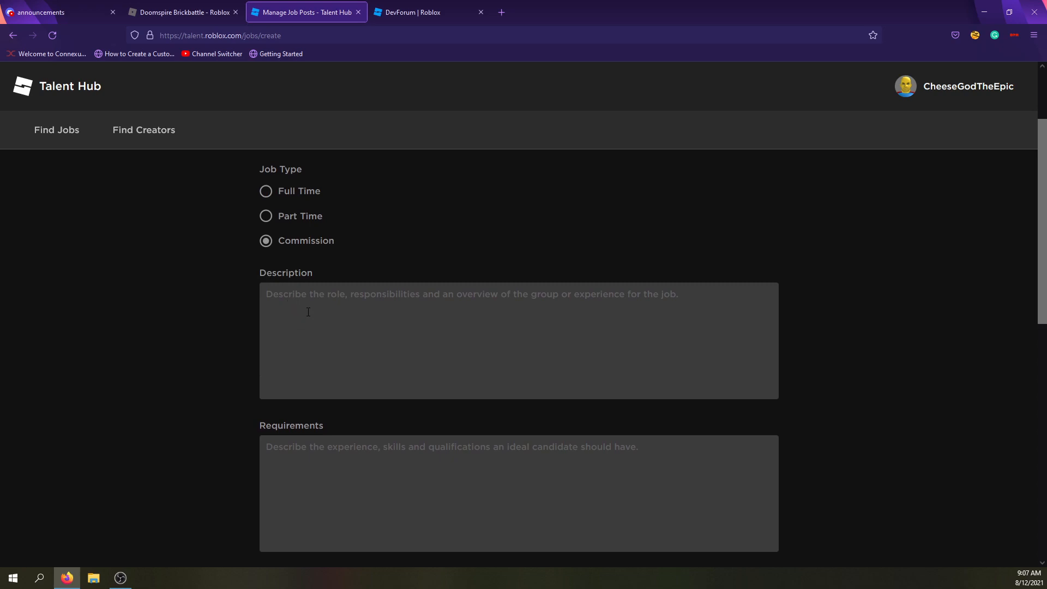
pyautogui.scroll(-3)
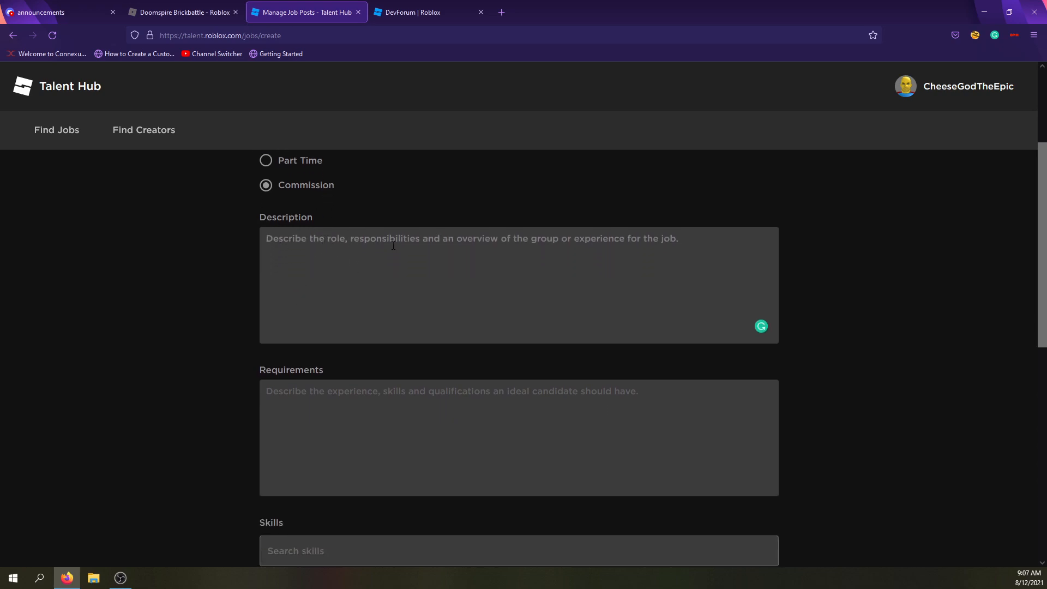
pyautogui.write('K')
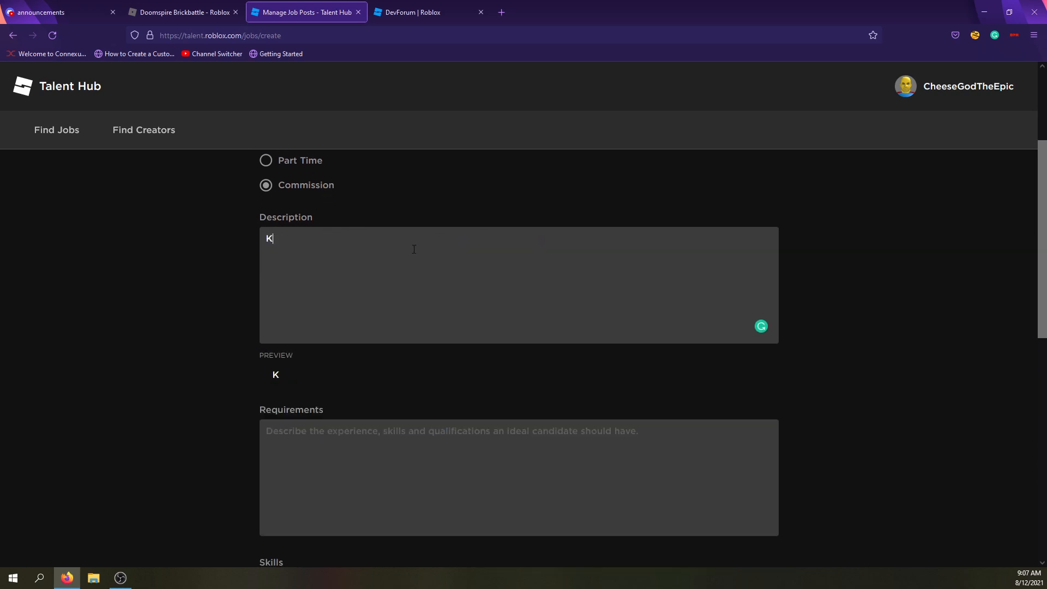
pyautogui.write('I need a b')
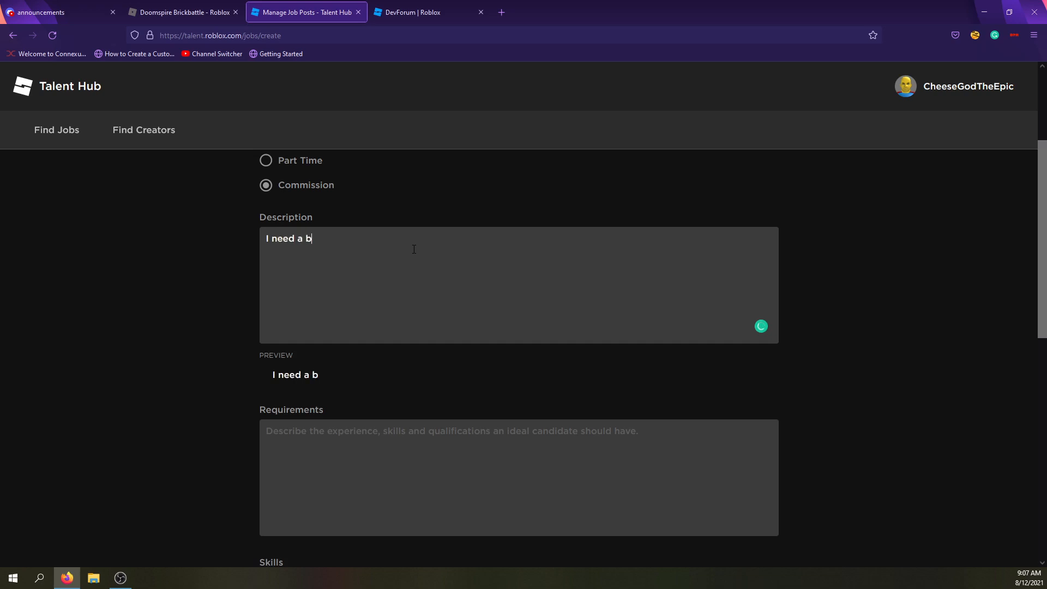
pyautogui.write('ui')
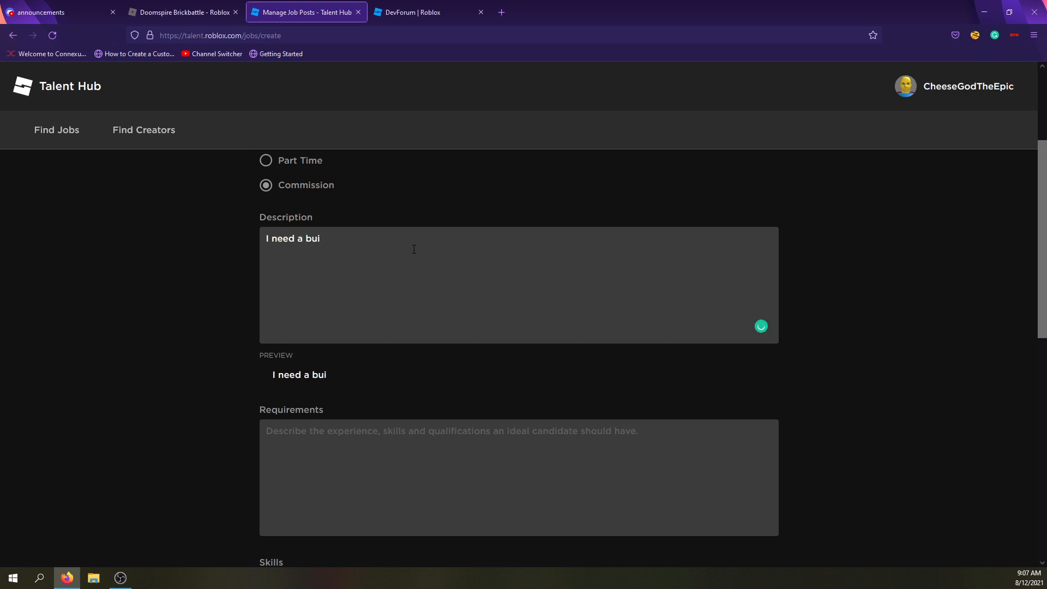
pyautogui.write('lder plssss')
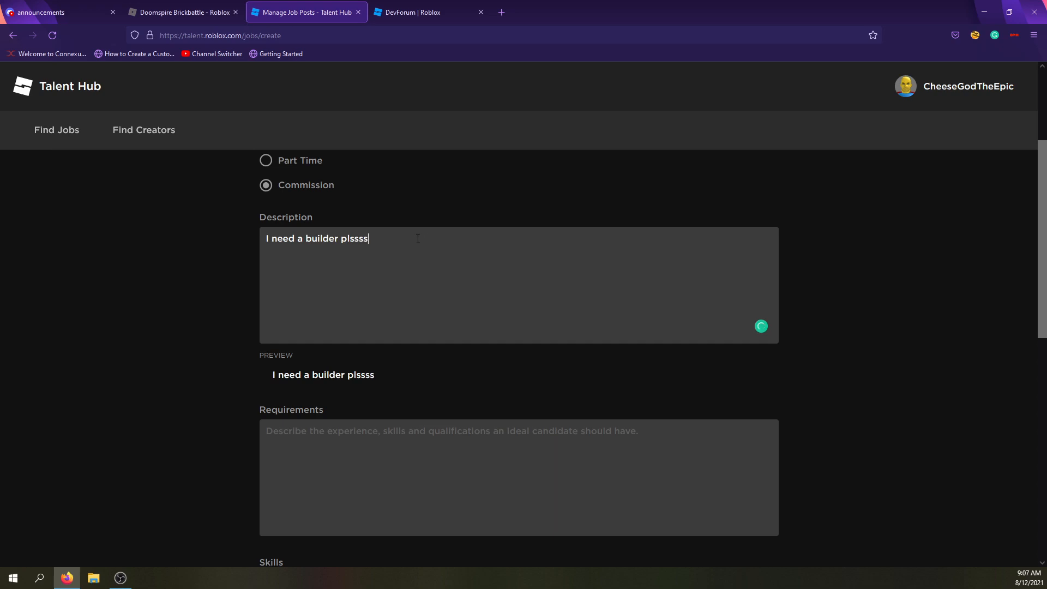
# Step: Fill Requirements with 'You need to have 1 year of experience good something'
pyautogui.scroll(-3)
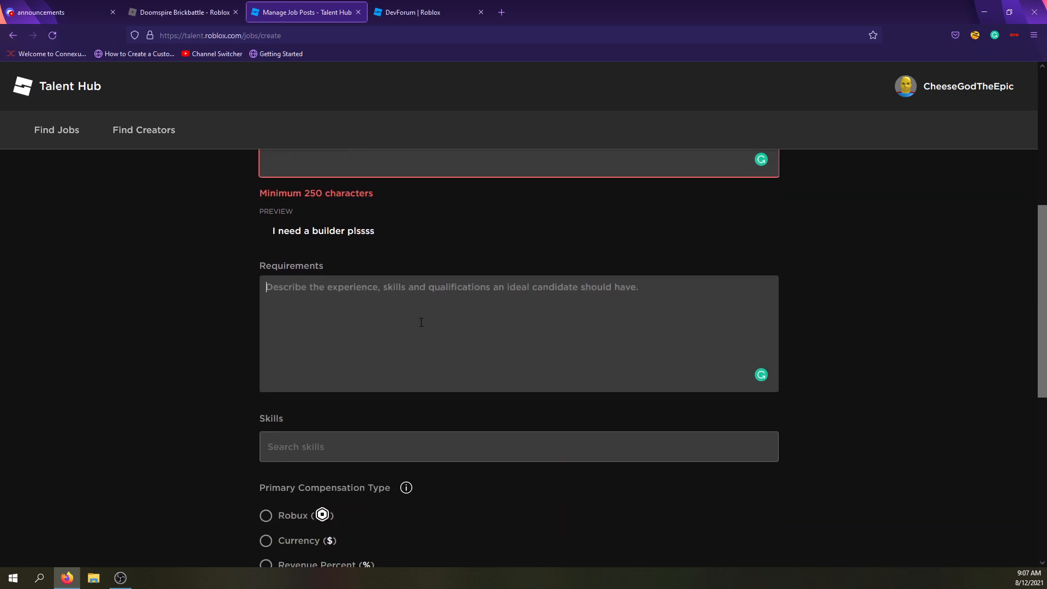
pyautogui.write('You need to ha')
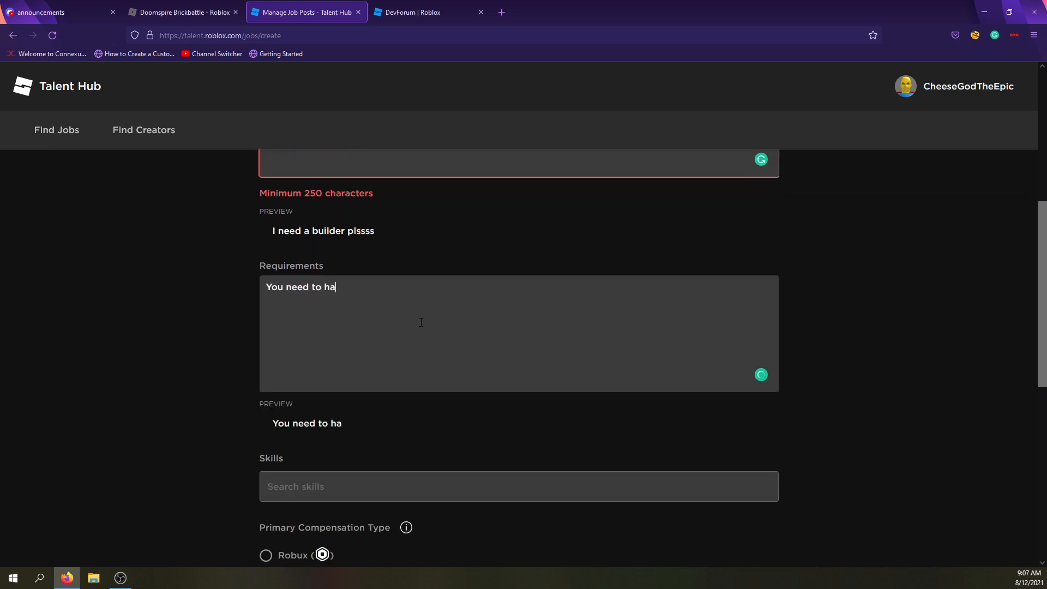
pyautogui.write('ve')
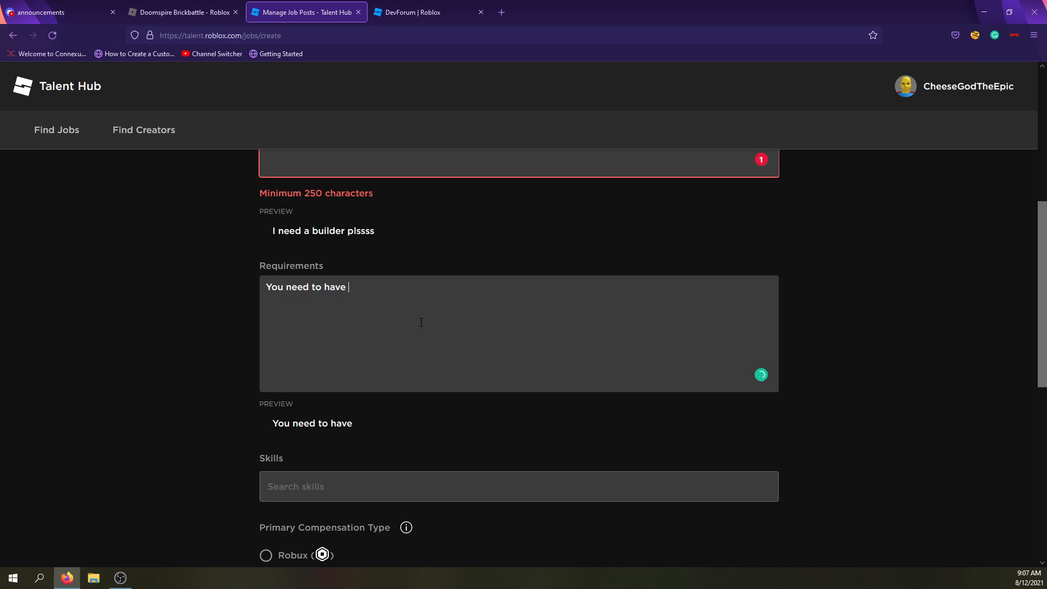
pyautogui.write('1 year of')
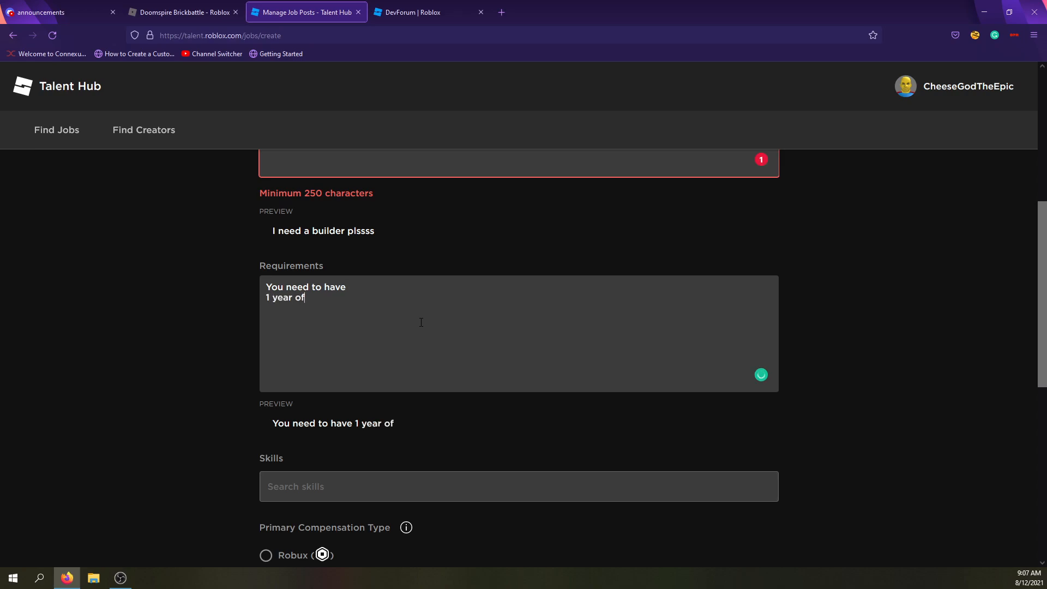
pyautogui.write('experi')
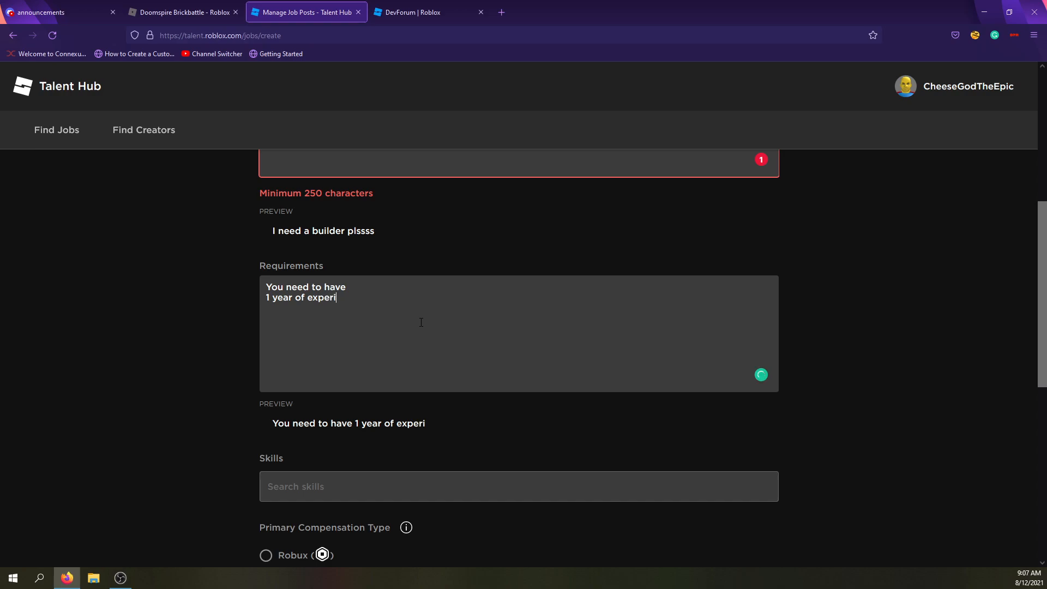
pyautogui.write('ence')
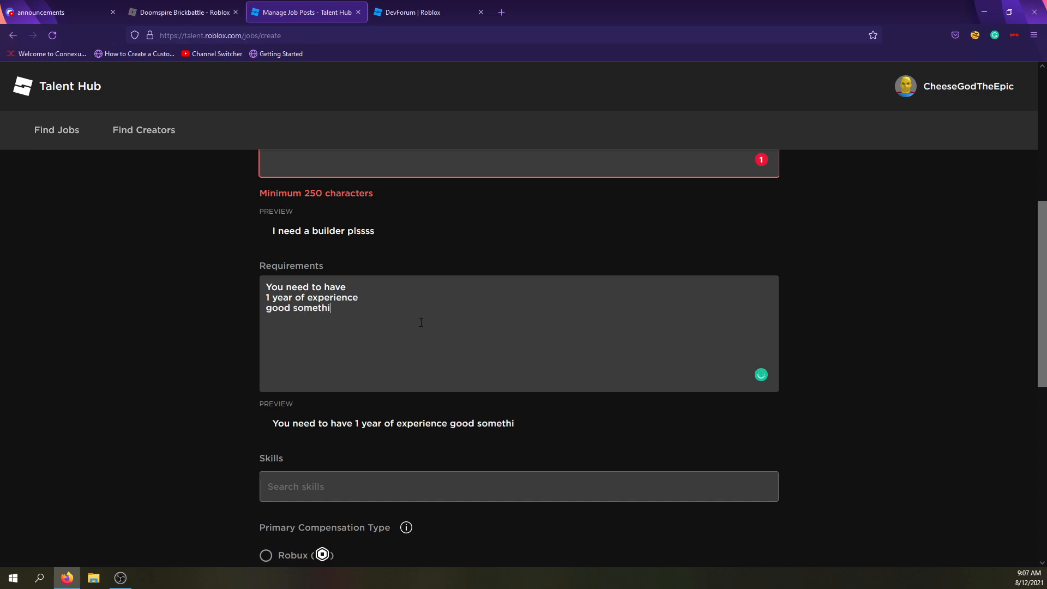
pyautogui.write('ng')
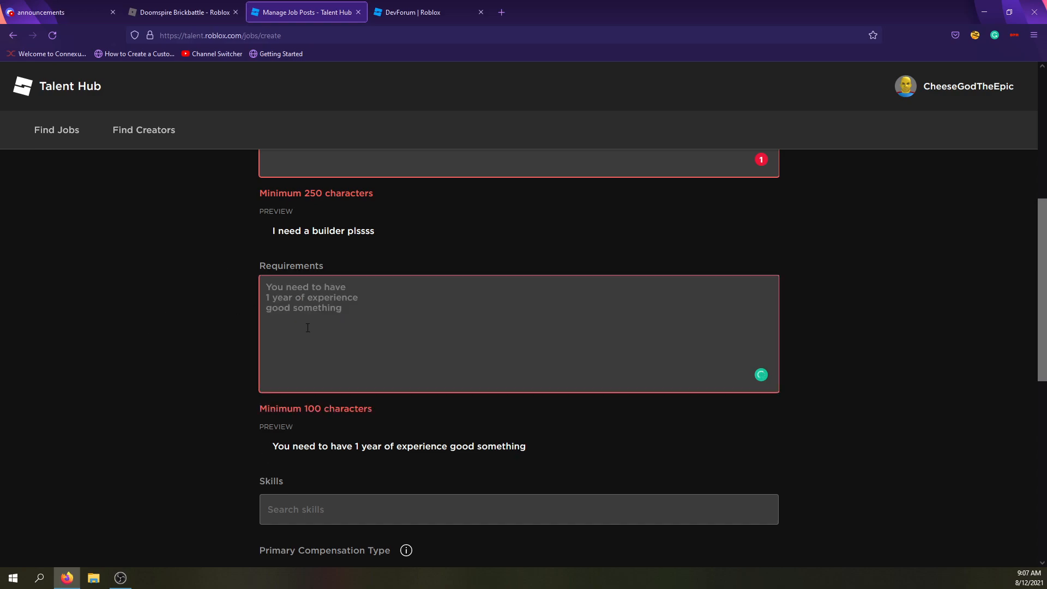
# Step: Add Building and Modeling from the Search skills list as the job's required skills
pyautogui.scroll(3)
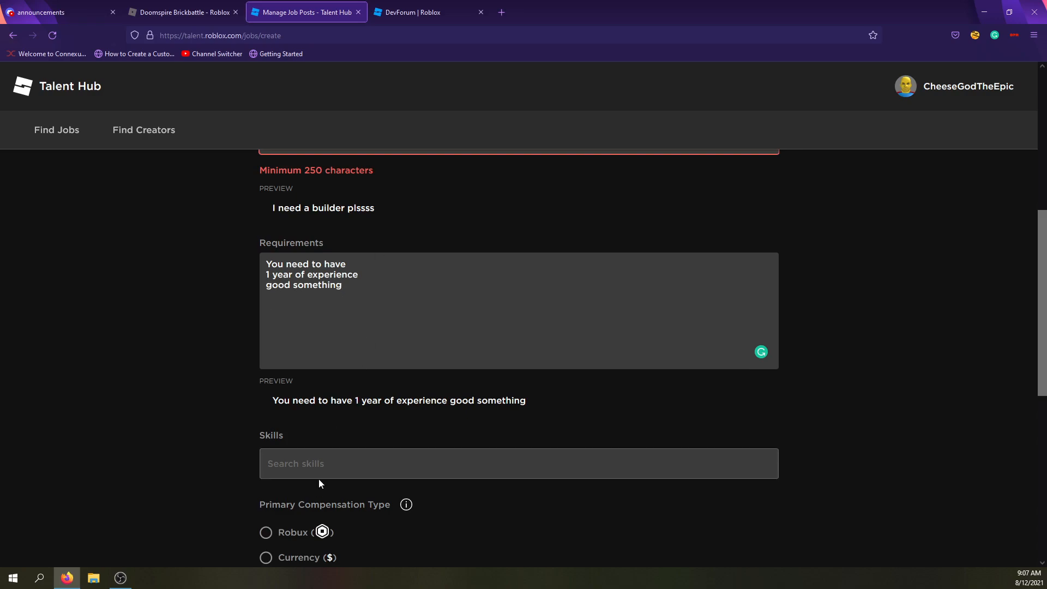
pyautogui.click(518, 464)
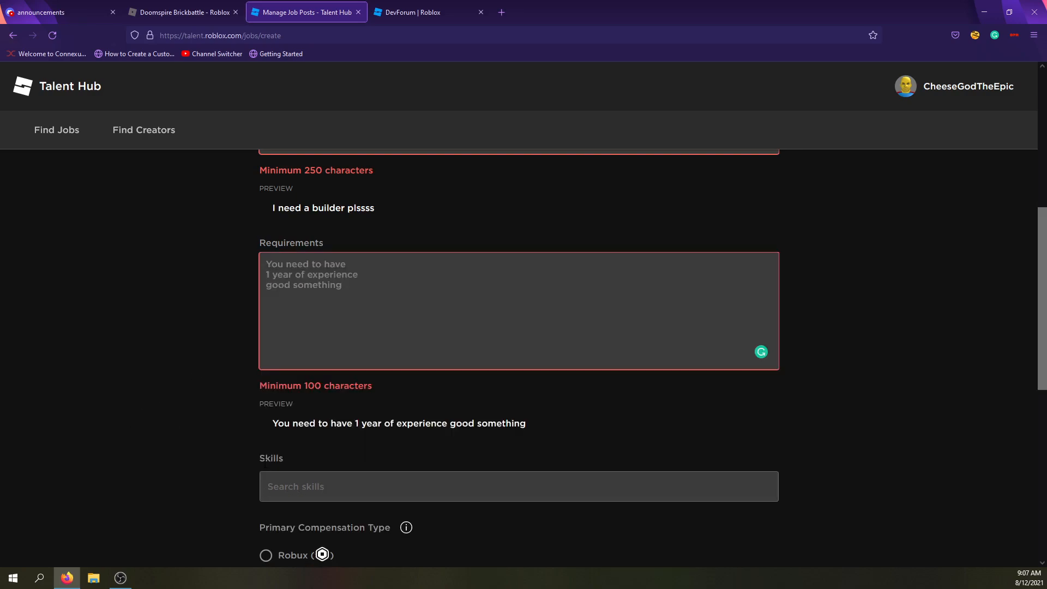
pyautogui.click(519, 486)
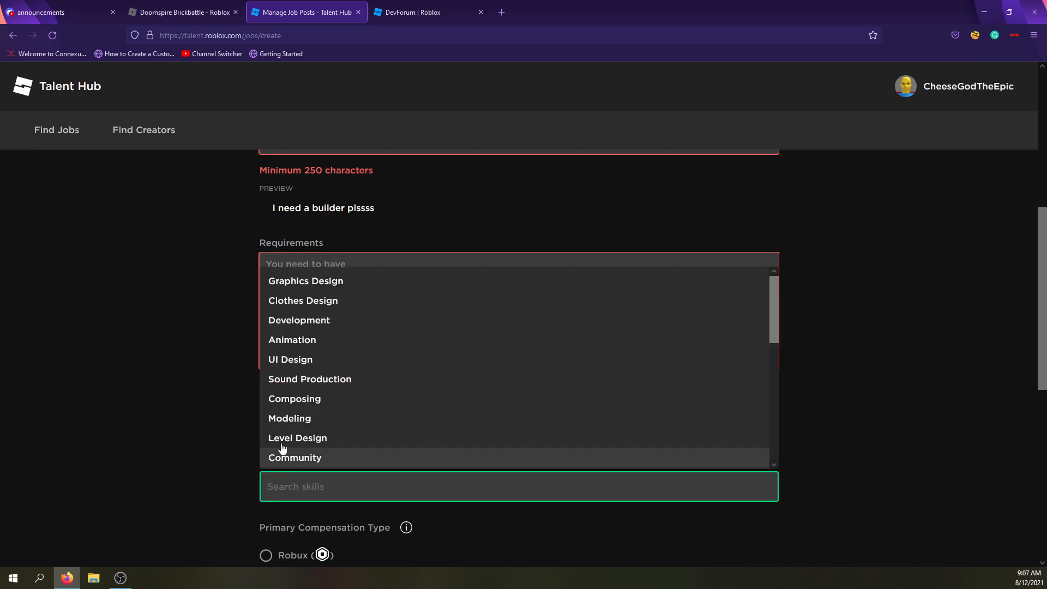
pyautogui.scroll(-3)
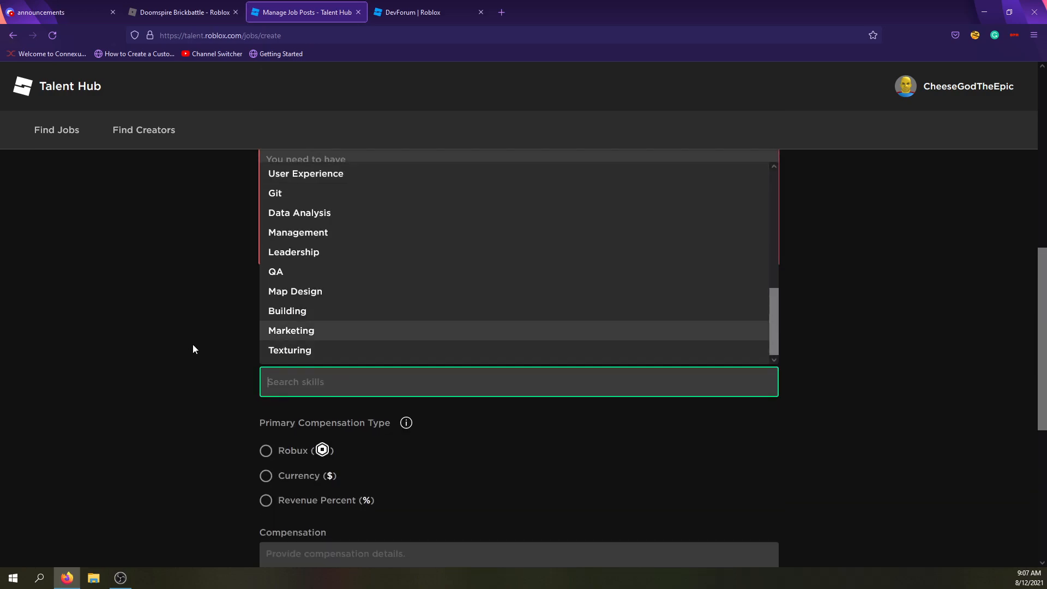
pyautogui.scroll(3)
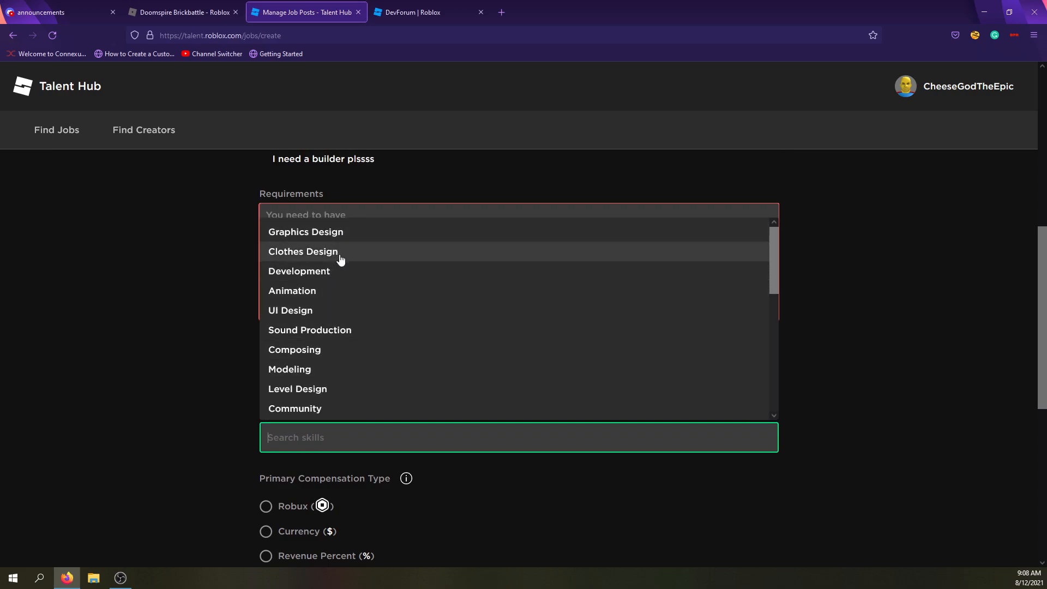
pyautogui.moveTo(334, 294)
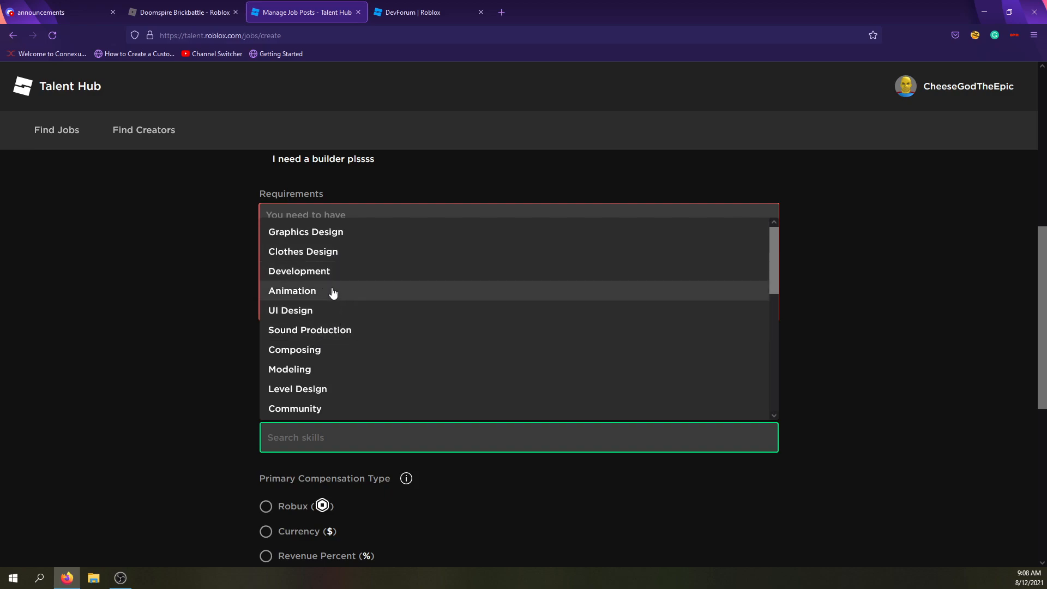
pyautogui.scroll(-3)
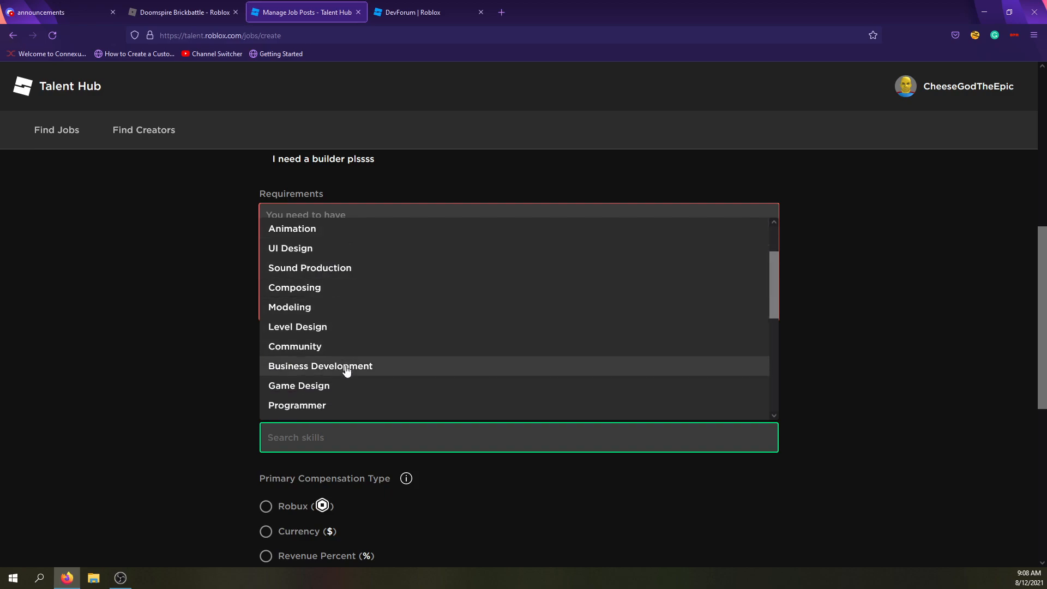
pyautogui.scroll(-3)
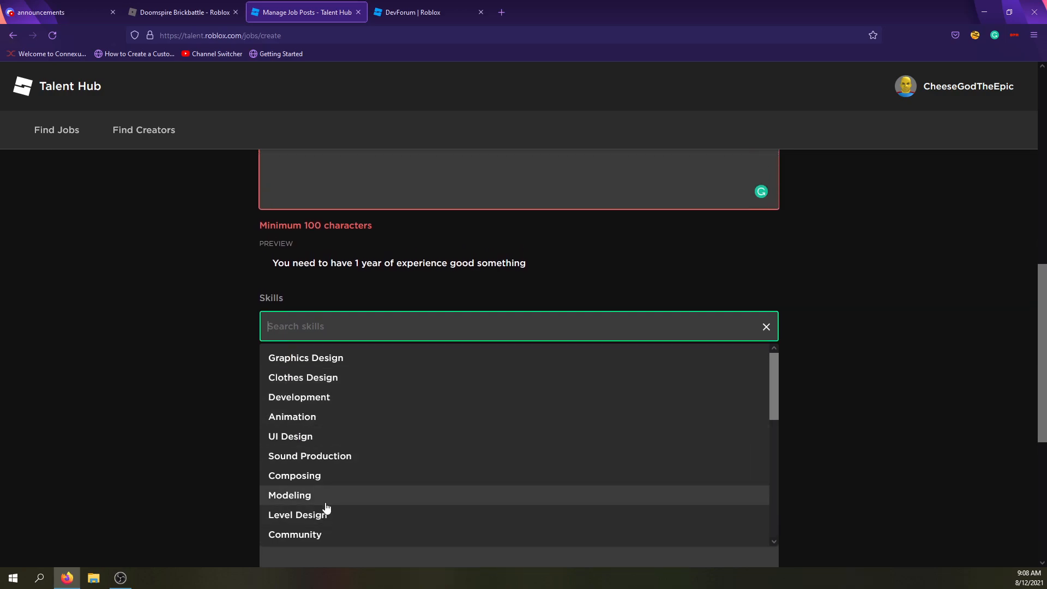
pyautogui.click(290, 495)
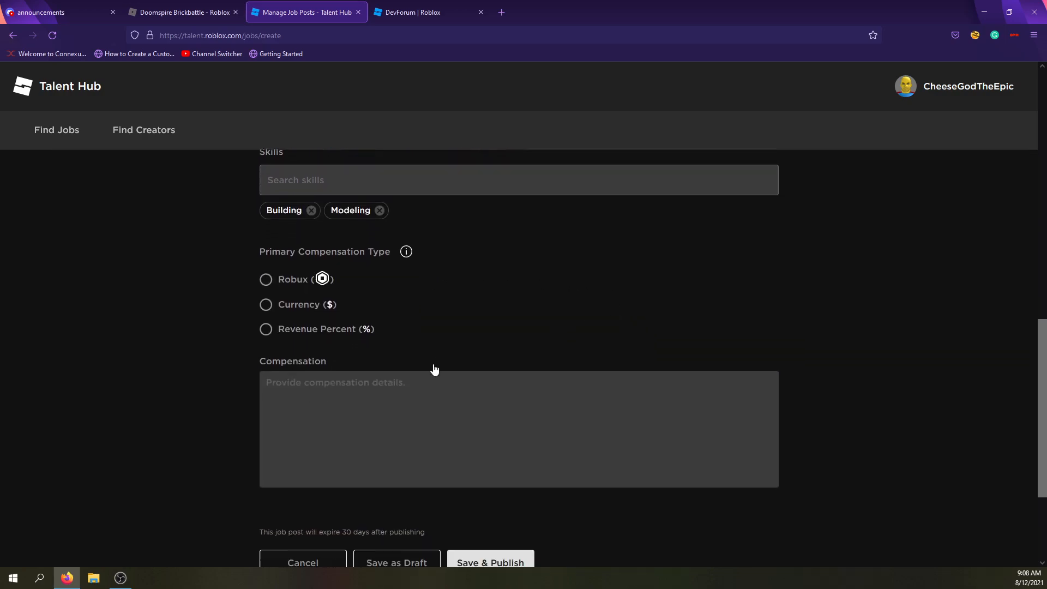
# Step: Try Currency and Revenue Percent, settle on Robux, and enter compensation 'I will give you moneyyyy'
pyautogui.click(490, 486)
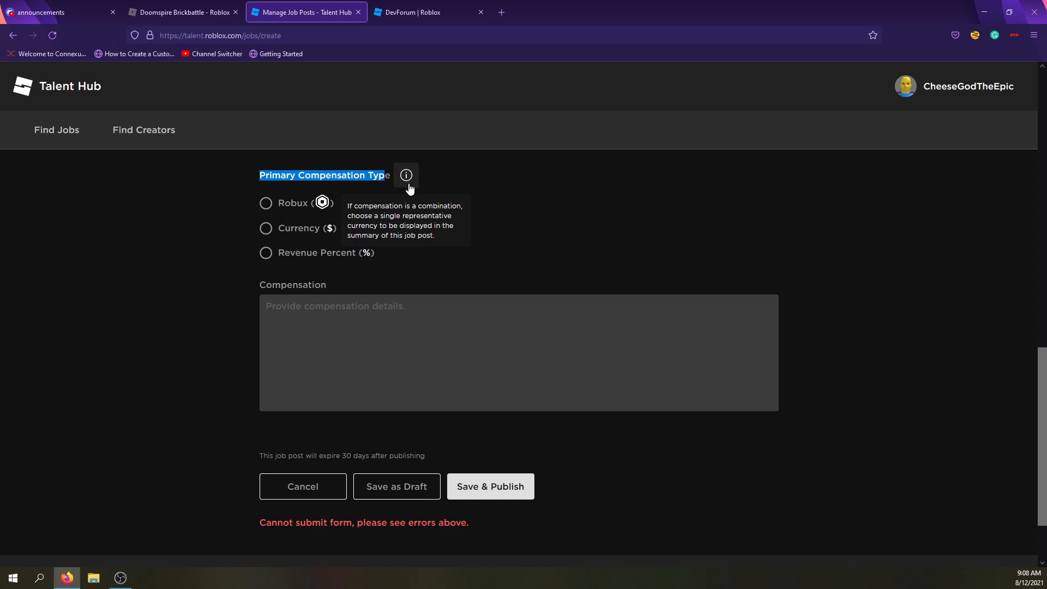
pyautogui.click(265, 228)
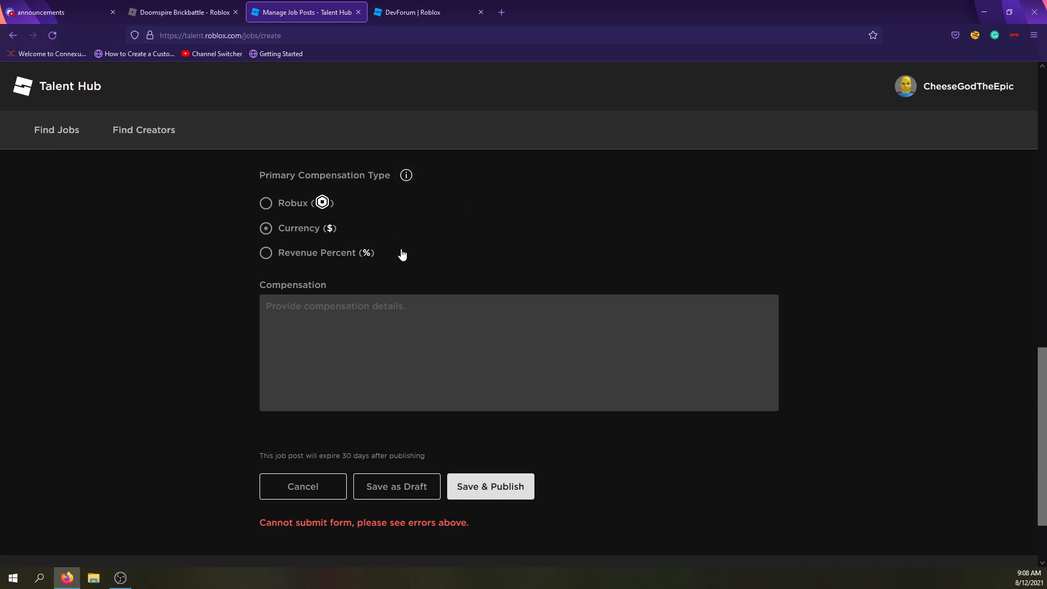
pyautogui.click(266, 203)
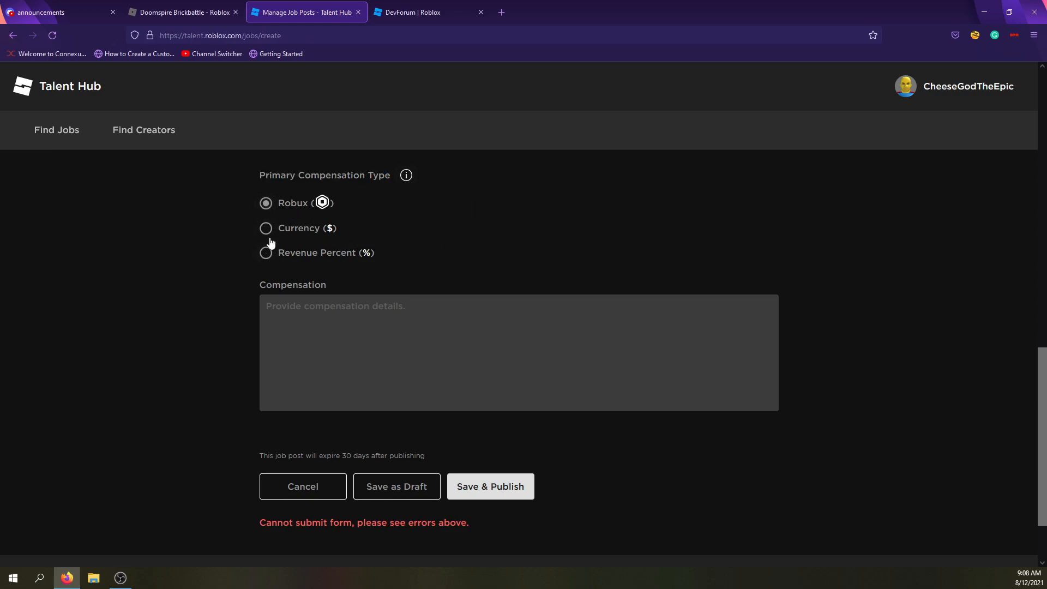
pyautogui.click(265, 252)
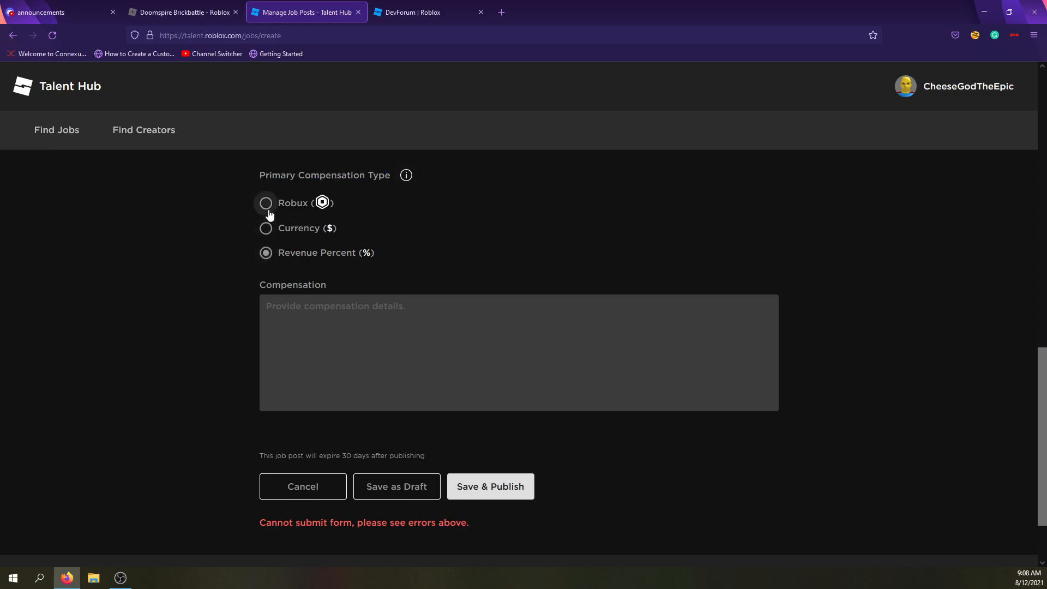
pyautogui.click(266, 203)
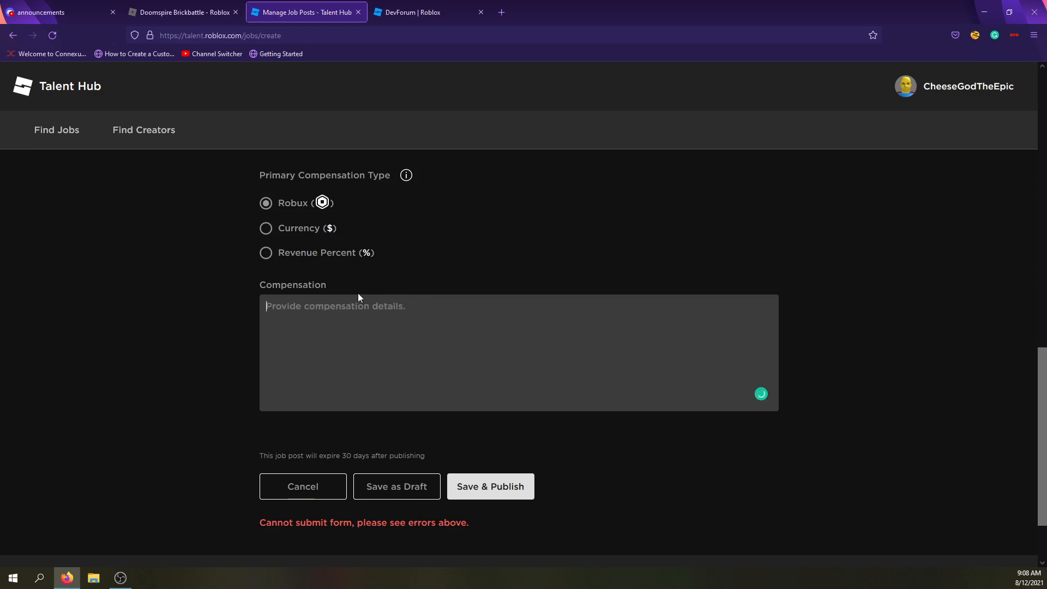
pyautogui.moveTo(266, 361)
pyautogui.write('I will give you mone')
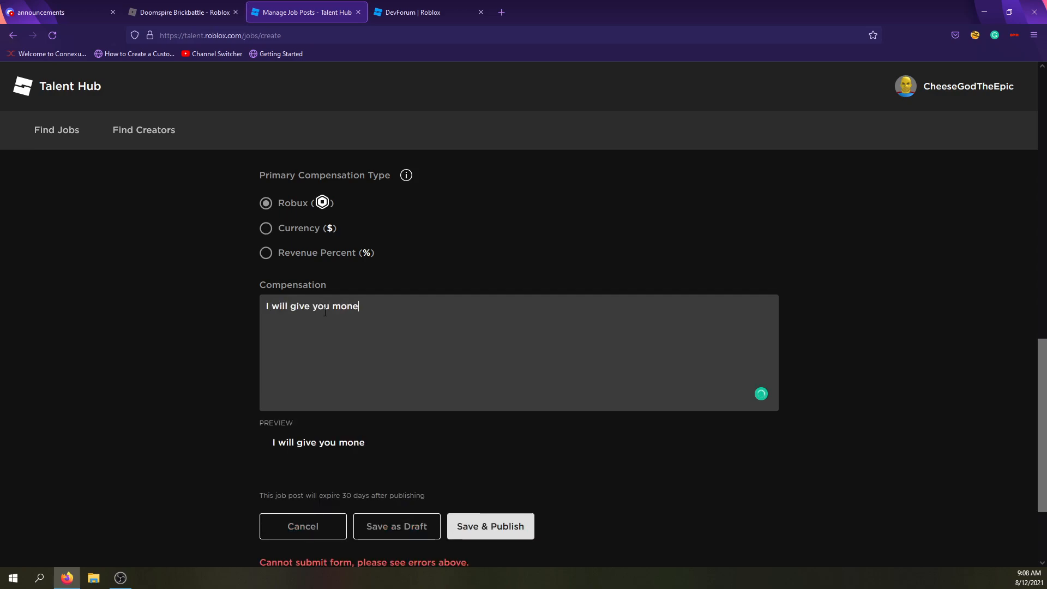
pyautogui.write('yyyy')
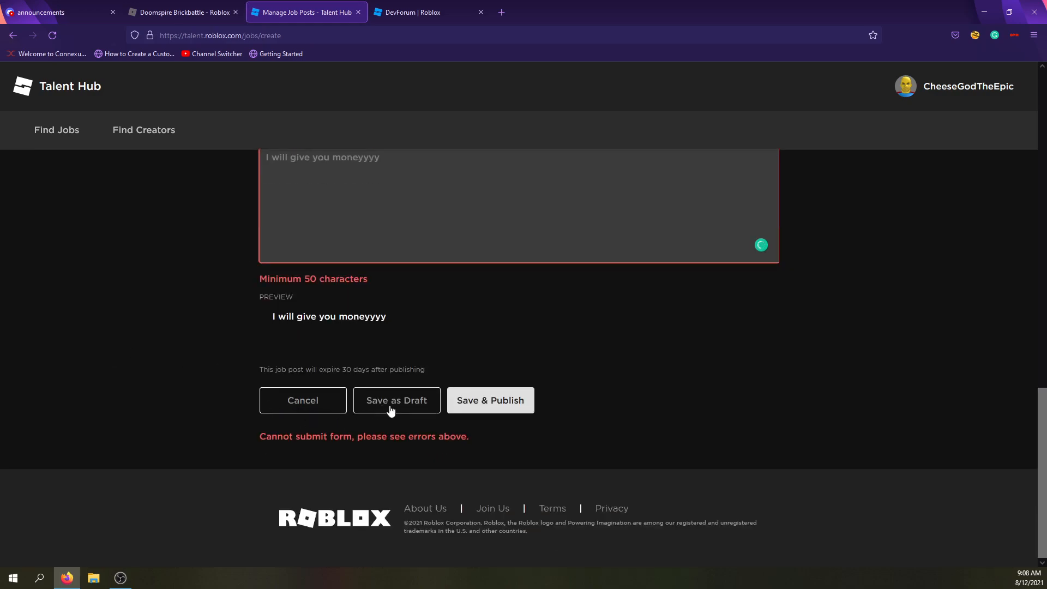
pyautogui.moveTo(260, 436); pyautogui.dragTo(416, 436)
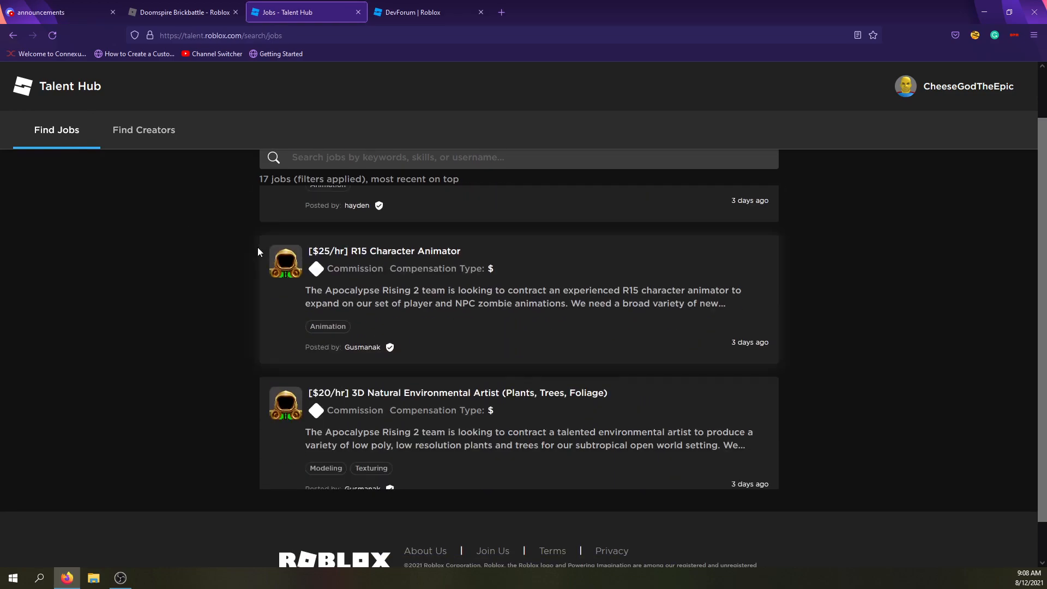
# Step: Scroll the 17-job Find Jobs list down to its last entry and back toward the top
pyautogui.scroll(-3)
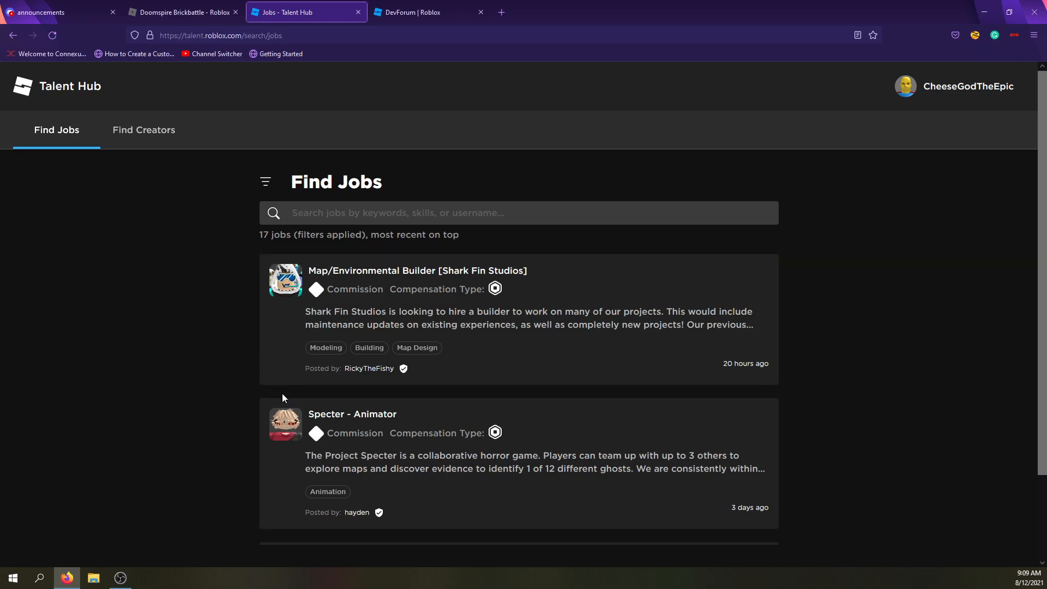
pyautogui.moveTo(288, 366)
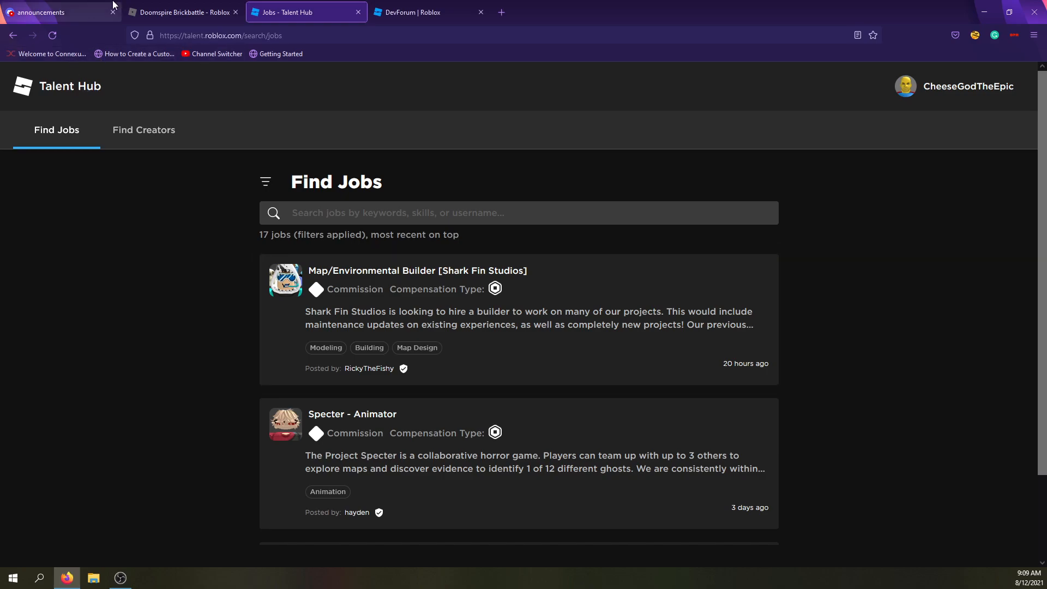
pyautogui.moveTo(119, 5)
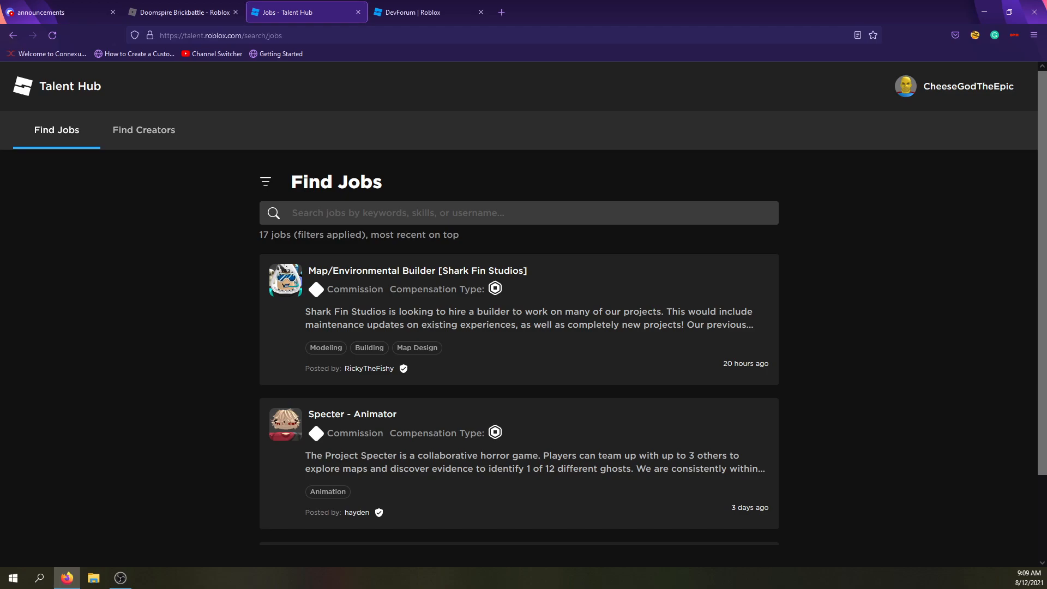
pyautogui.scroll(-3)
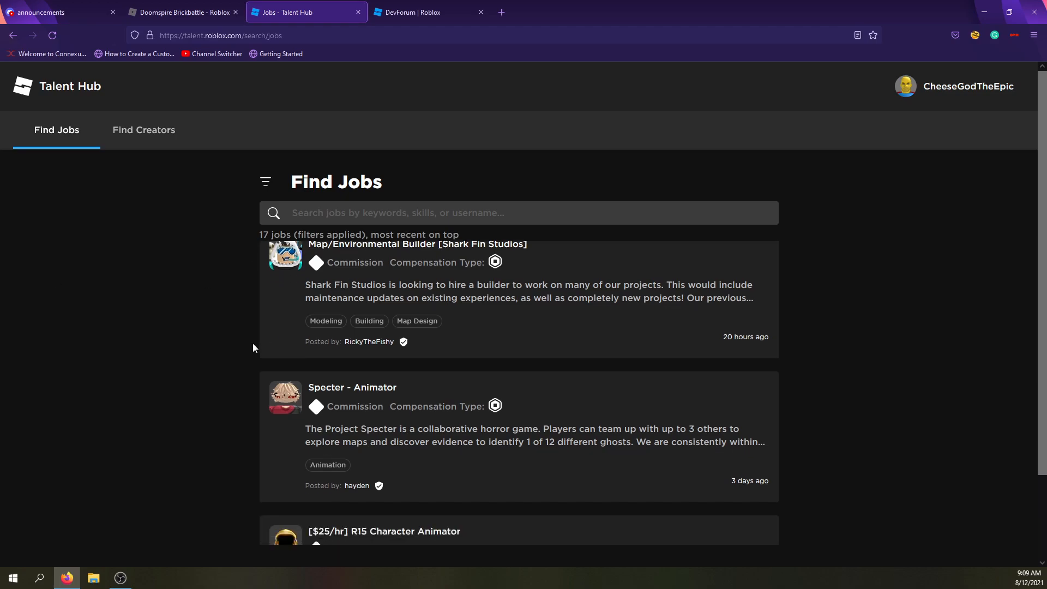
pyautogui.scroll(-3)
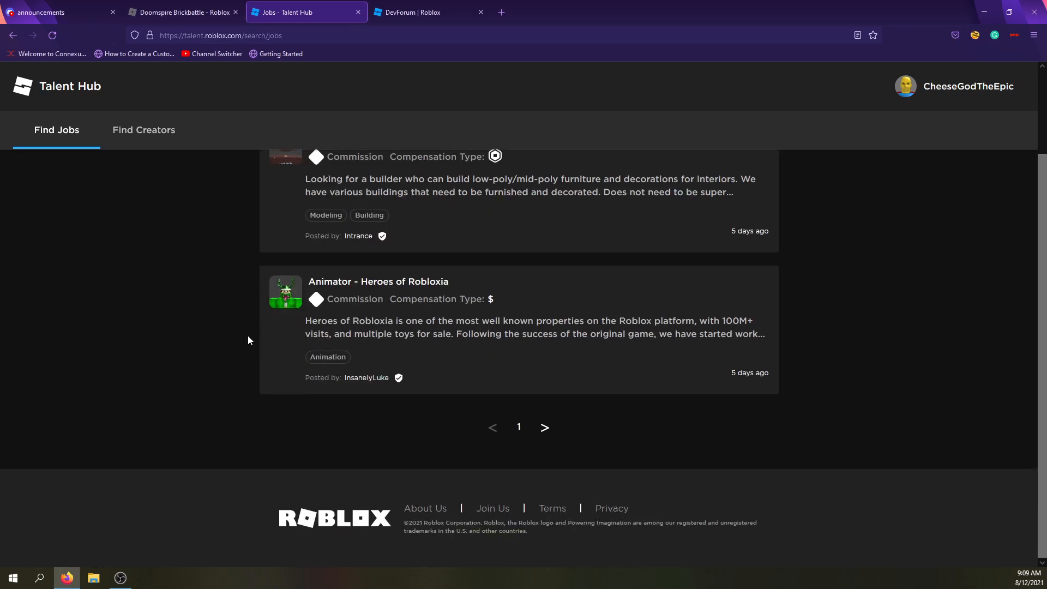
pyautogui.scroll(3)
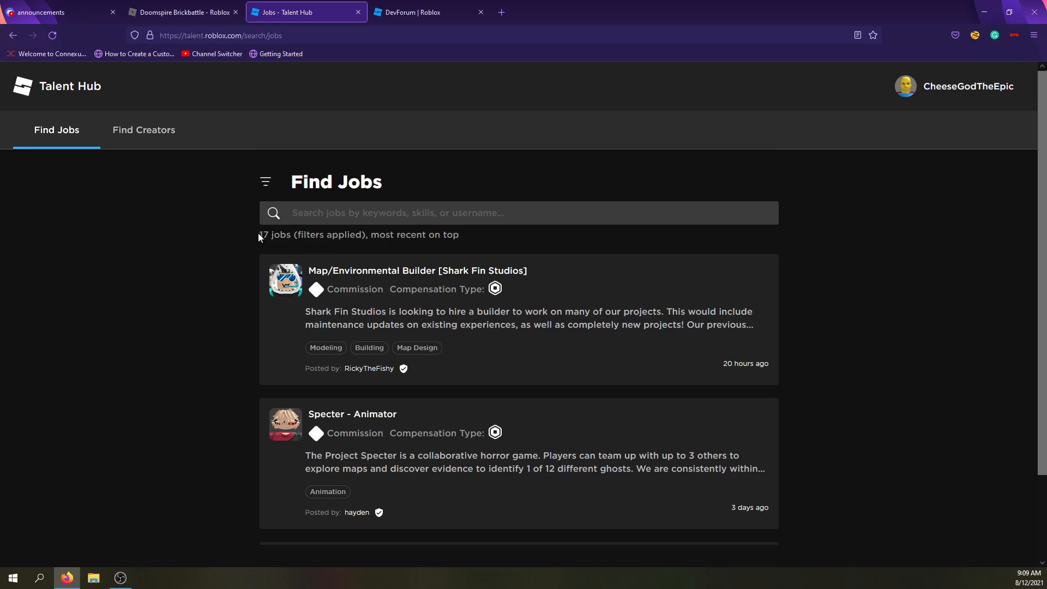
pyautogui.moveTo(370, 241)
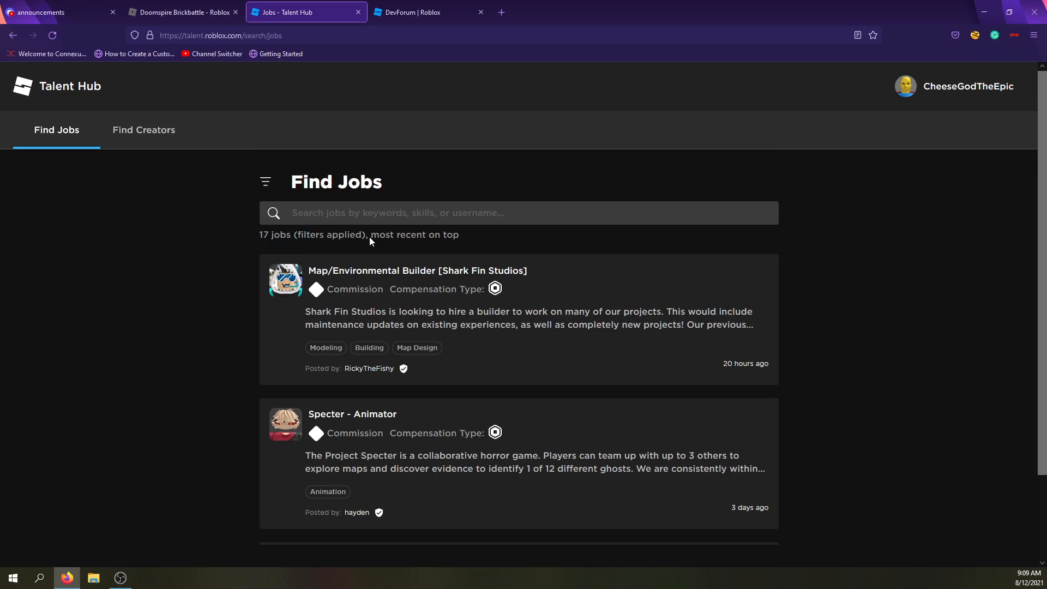